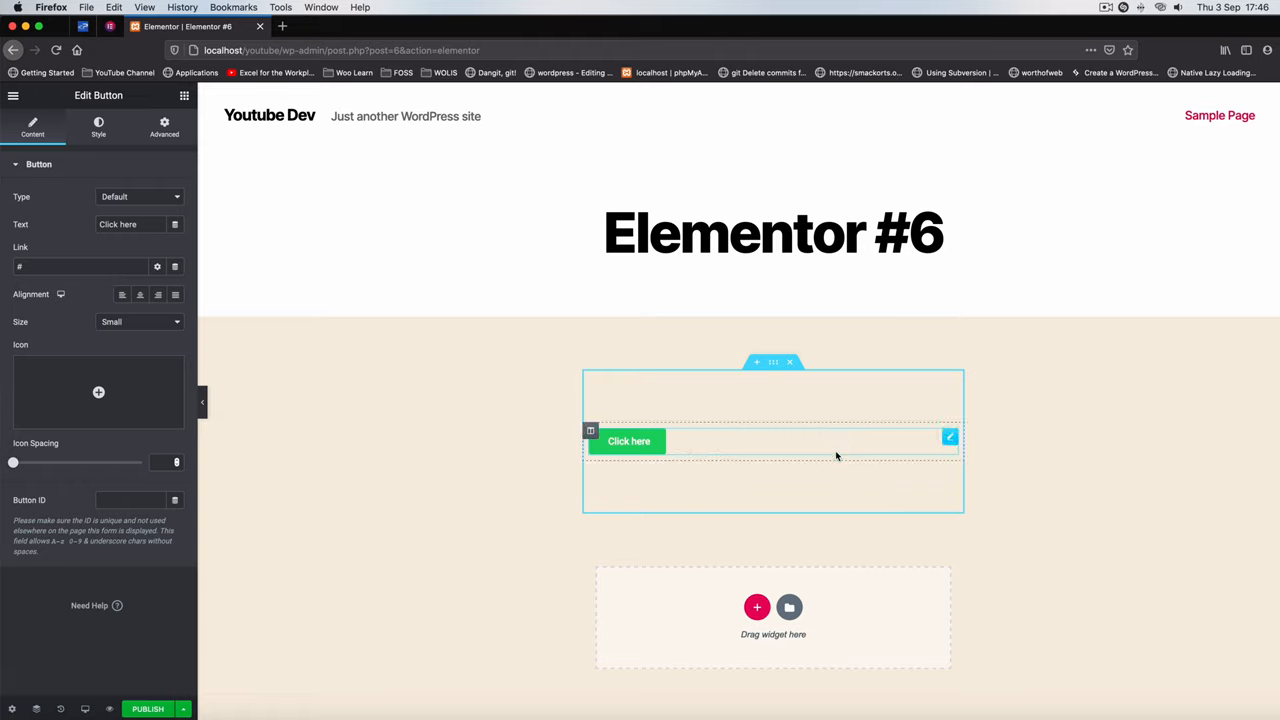
pyautogui.moveTo(689, 453)
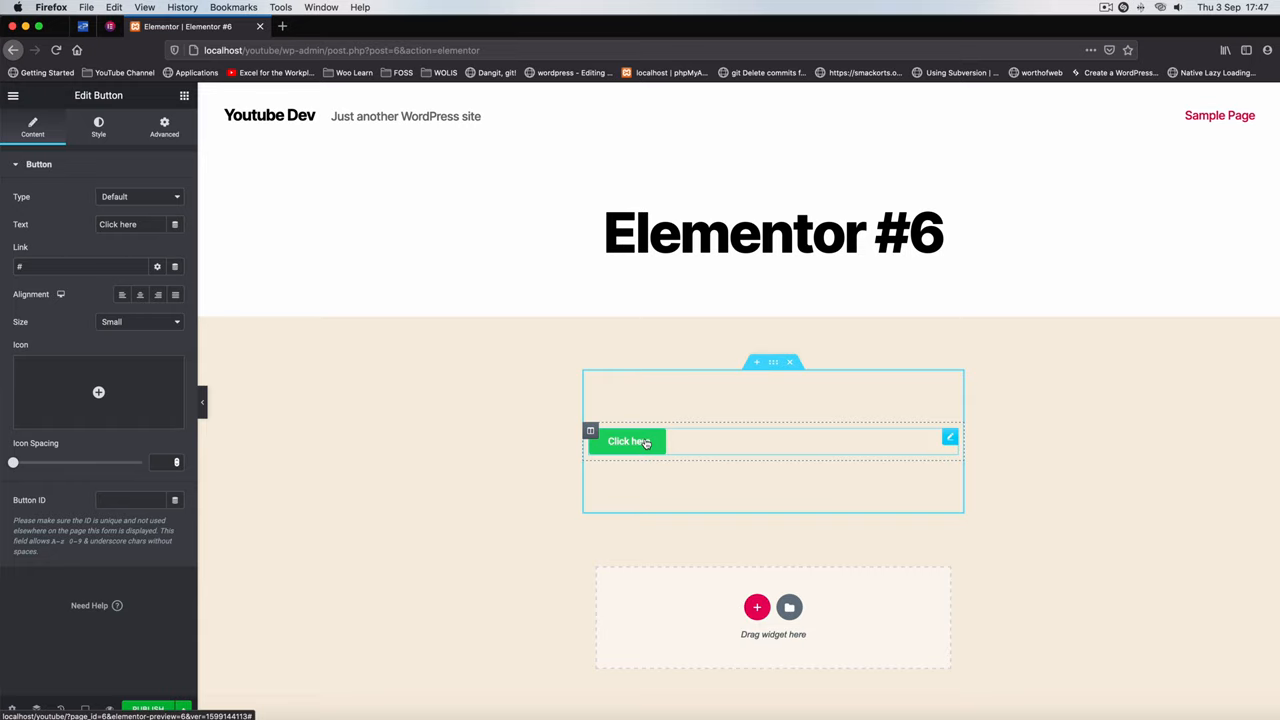
pyautogui.moveTo(667, 449)
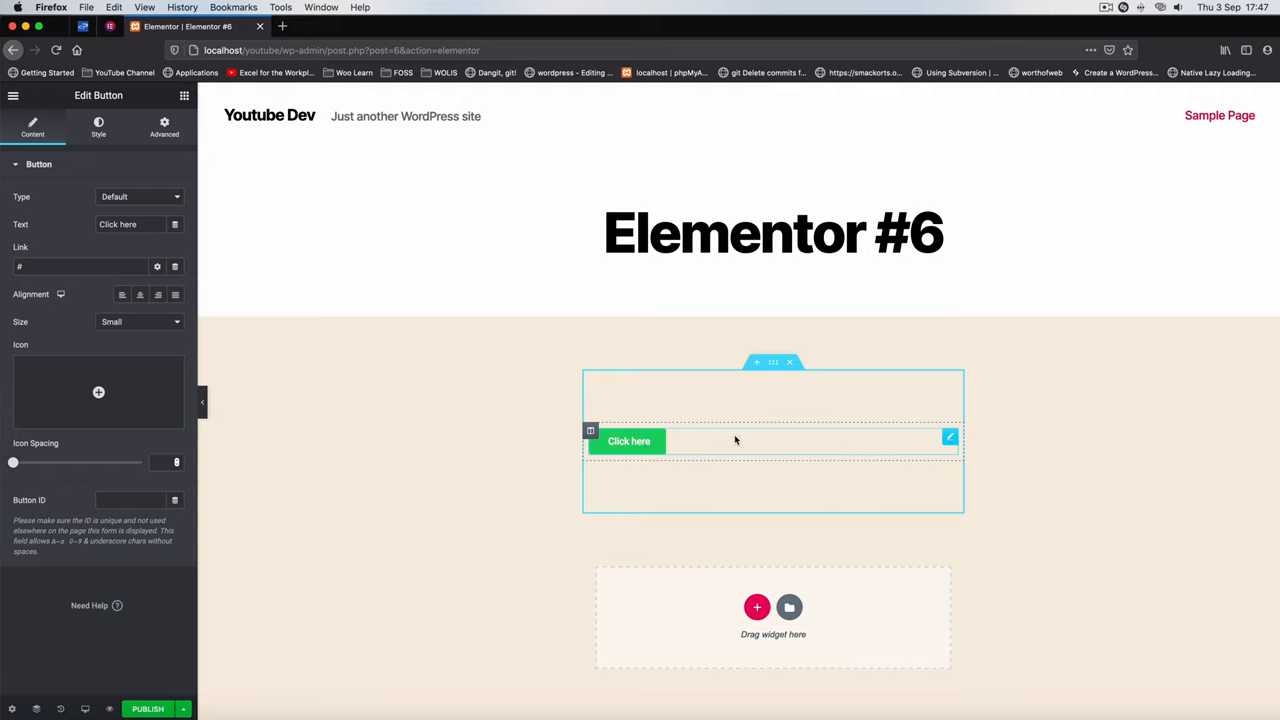
pyautogui.moveTo(621, 448)
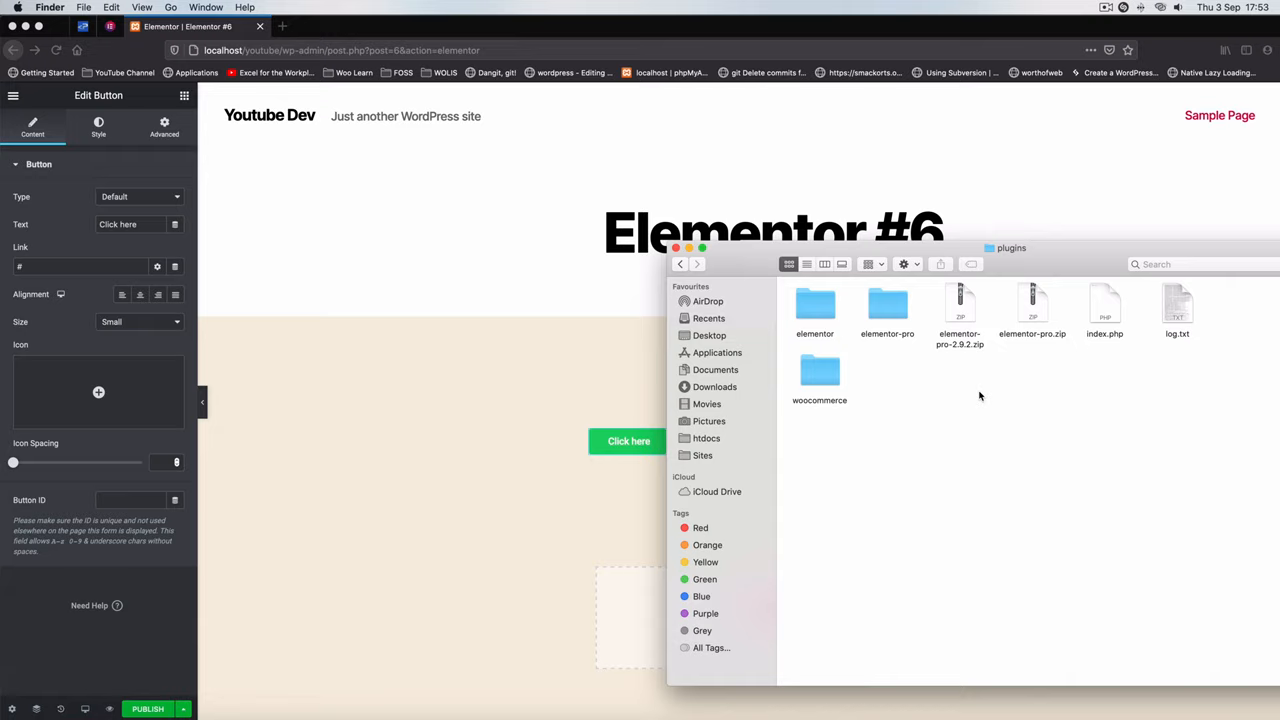
pyautogui.moveTo(904, 380)
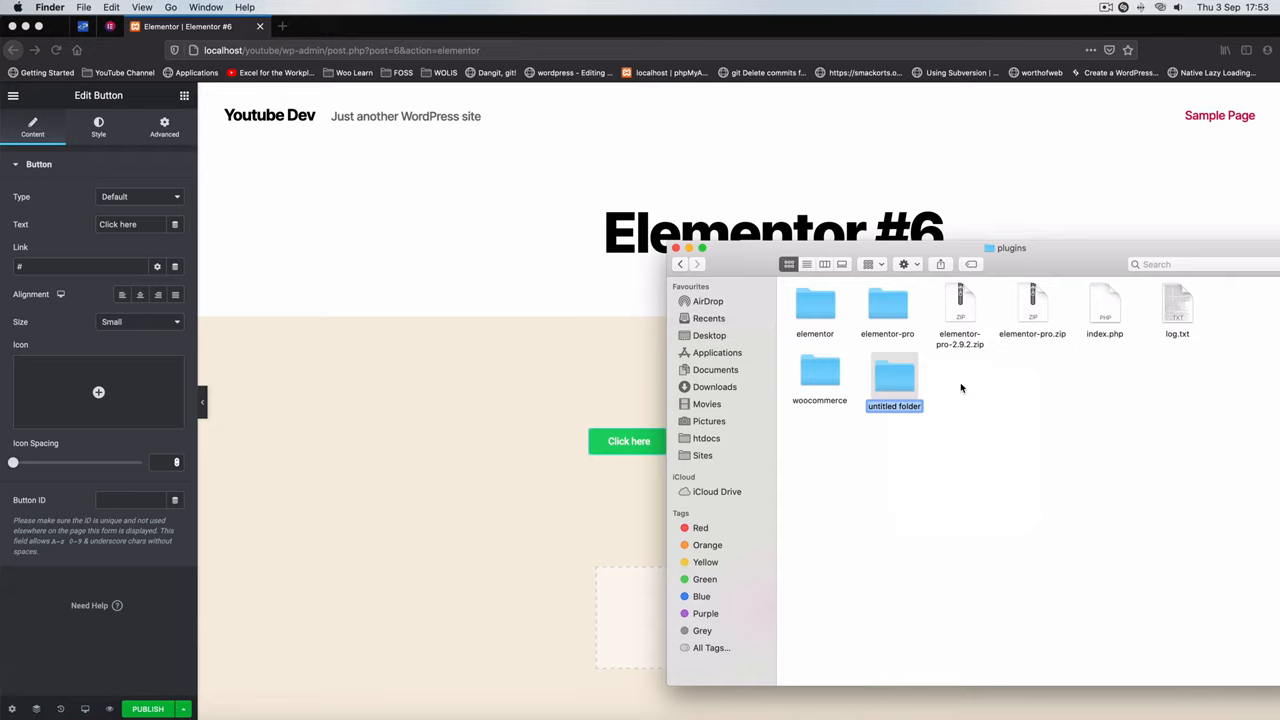
# Step: Name the new folder techiepress-donate-button-widget and open it in VS Code
pyautogui.write('techiedonate-button')
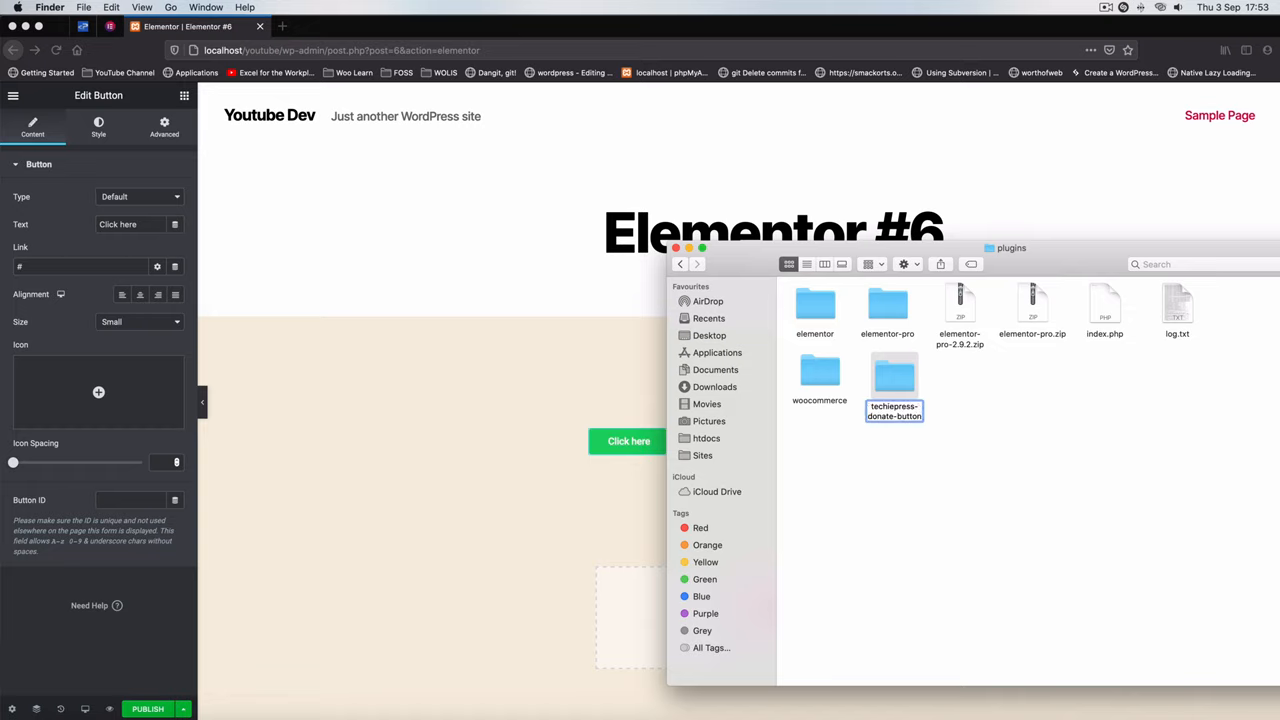
pyautogui.write('-widget')
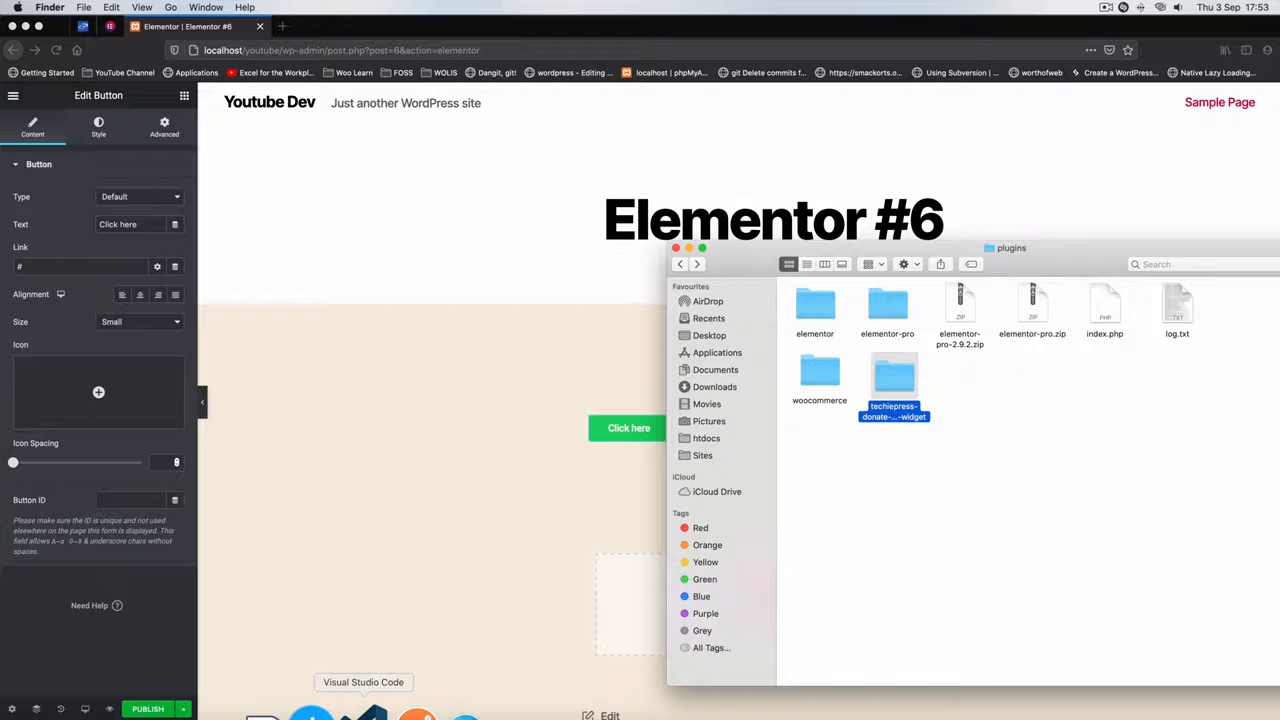
pyautogui.doubleClick(893, 378)
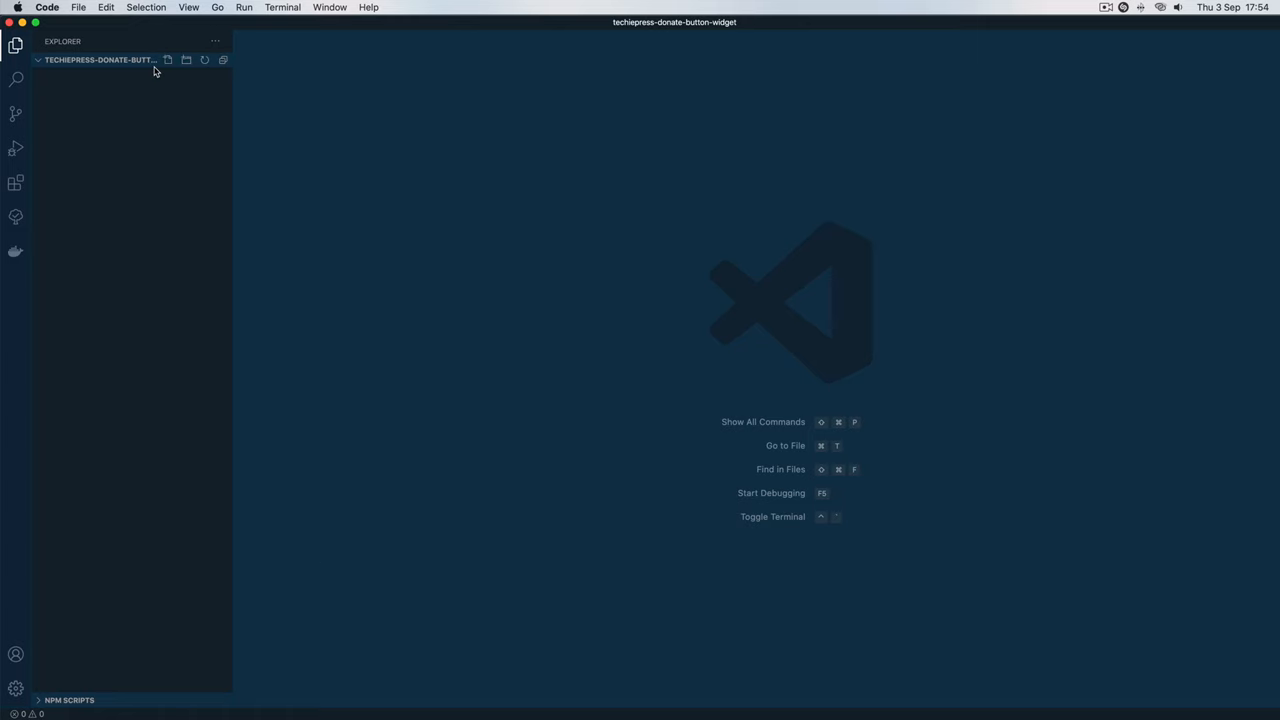
# Step: Create techiepress-donate-button-widget.php beginning with the <?php opening tag
pyautogui.click(168, 60)
pyautogui.write('techiepress-donate-button-widget.php')
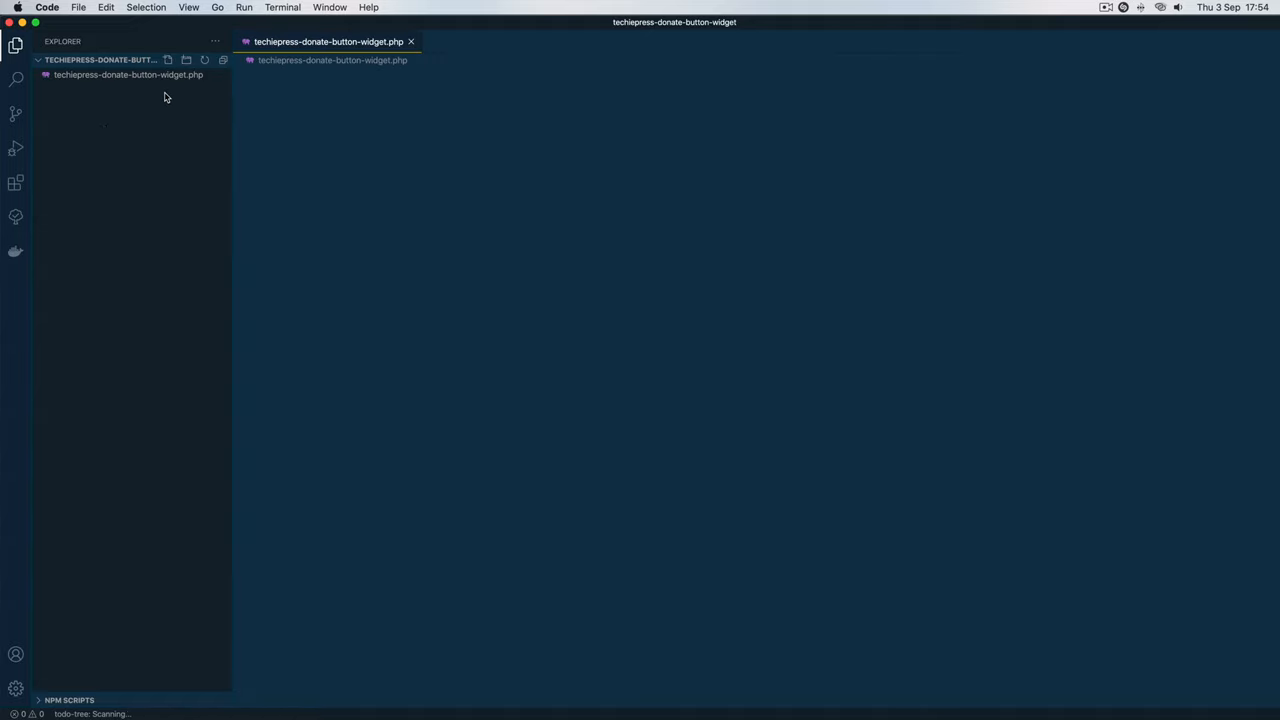
pyautogui.click(128, 75)
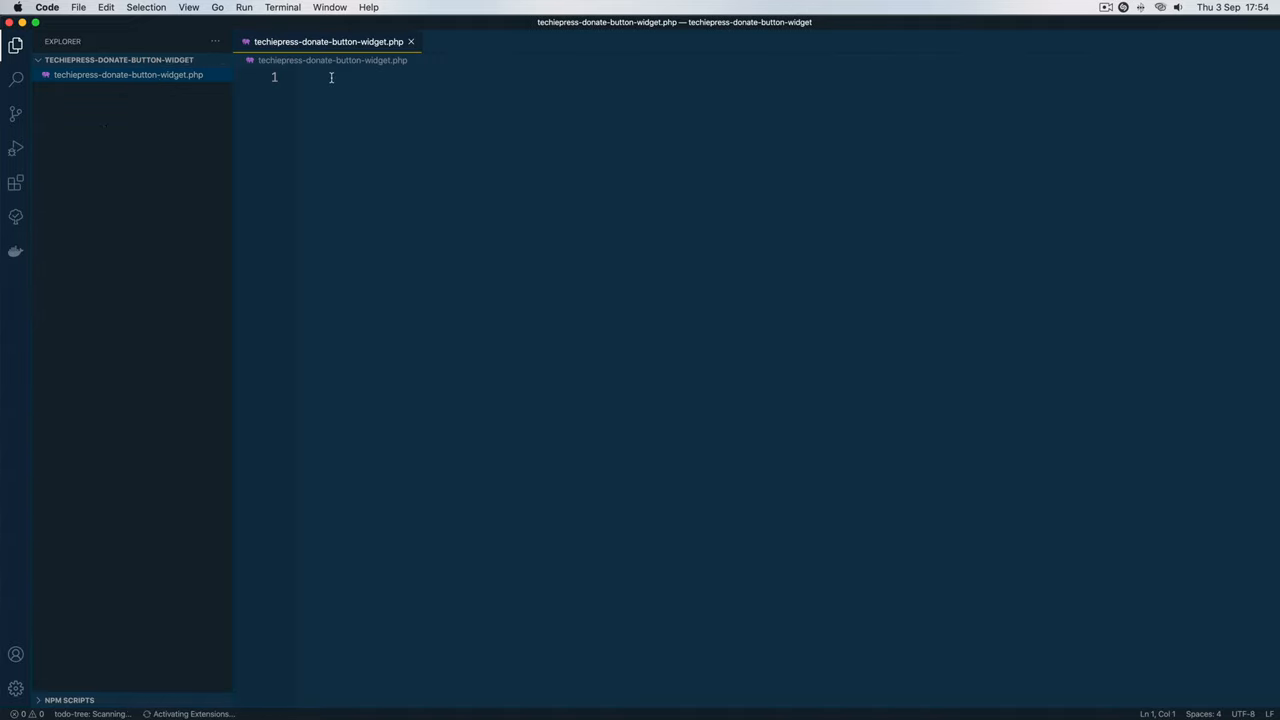
pyautogui.write('<?php')
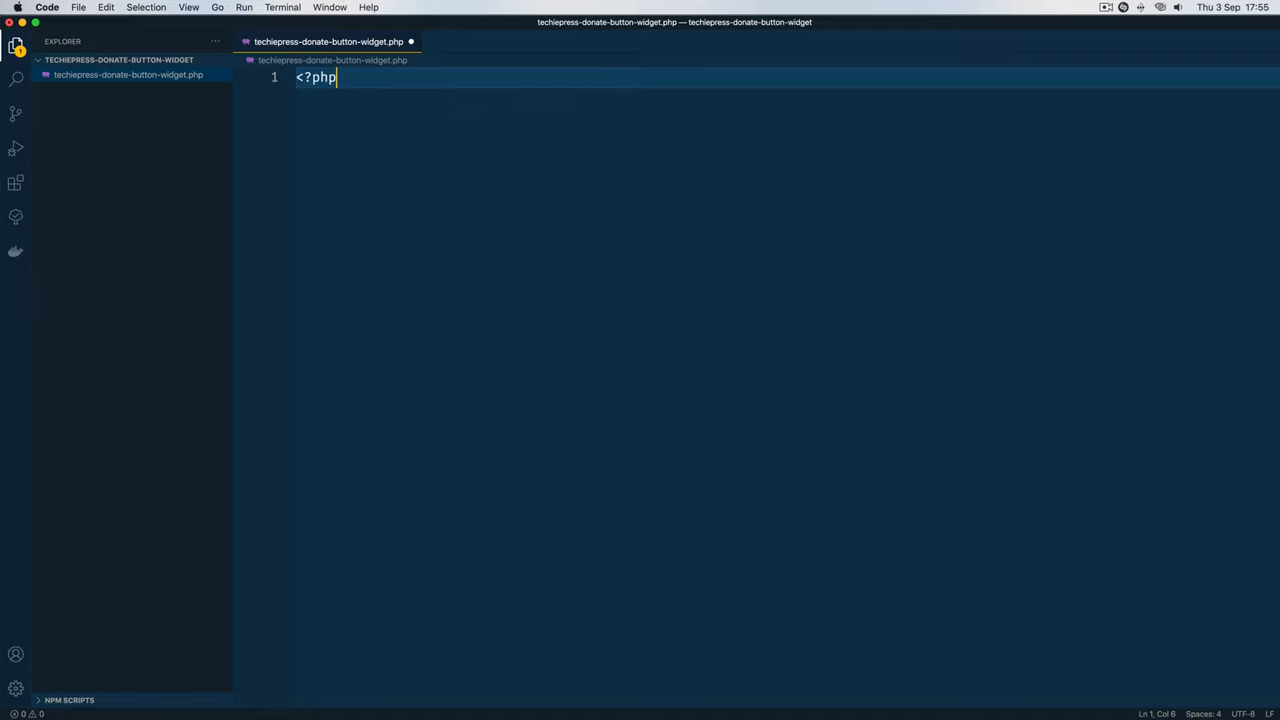
pyautogui.press('enter')
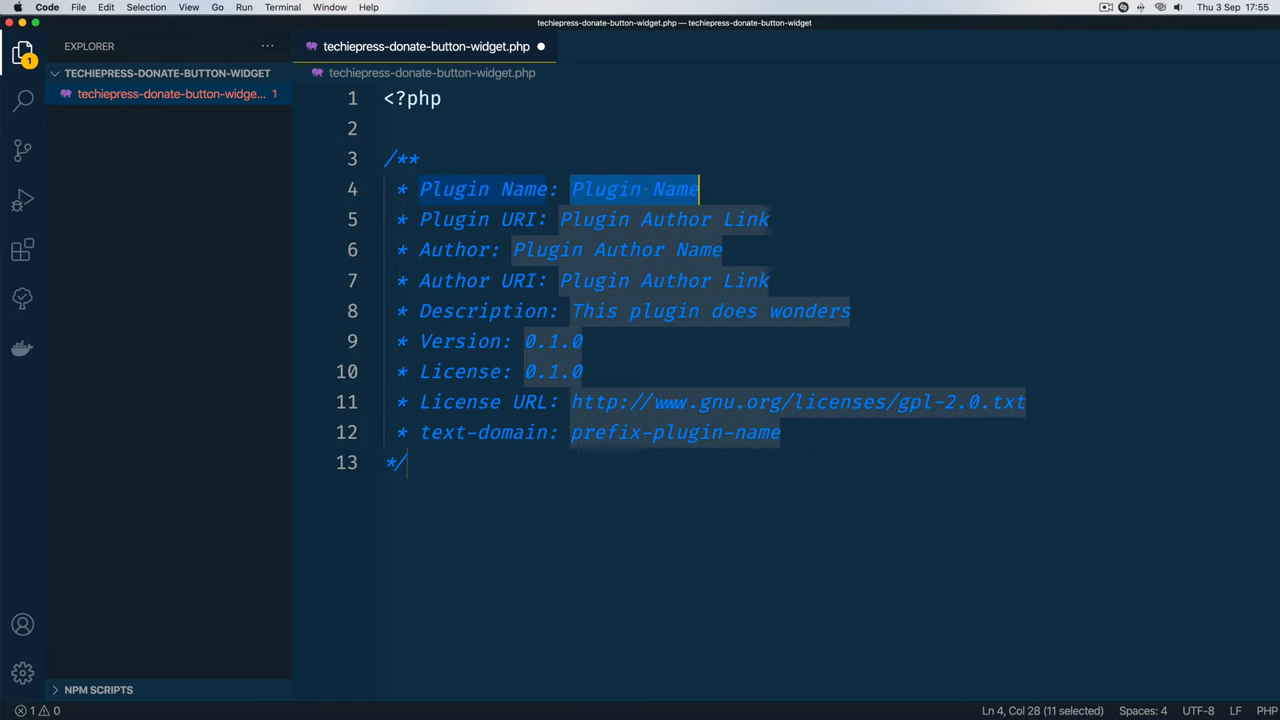
# Step: Finish the header and add an if ( ! defined( 'ABSPATH' ) ) guard that exits
pyautogui.click(408, 128)
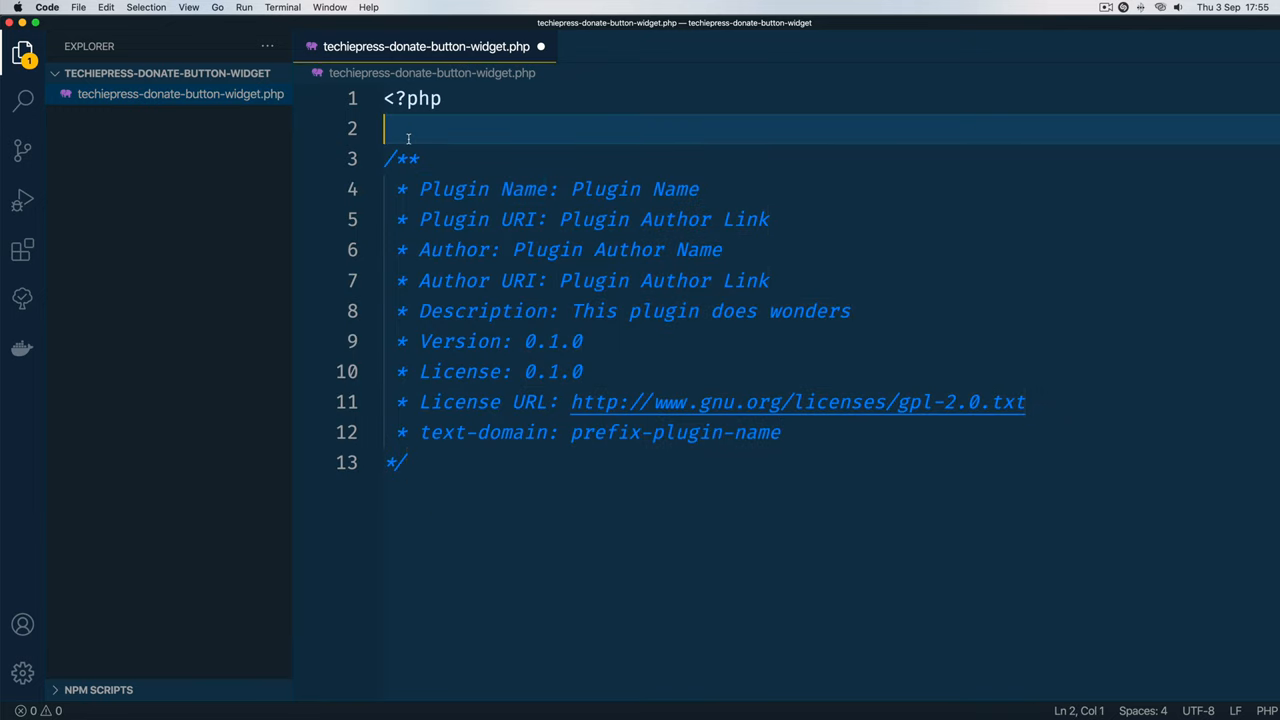
pyautogui.press('Backspace')
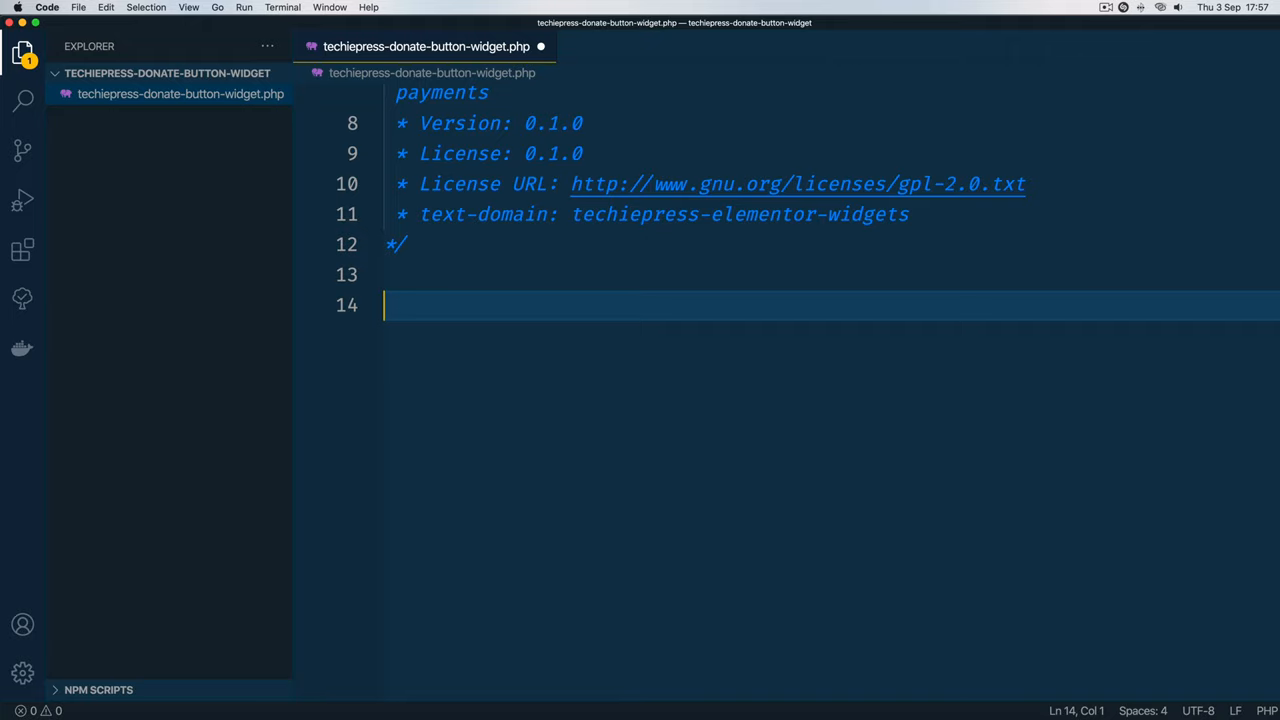
pyautogui.write('if (')
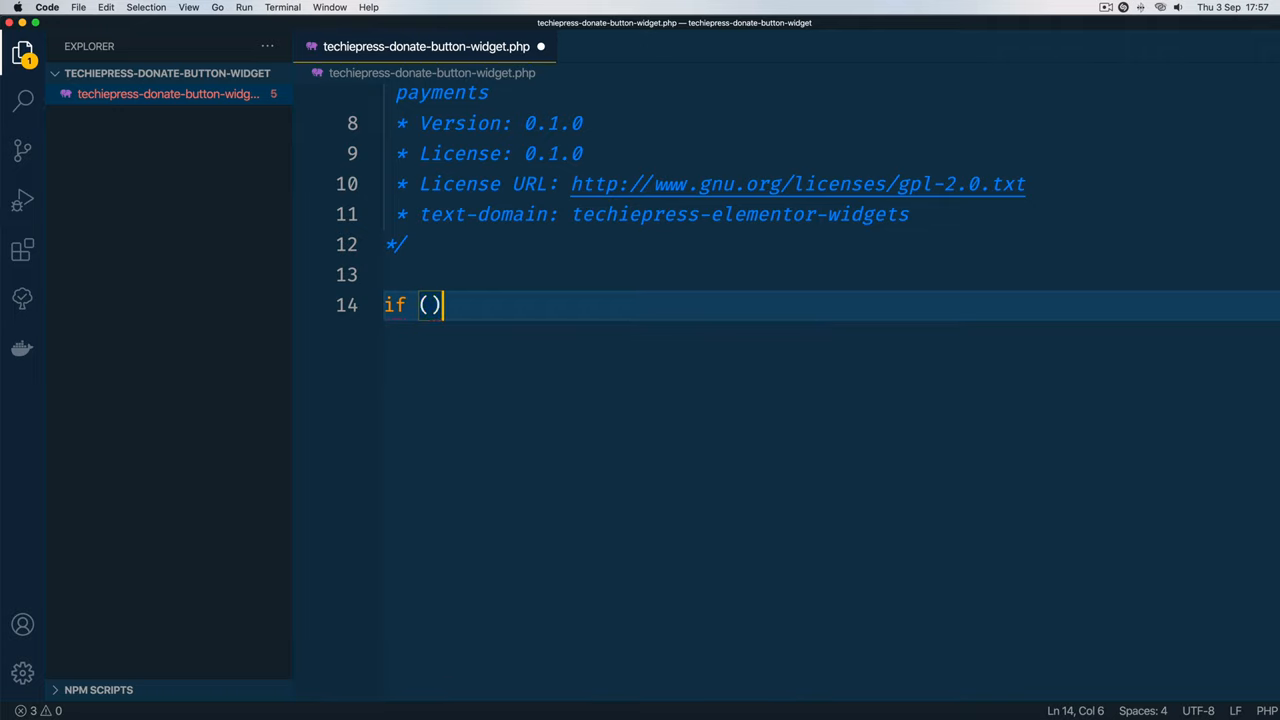
pyautogui.write("defined('ABSPA")
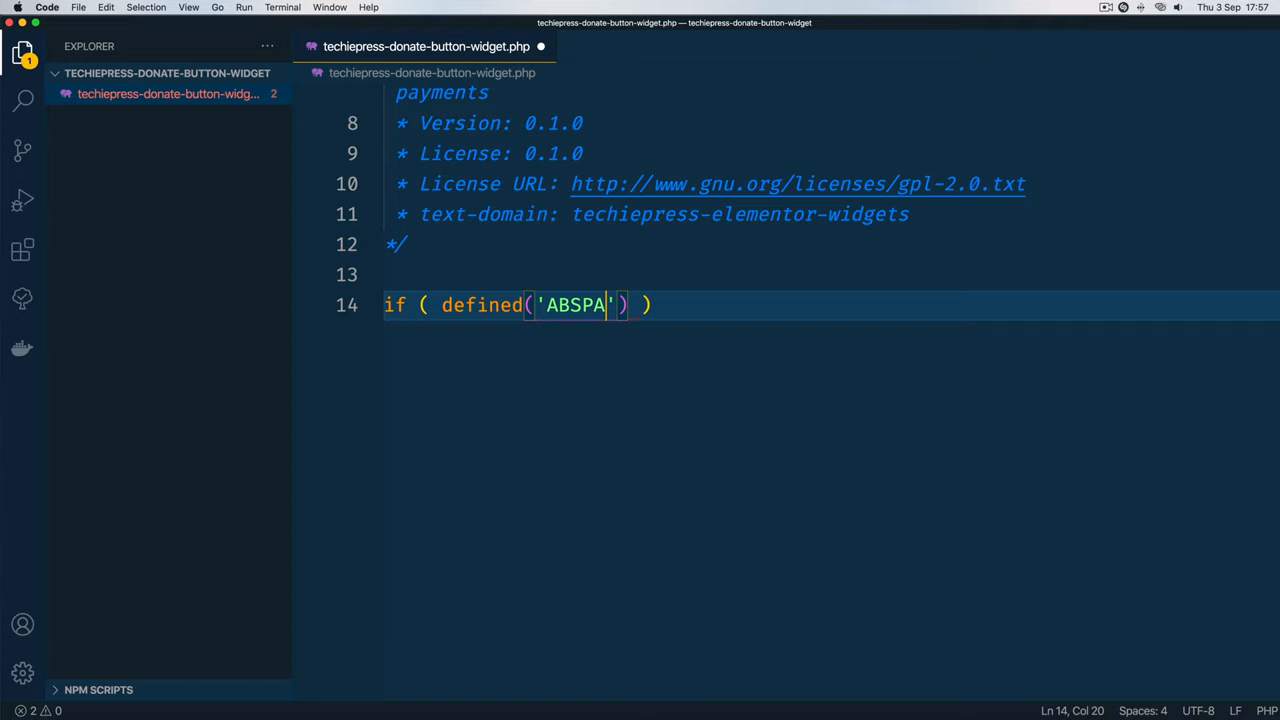
pyautogui.write('TH')
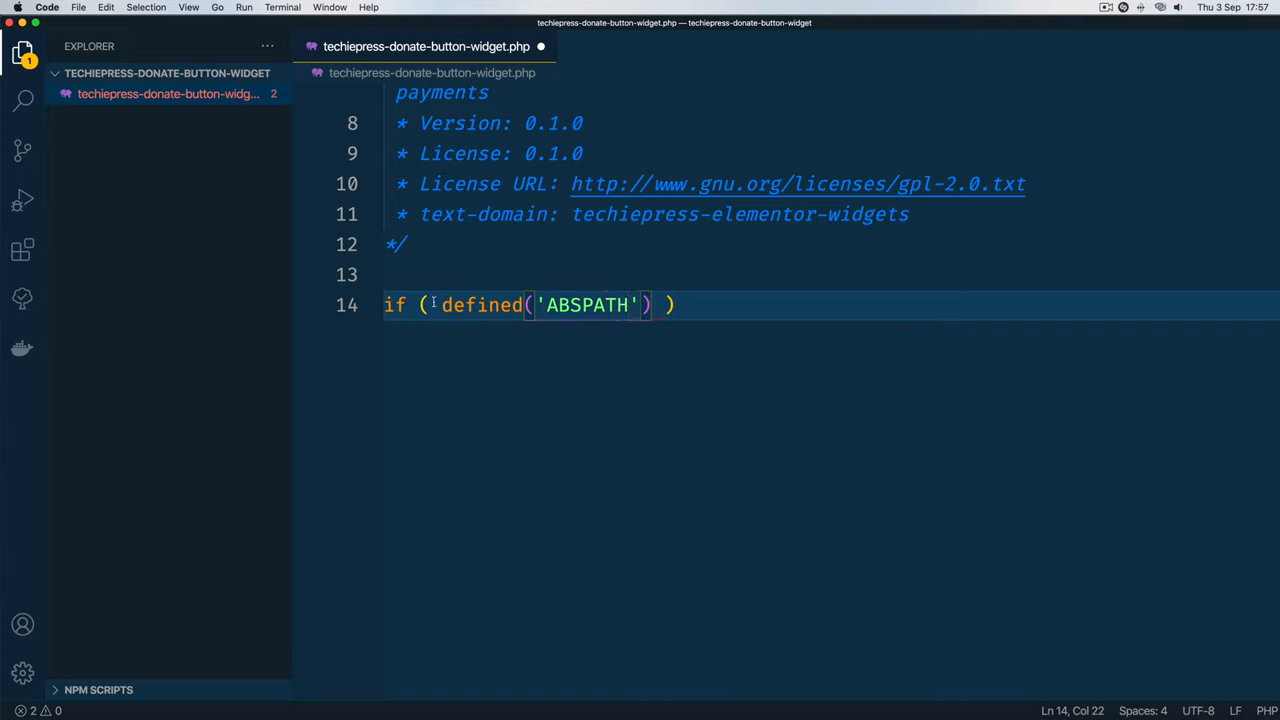
pyautogui.write('!')
pyautogui.write('e')
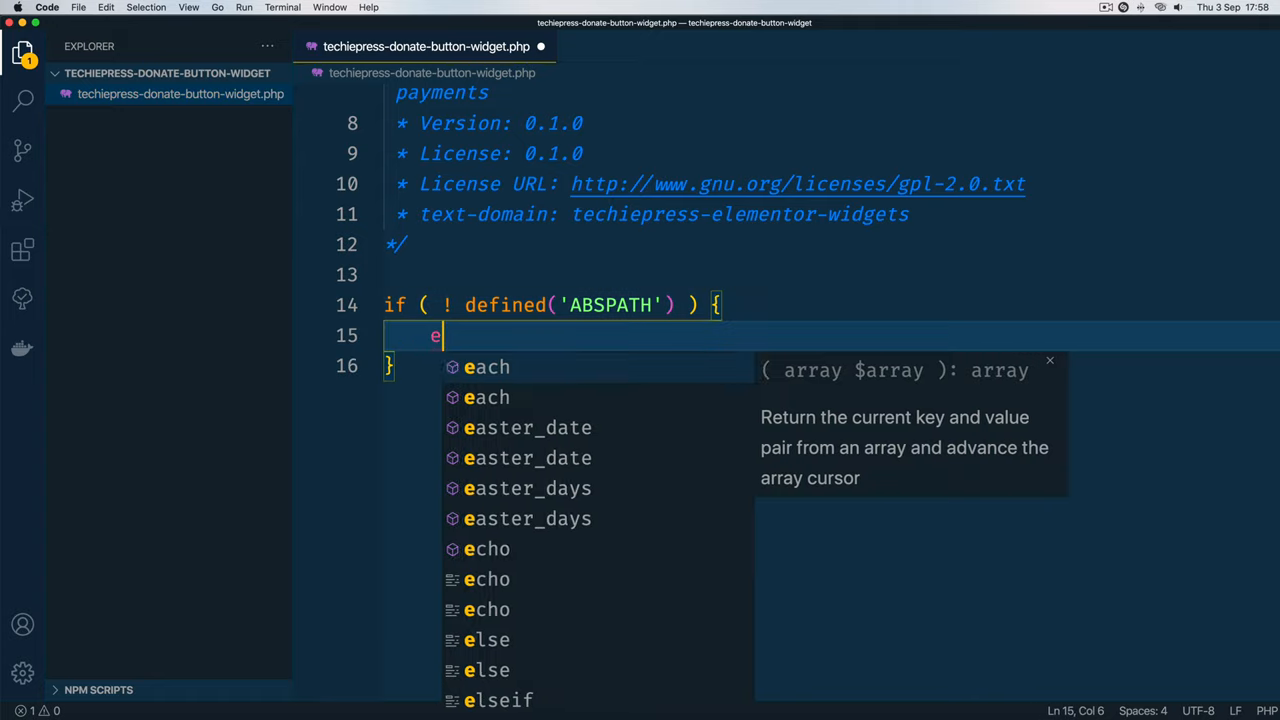
pyautogui.write('xit;')
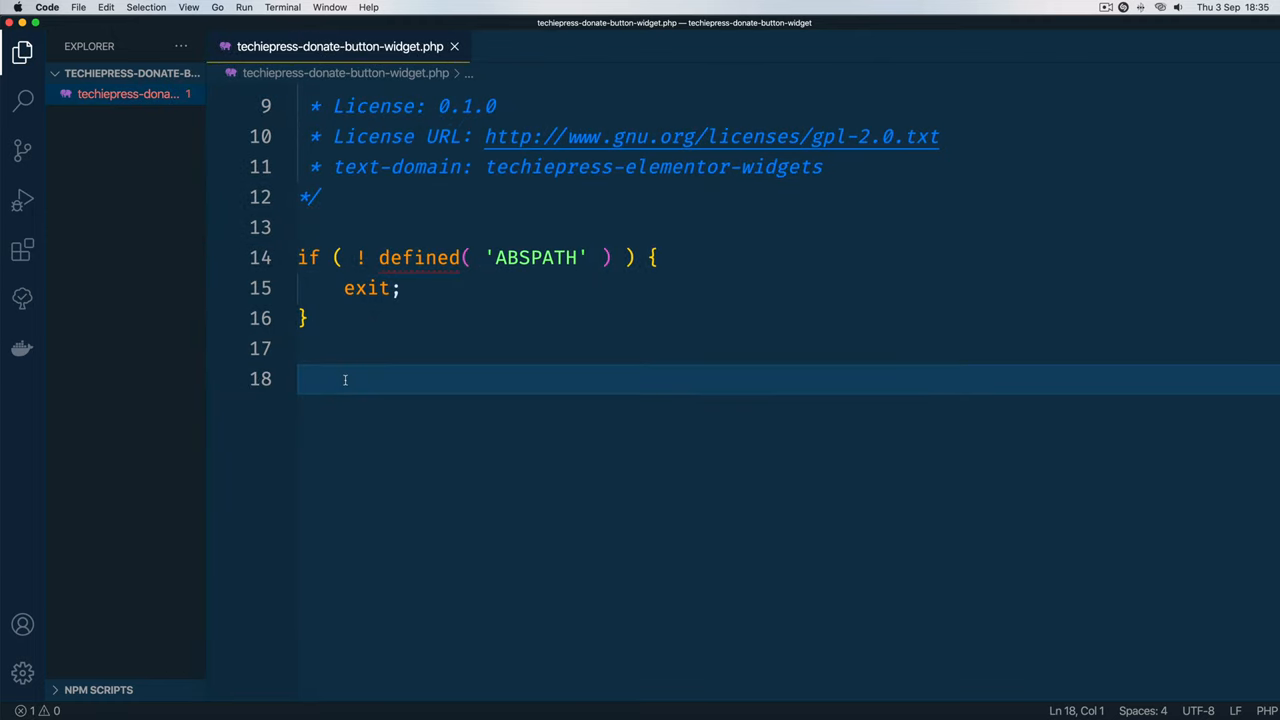
# Step: Declare final class TechiePressElementorWidget with its opening brace
pyautogui.write('final')
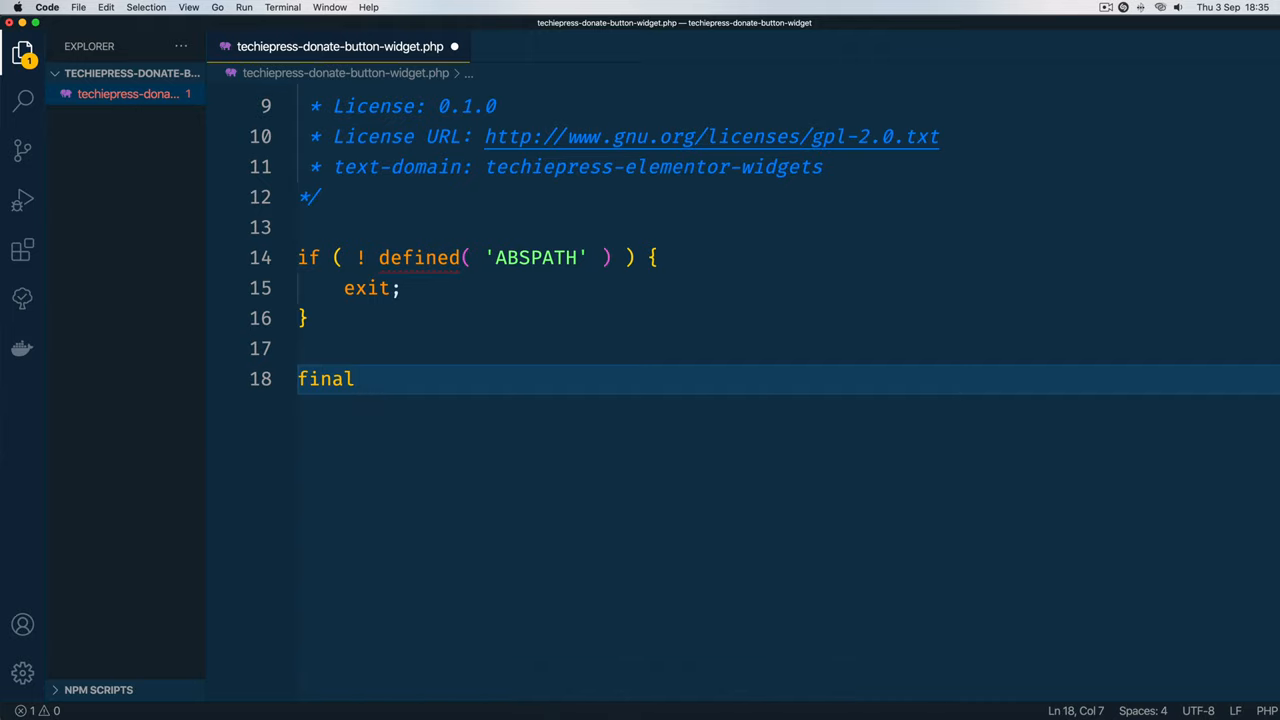
pyautogui.write('class')
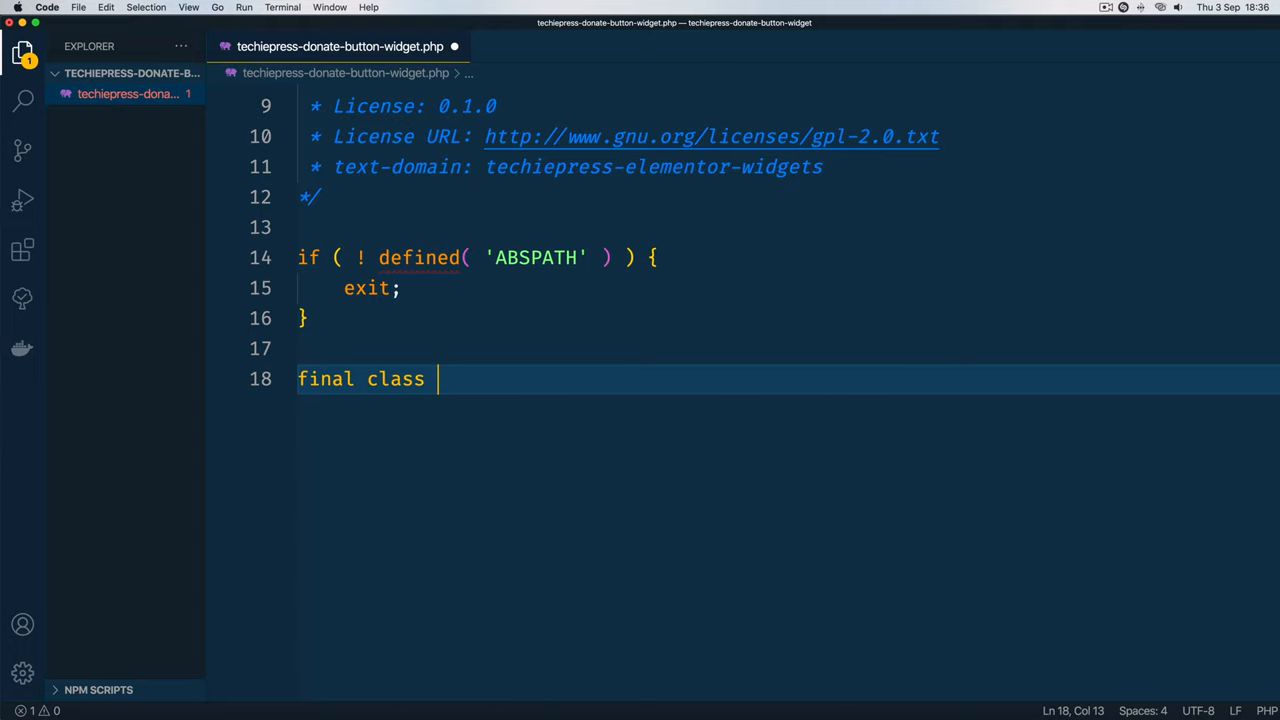
pyautogui.write('Tec')
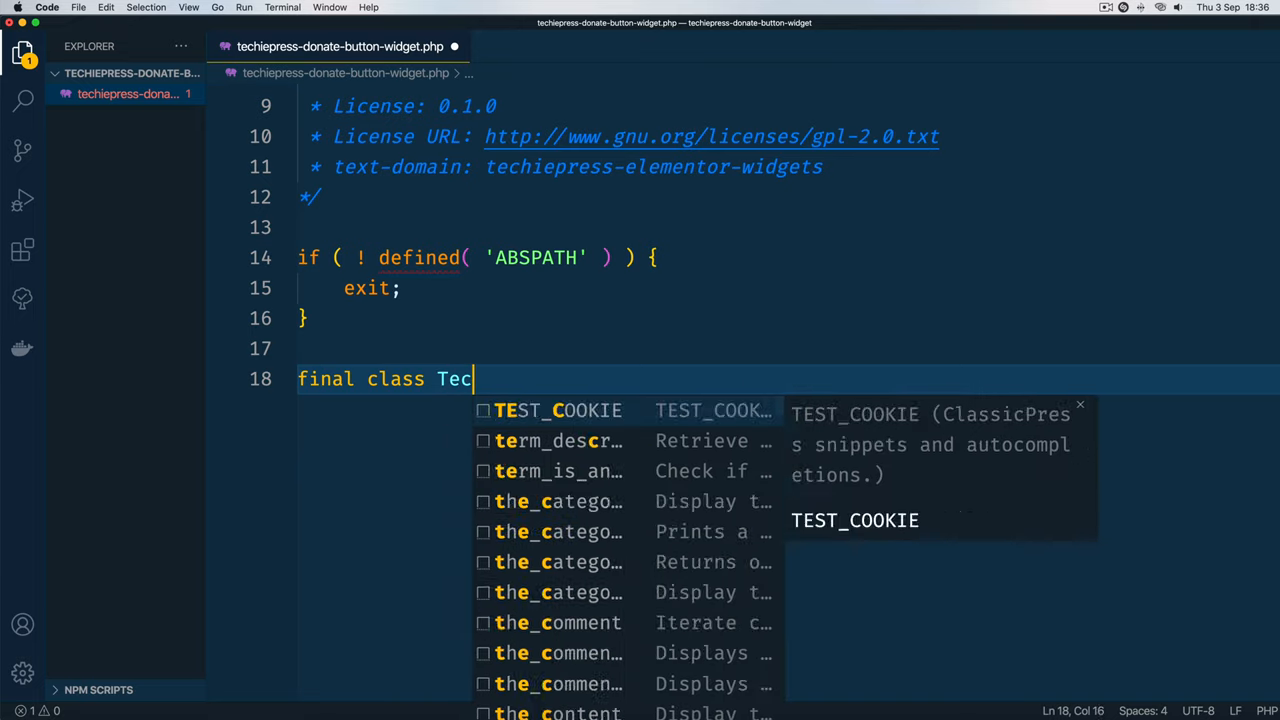
pyautogui.write('hiePress')
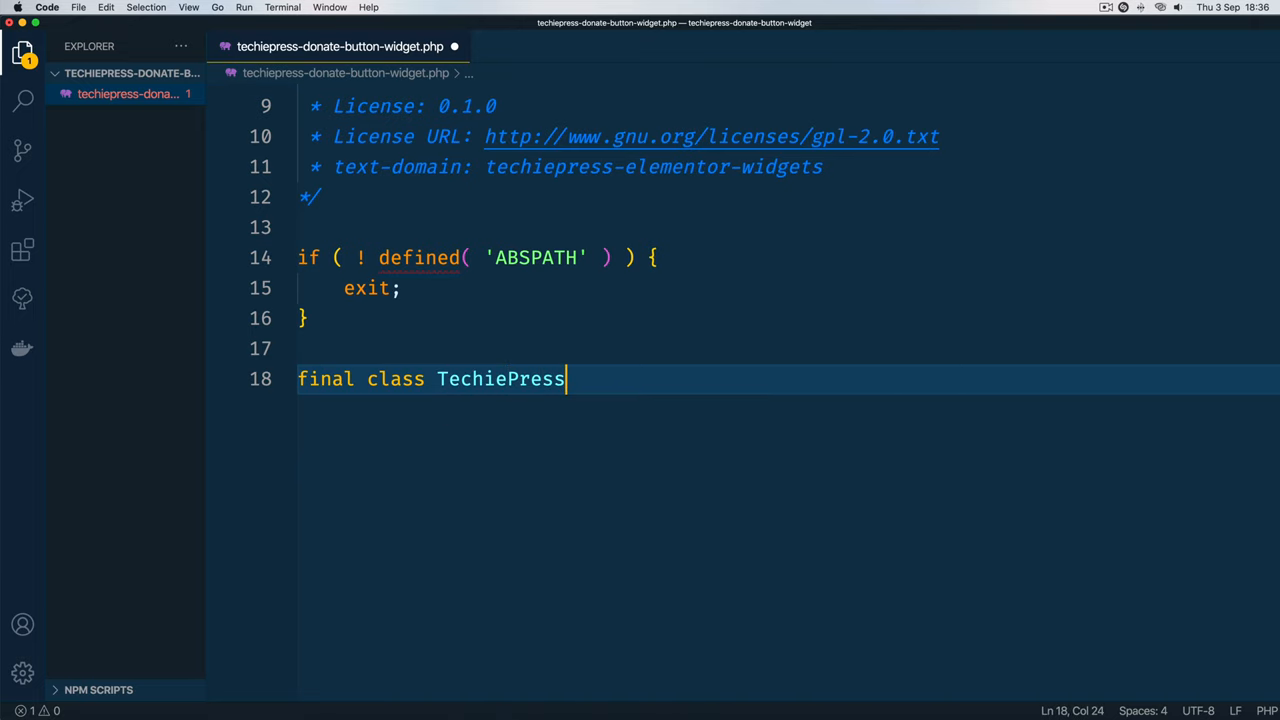
pyautogui.write('ElementorWidge')
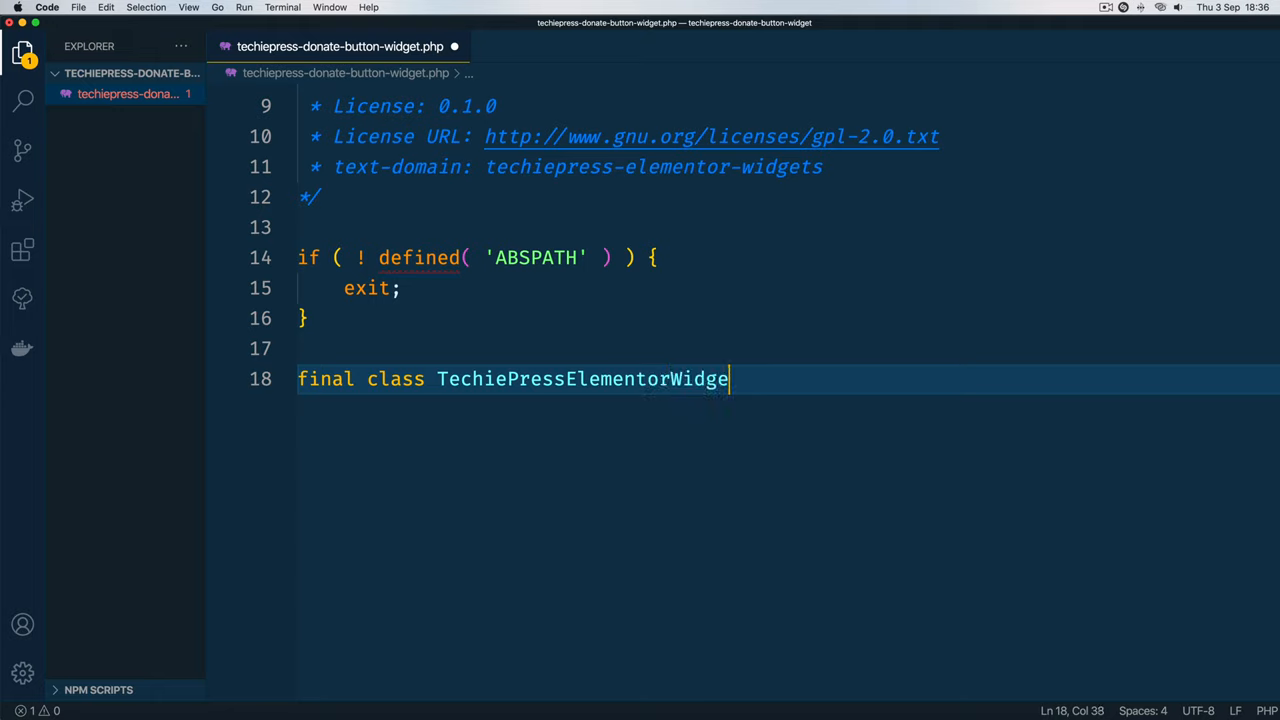
pyautogui.write('t')
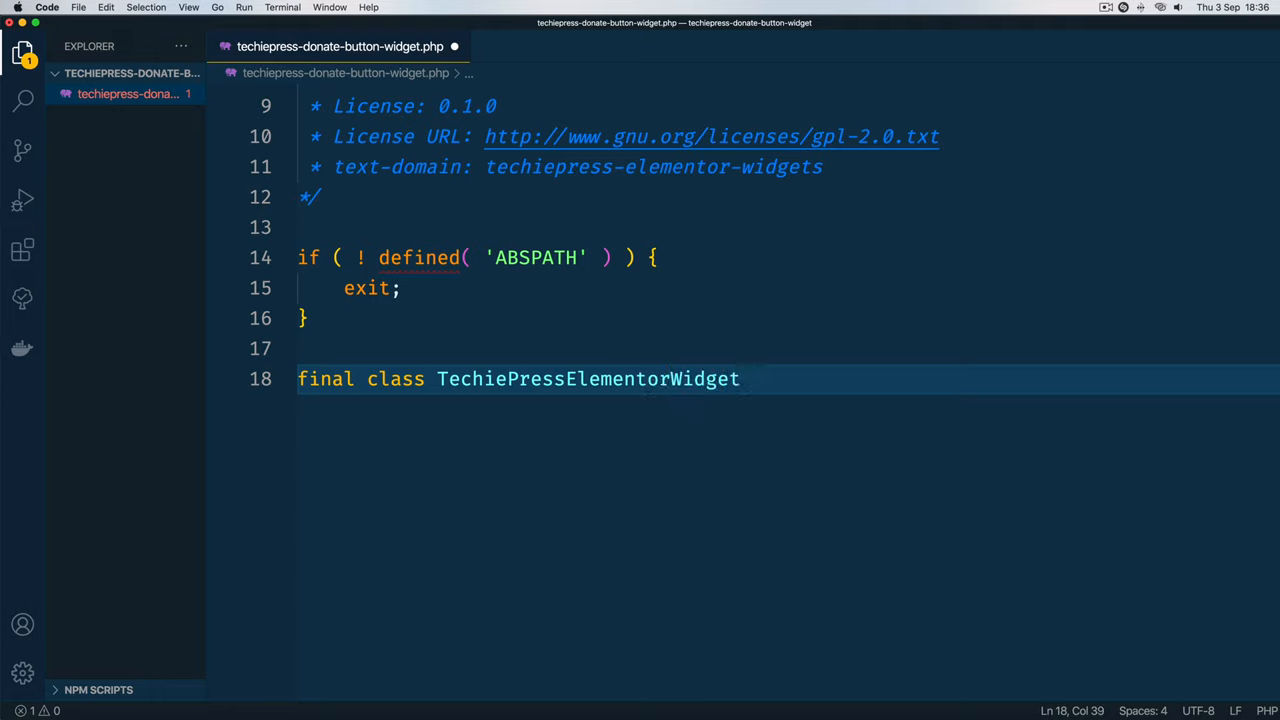
pyautogui.write('{')
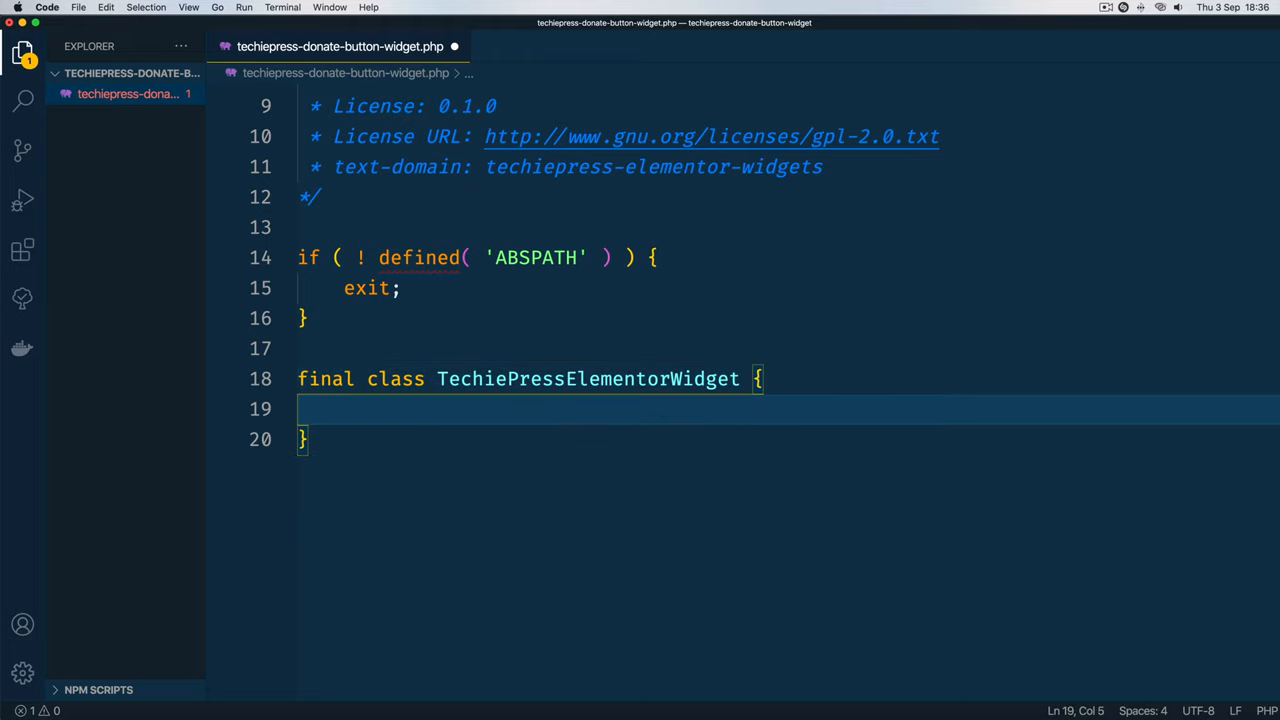
# Step: Add const VERSION = '0.1.0'; inside the class body
pyautogui.write('const V')
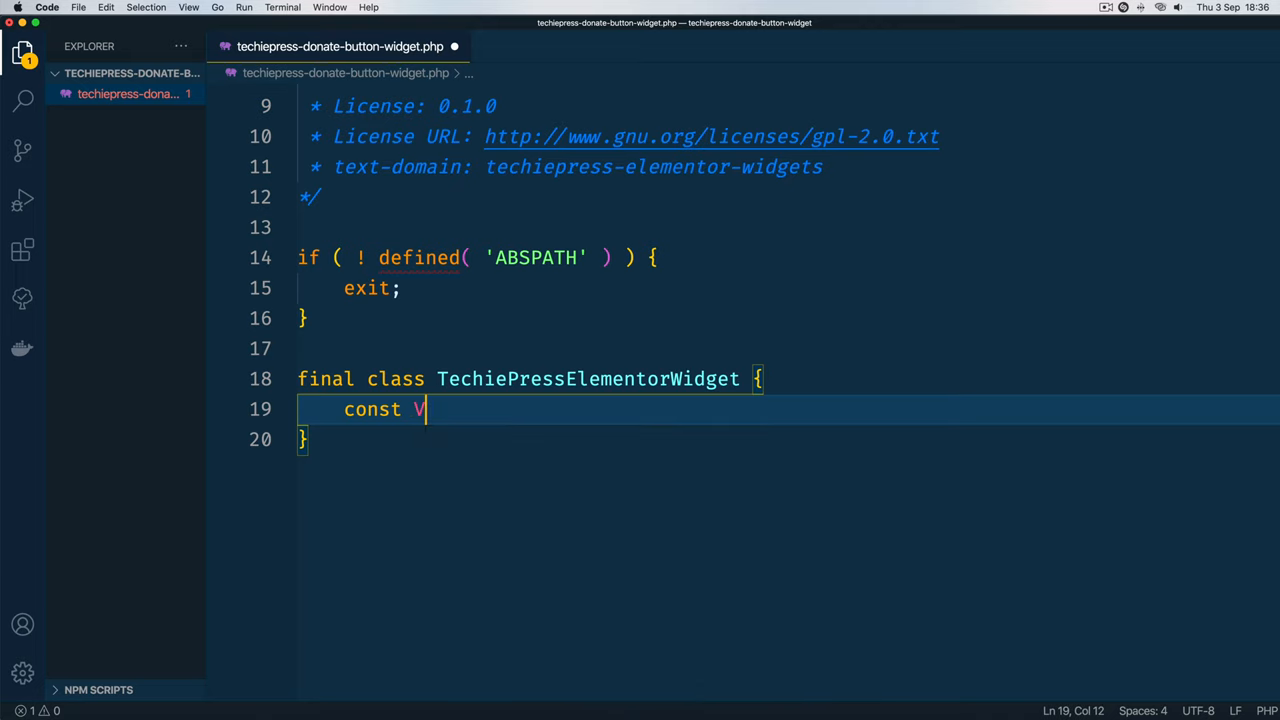
pyautogui.write('ERSION =')
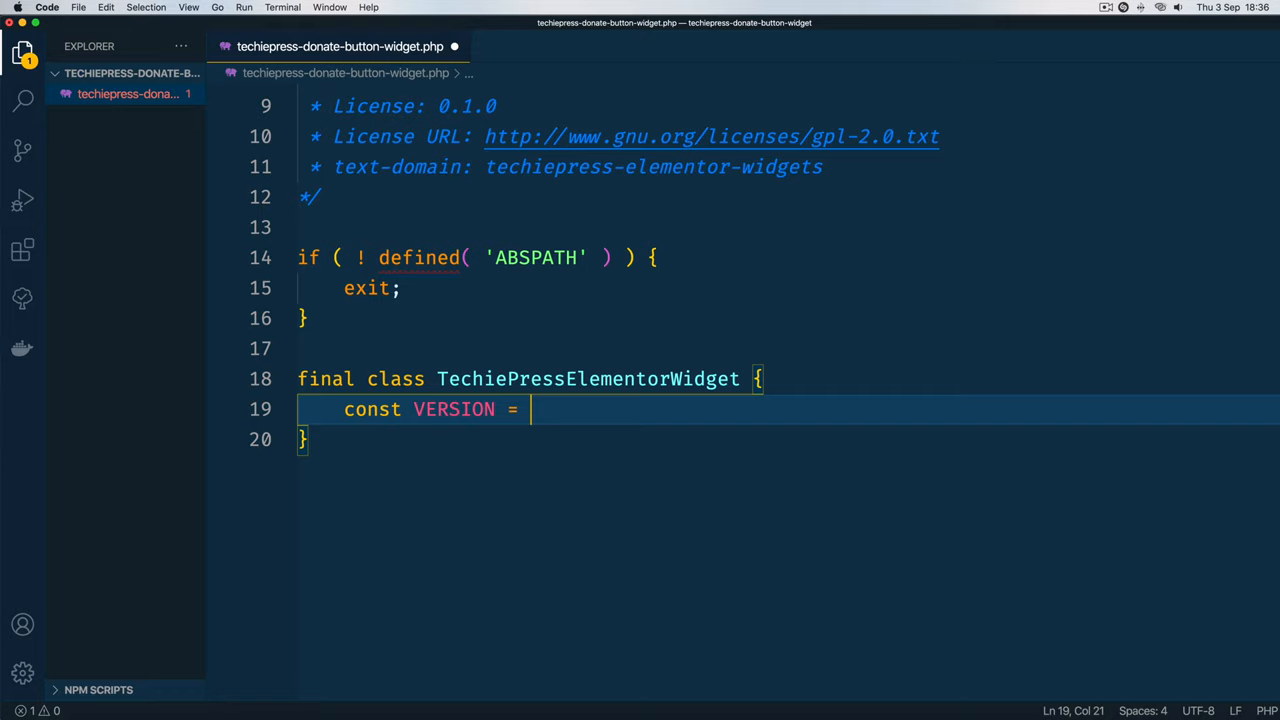
pyautogui.write("'")
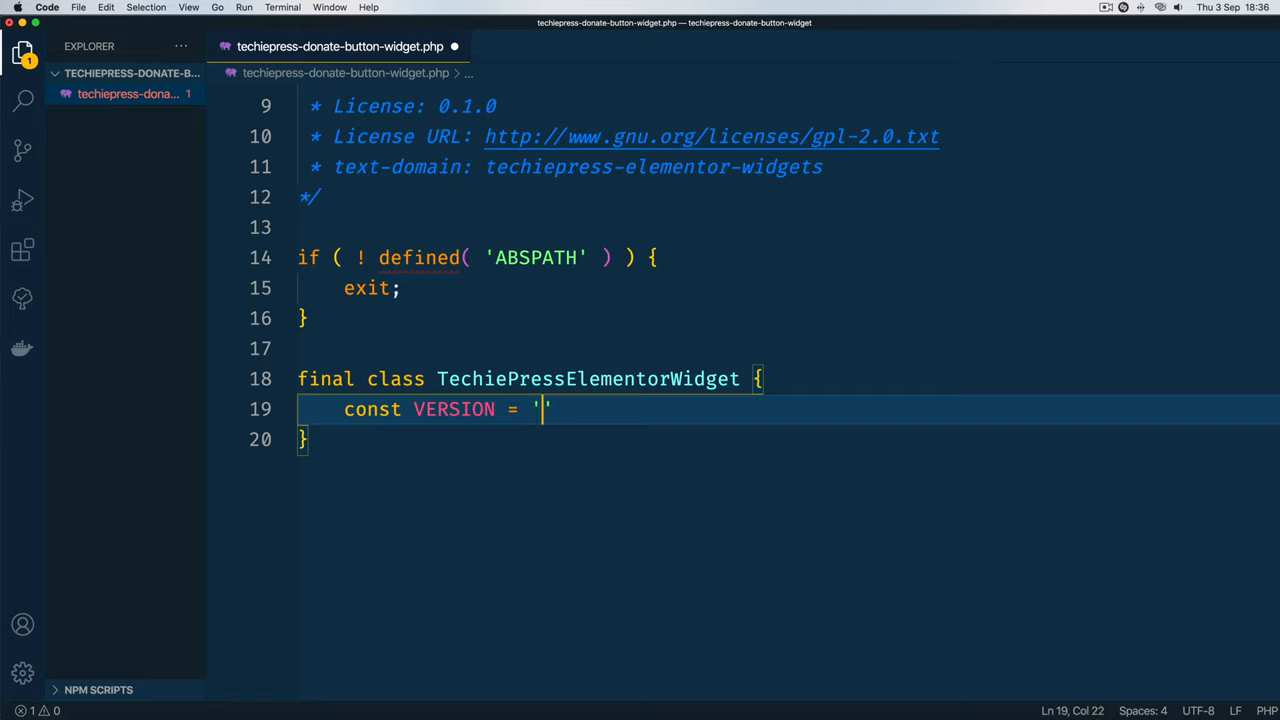
pyautogui.write('0.1.0')
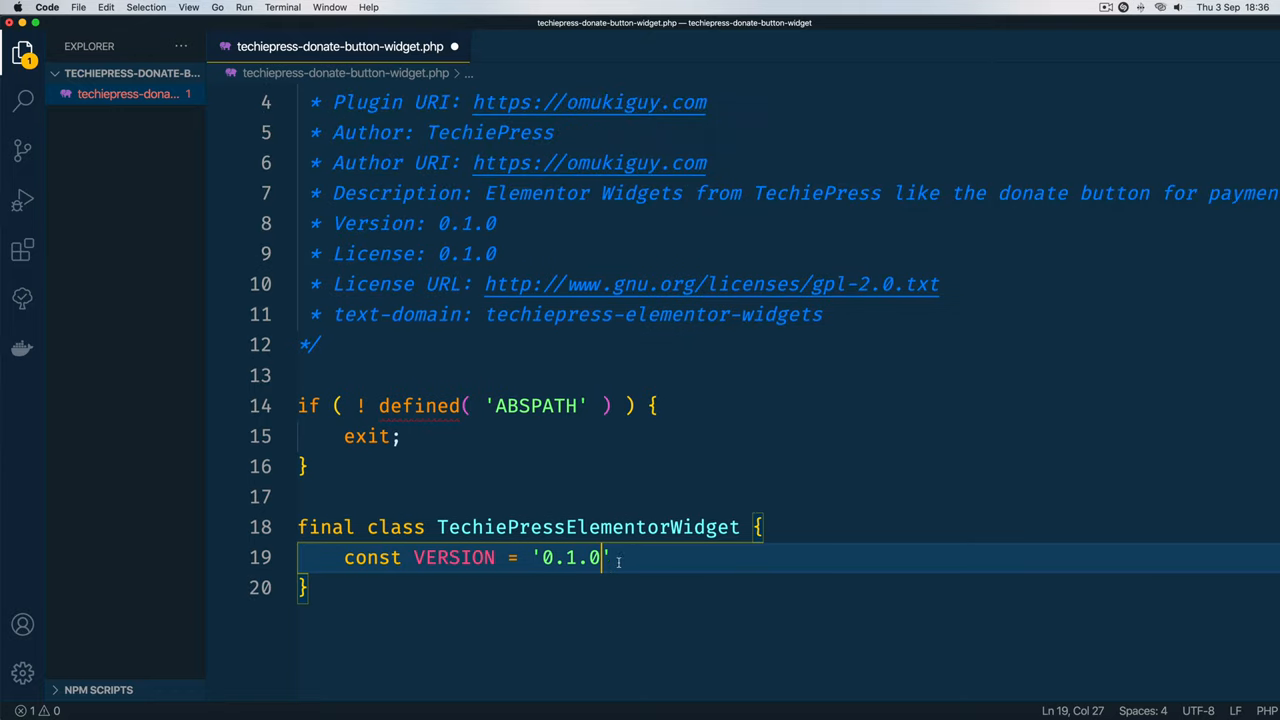
pyautogui.write(';')
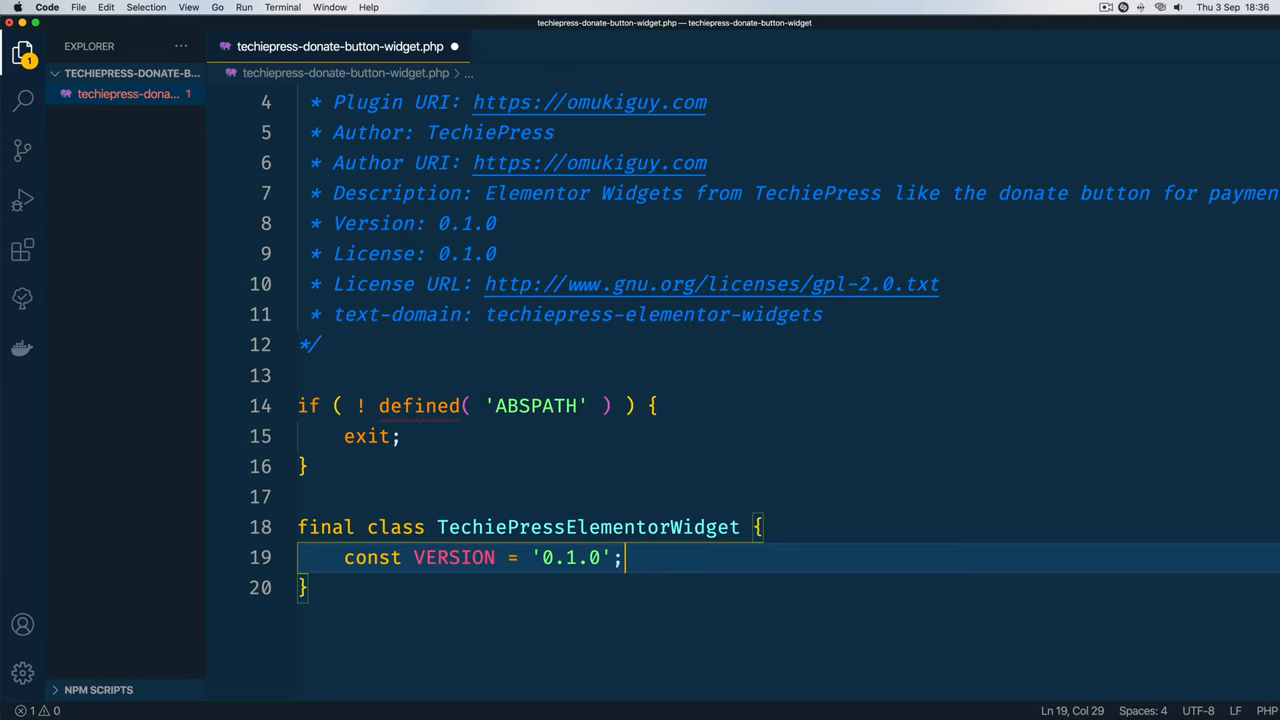
# Step: Add const ELEMENTOR_MINIMUM_VERSION = '3.0.0'; to the class
pyautogui.write('const ELEMENTOR')
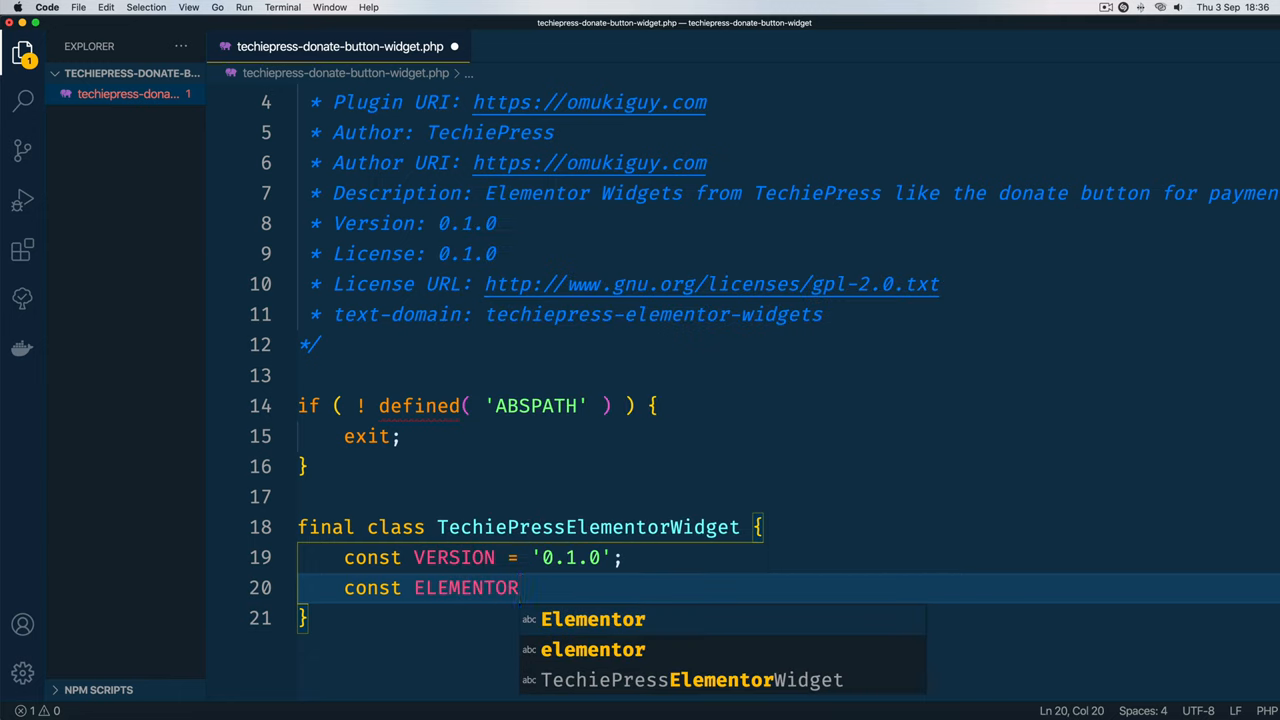
pyautogui.write('_MINIM')
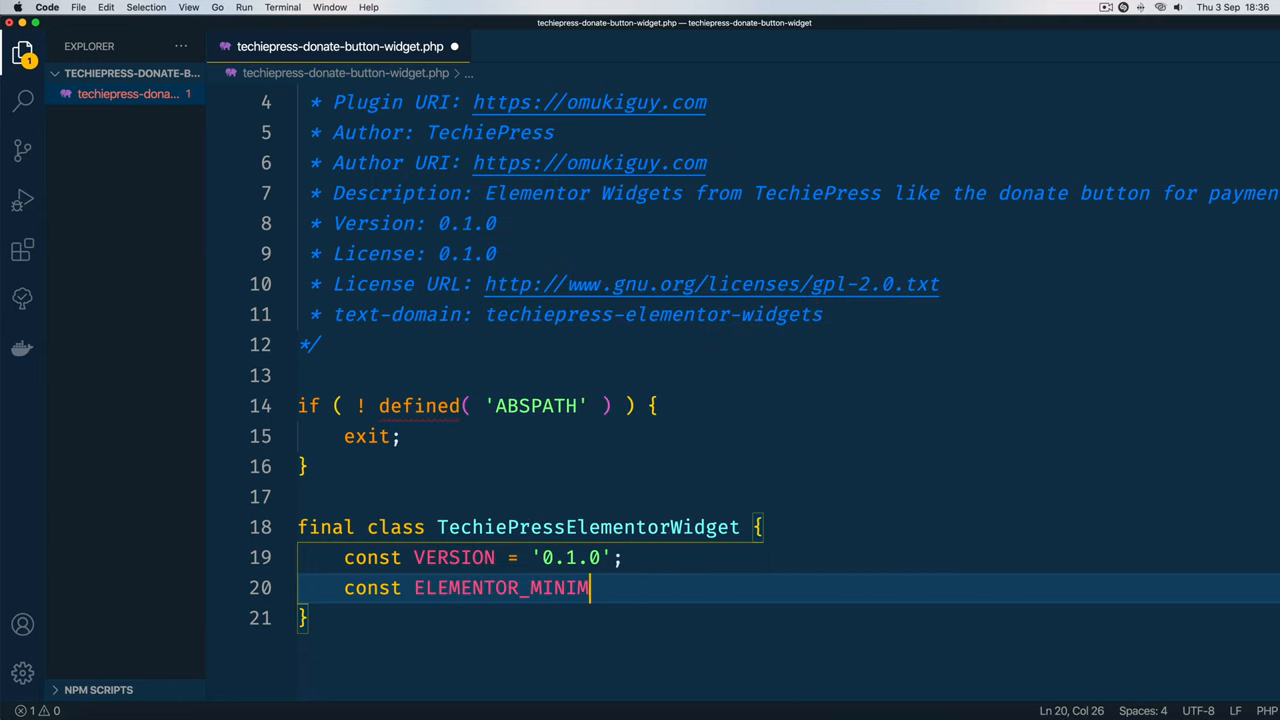
pyautogui.write("UM_VERSION = ''")
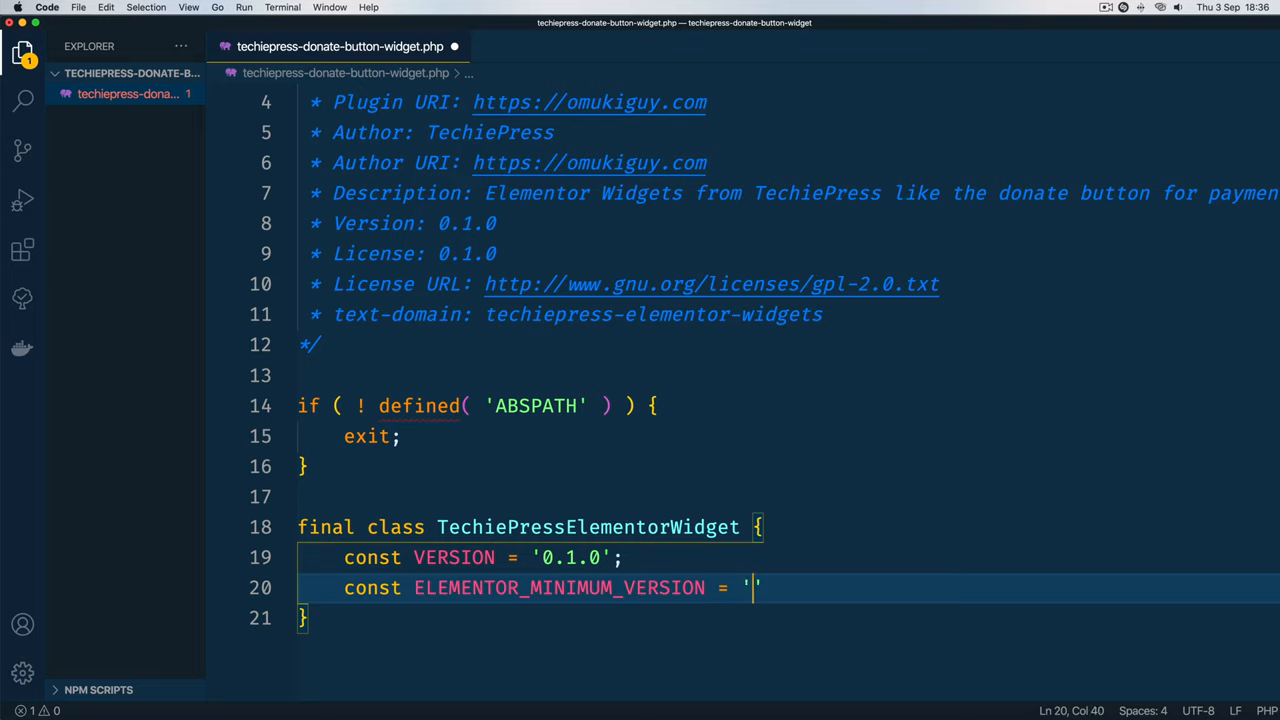
pyautogui.write('3.00')
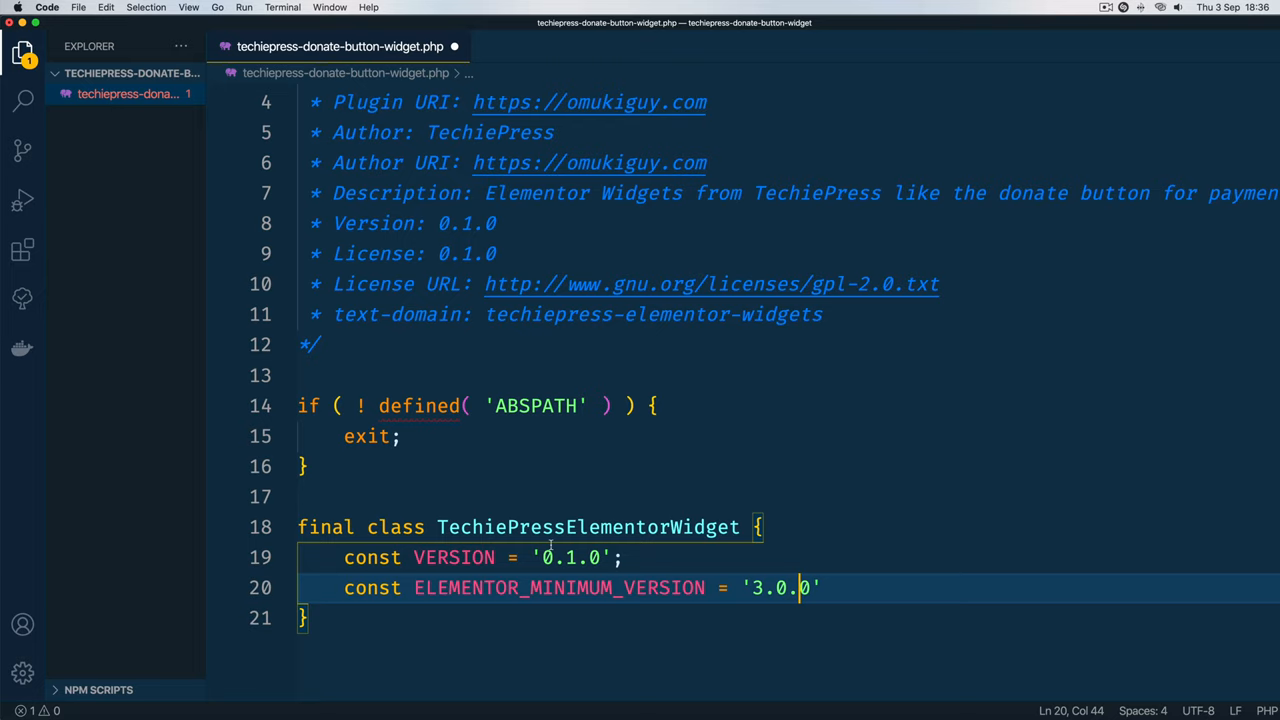
pyautogui.scroll(-3)
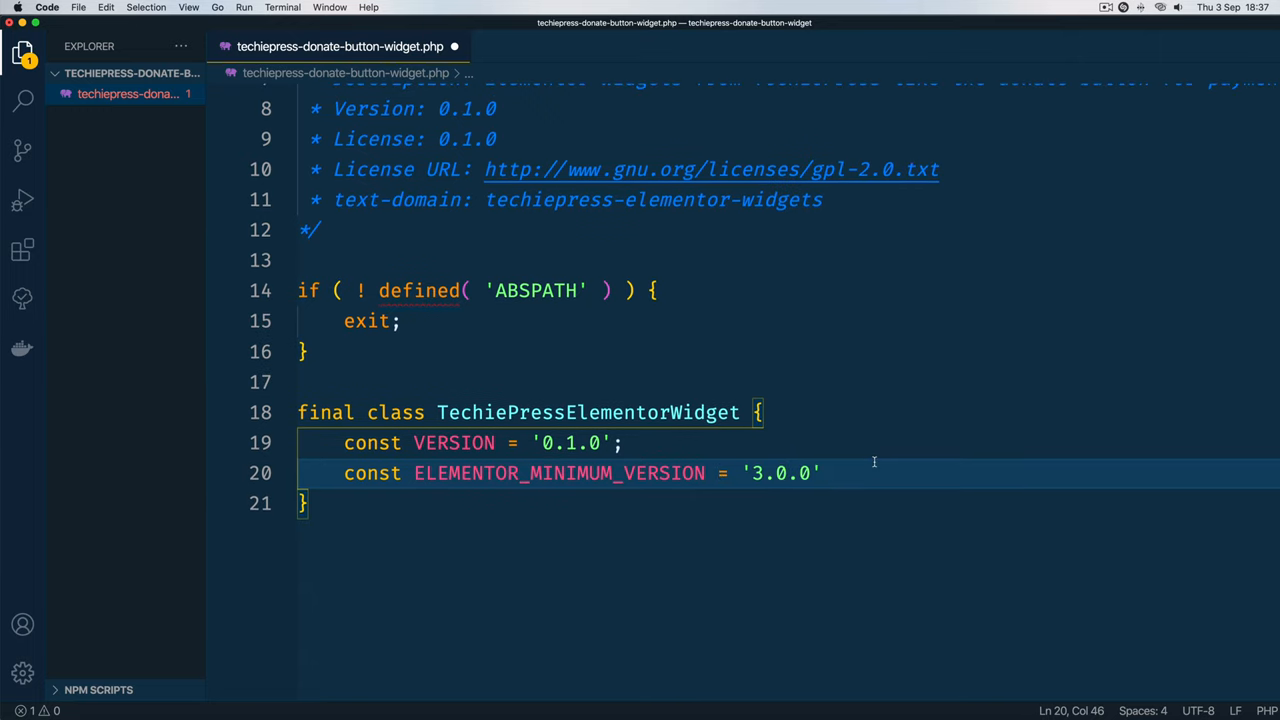
pyautogui.write(';')
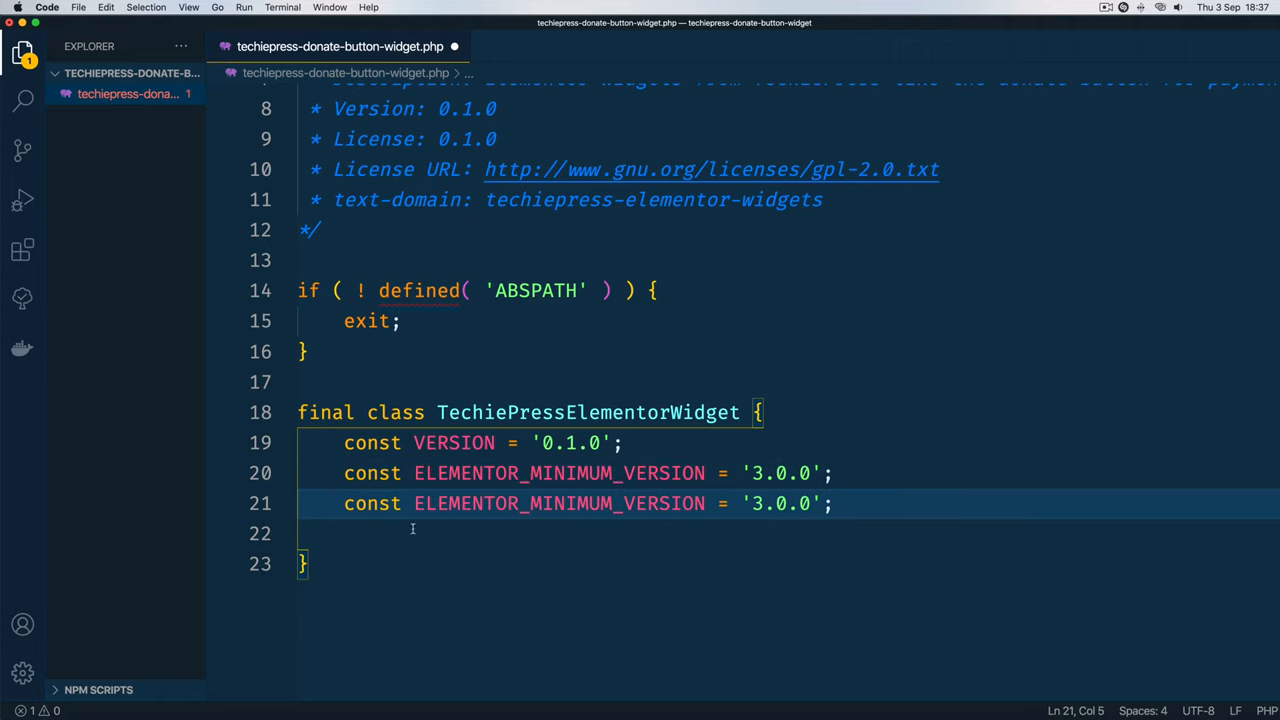
# Step: Turn the duplicated line into PHP_MINIMUM_VERSION = '7.0' and save the file
pyautogui.doubleClick(465, 503)
pyautogui.write('PHP')
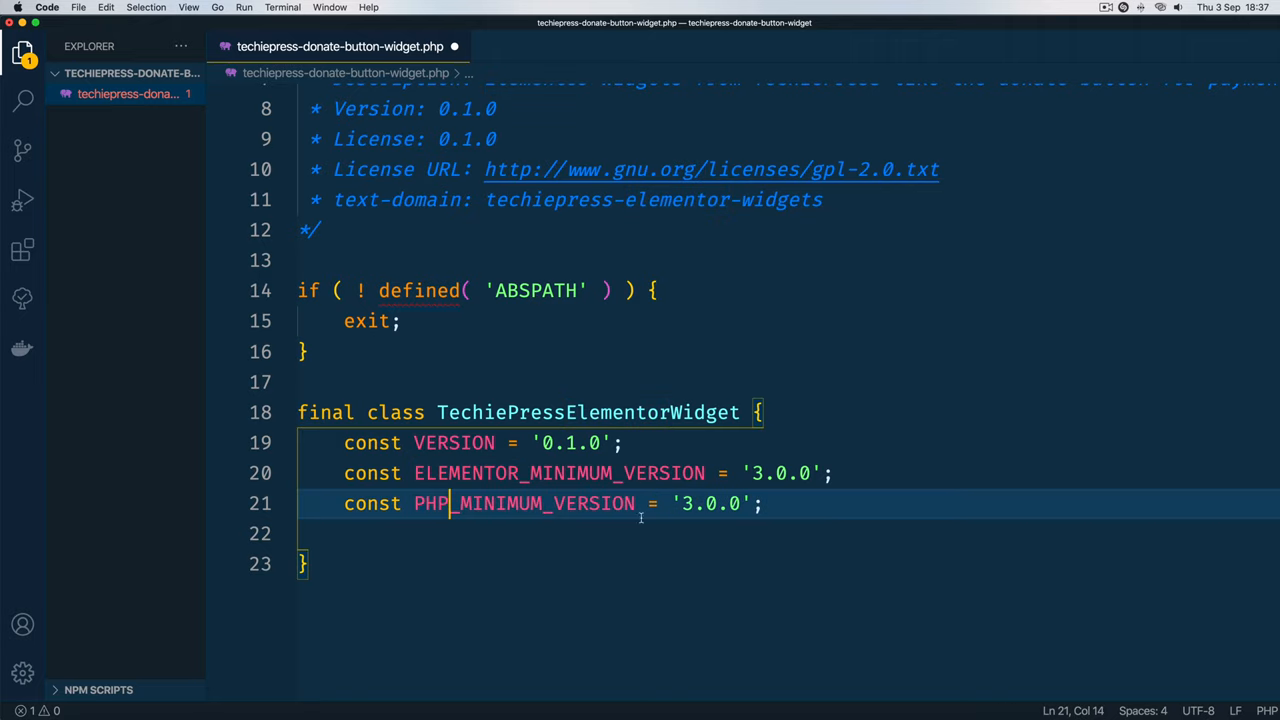
pyautogui.doubleClick(684, 503)
pyautogui.write('7')
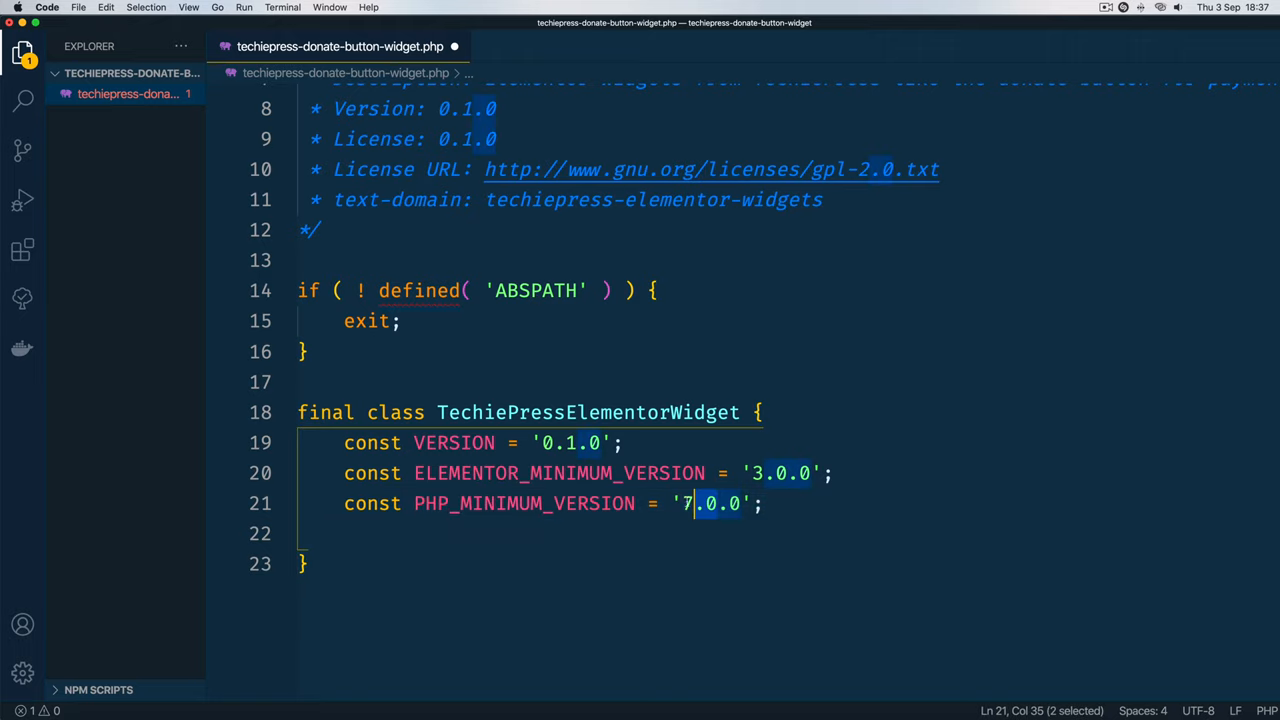
pyautogui.write('5')
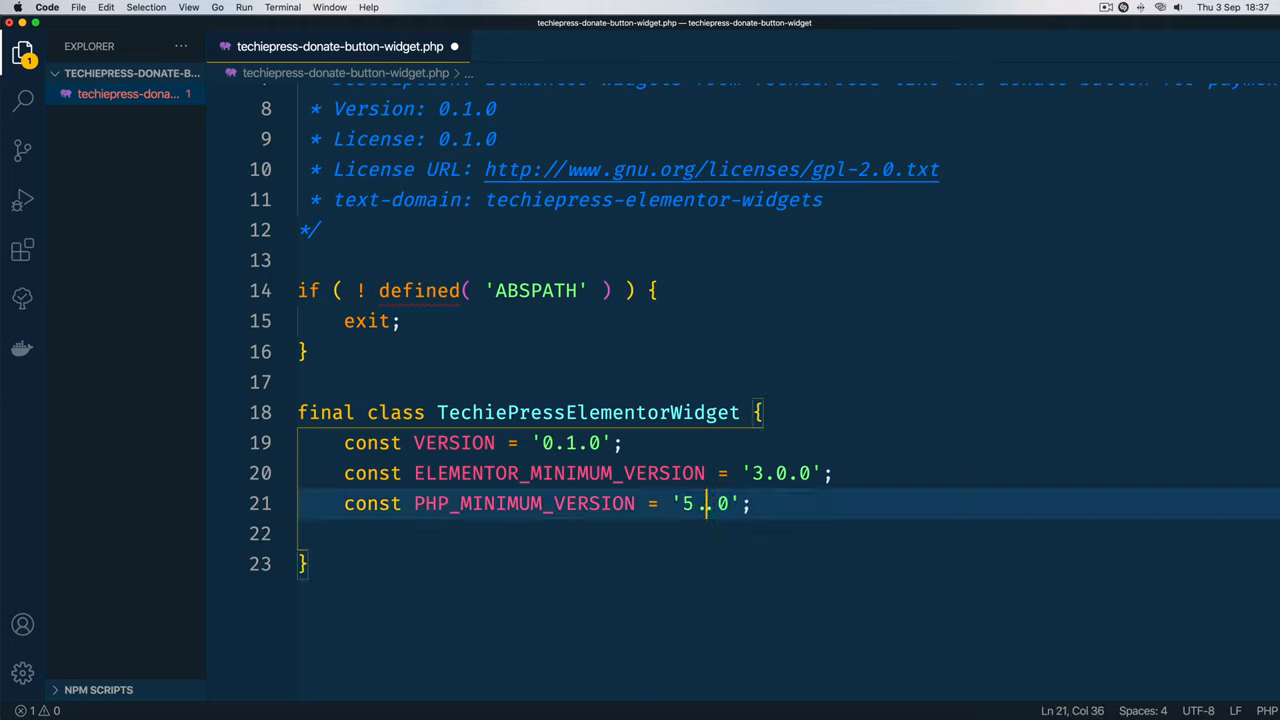
pyautogui.write('6')
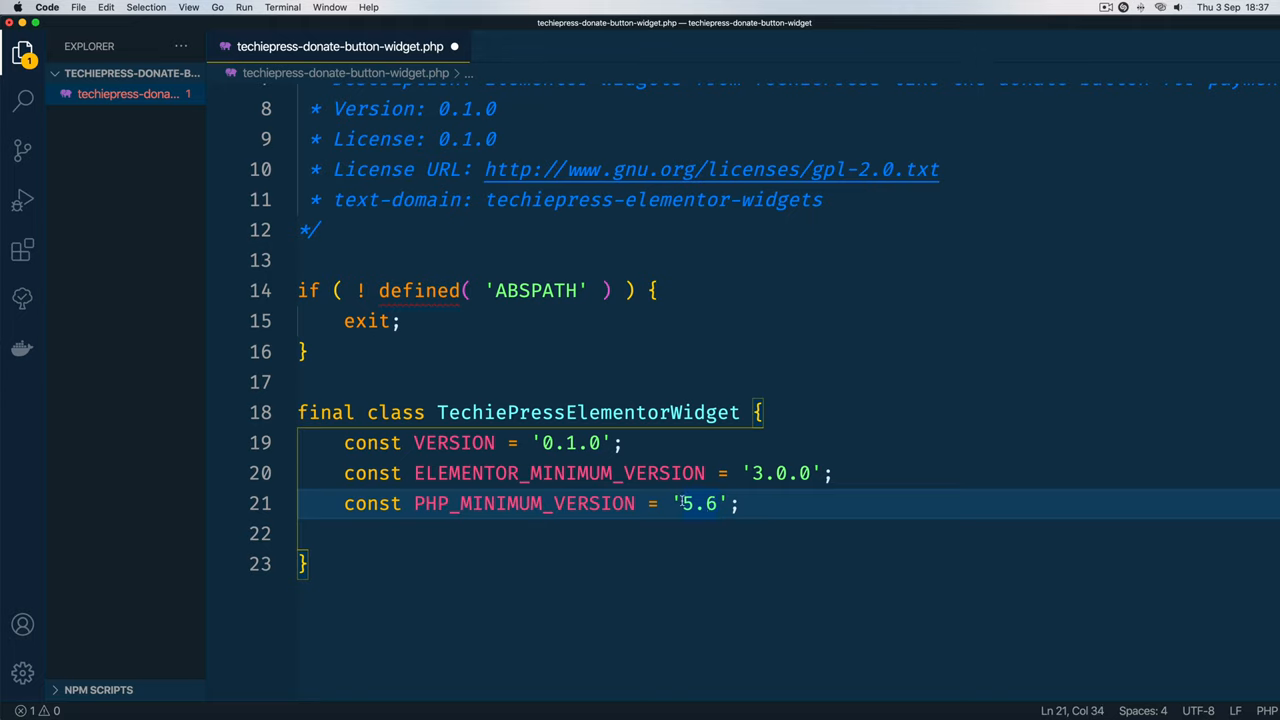
pyautogui.write('7')
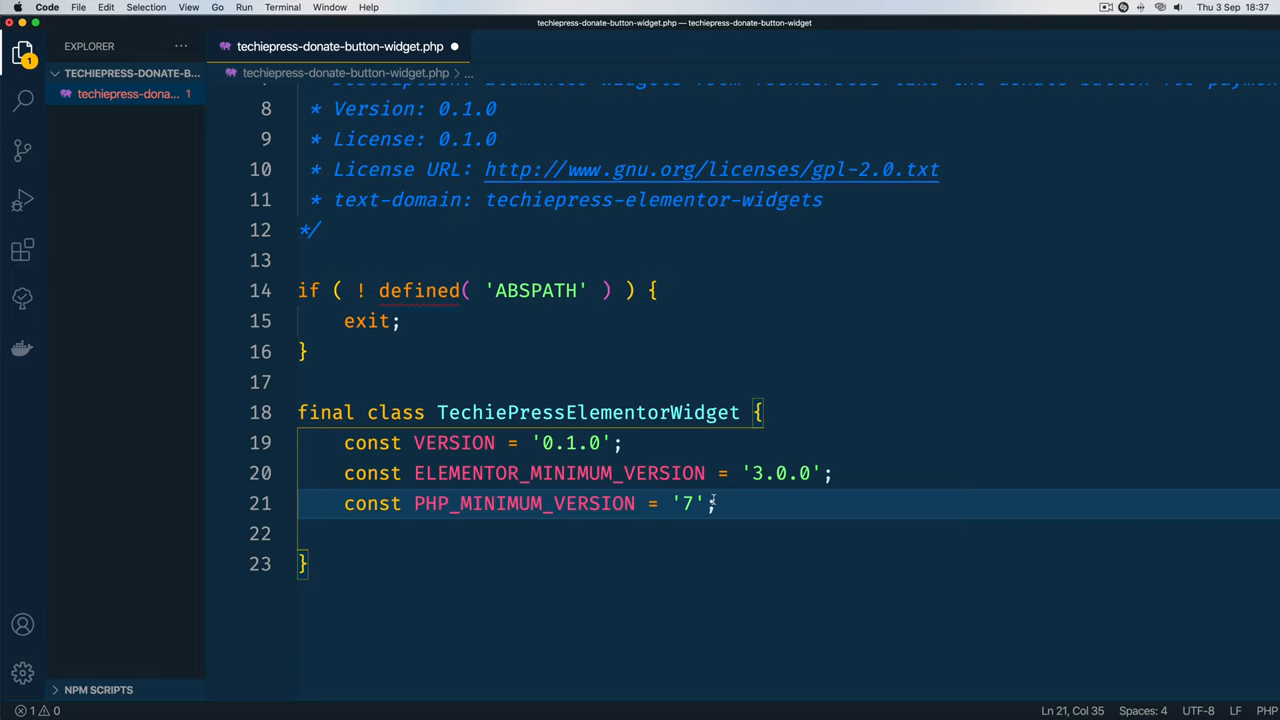
pyautogui.write('.')
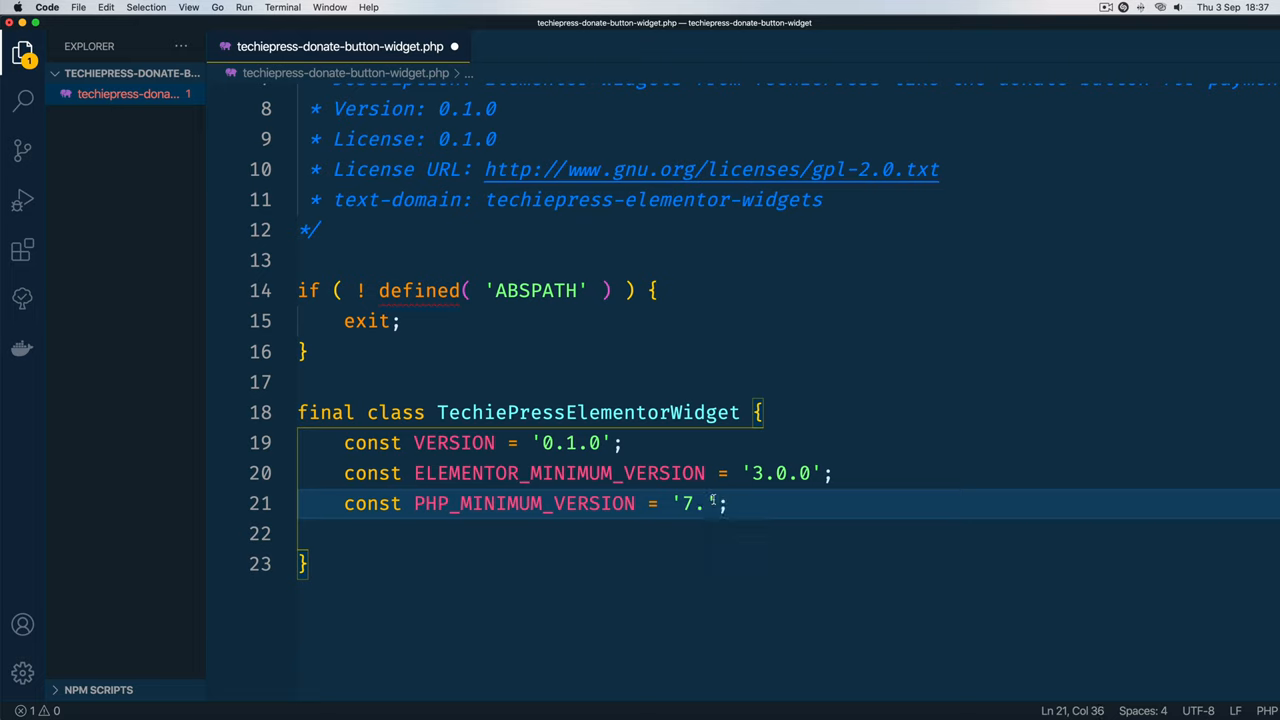
pyautogui.write('0')
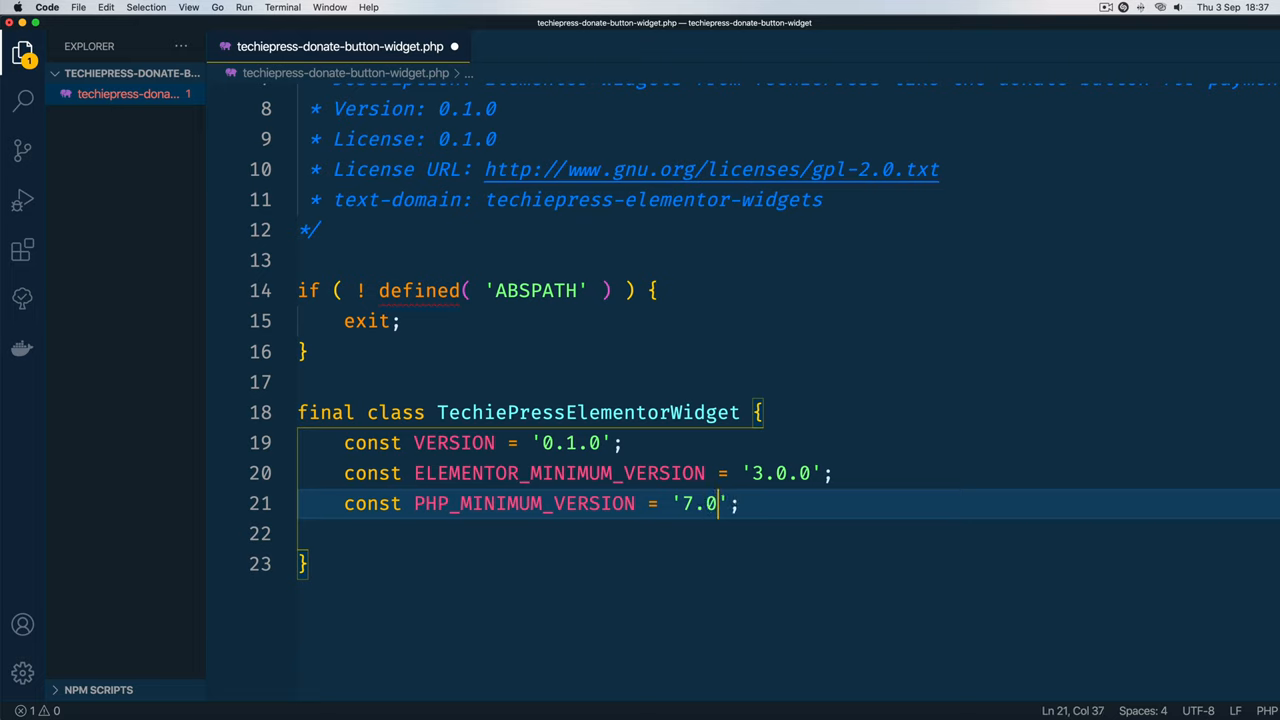
pyautogui.press('cmd+s')
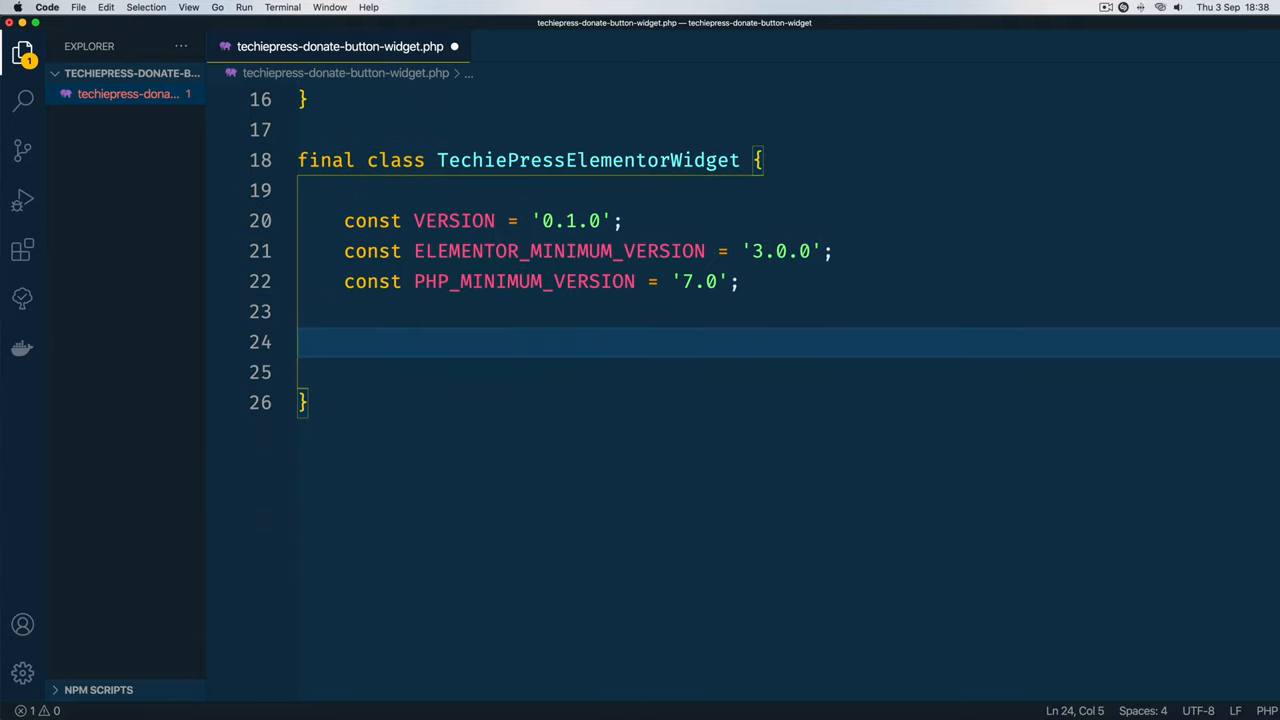
pyautogui.moveTo(393, 407)
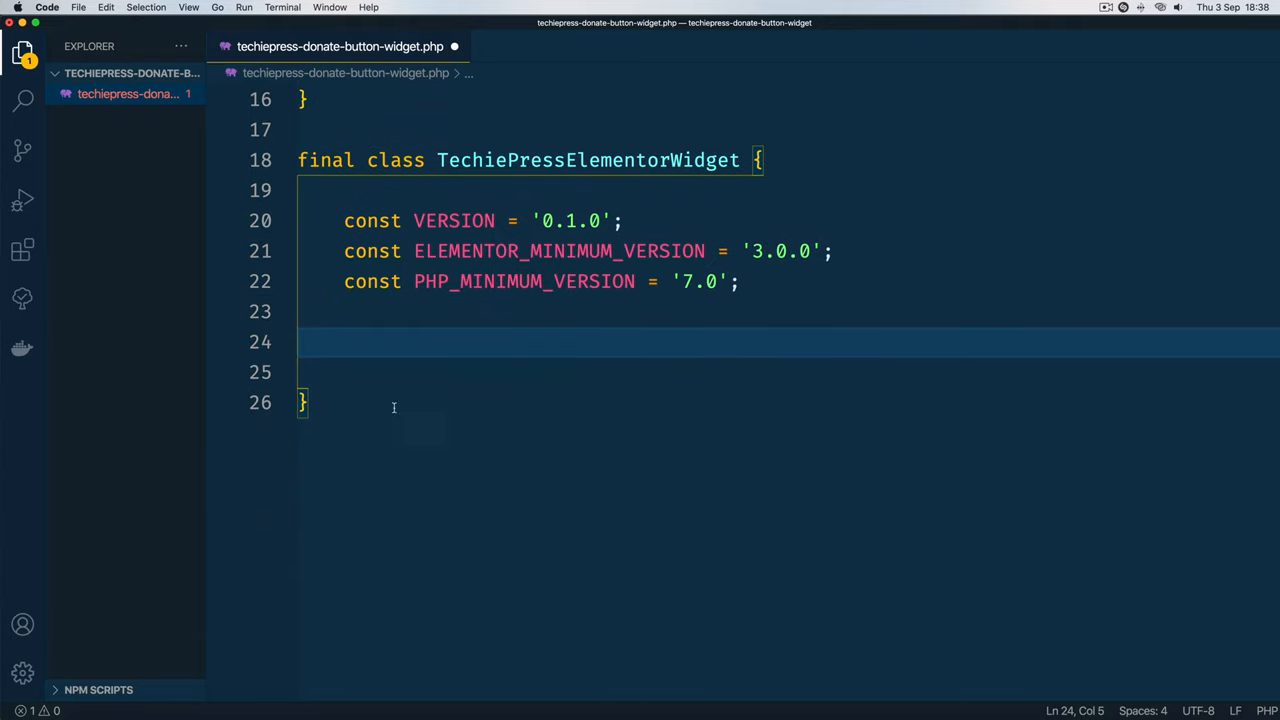
pyautogui.moveTo(445, 335)
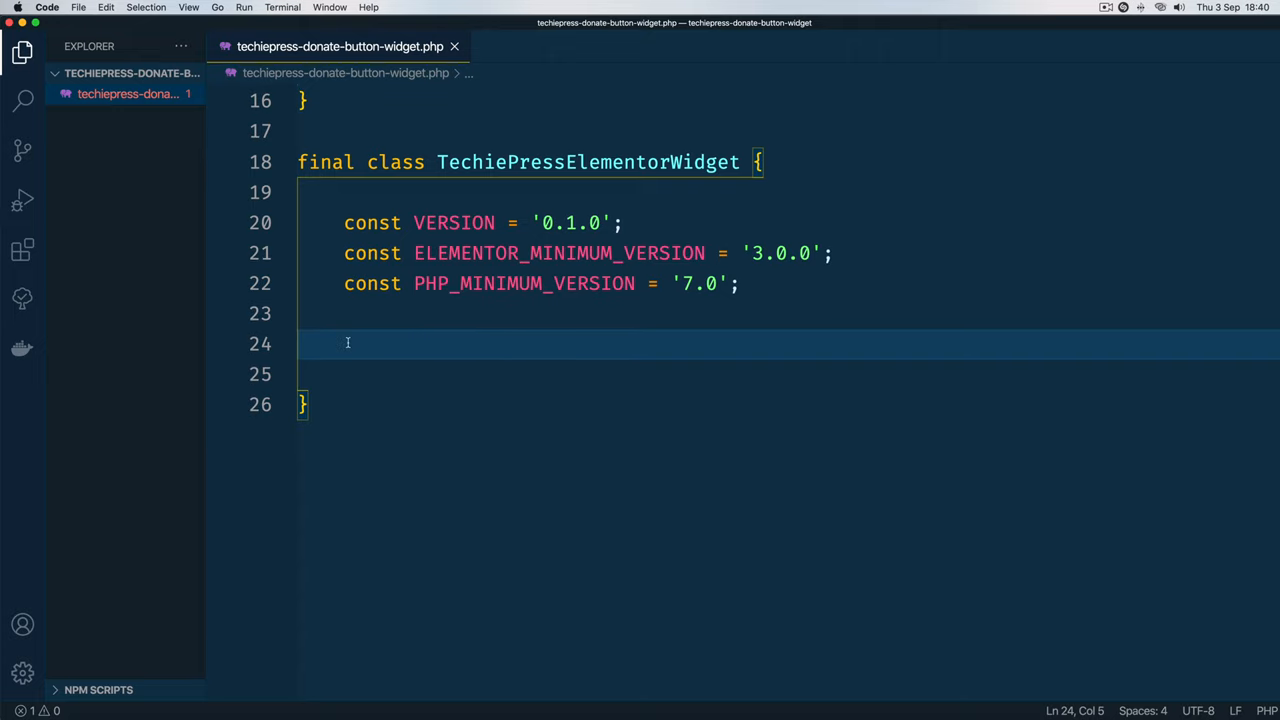
# Step: Add an empty public __construct method to the class
pyautogui.write('p')
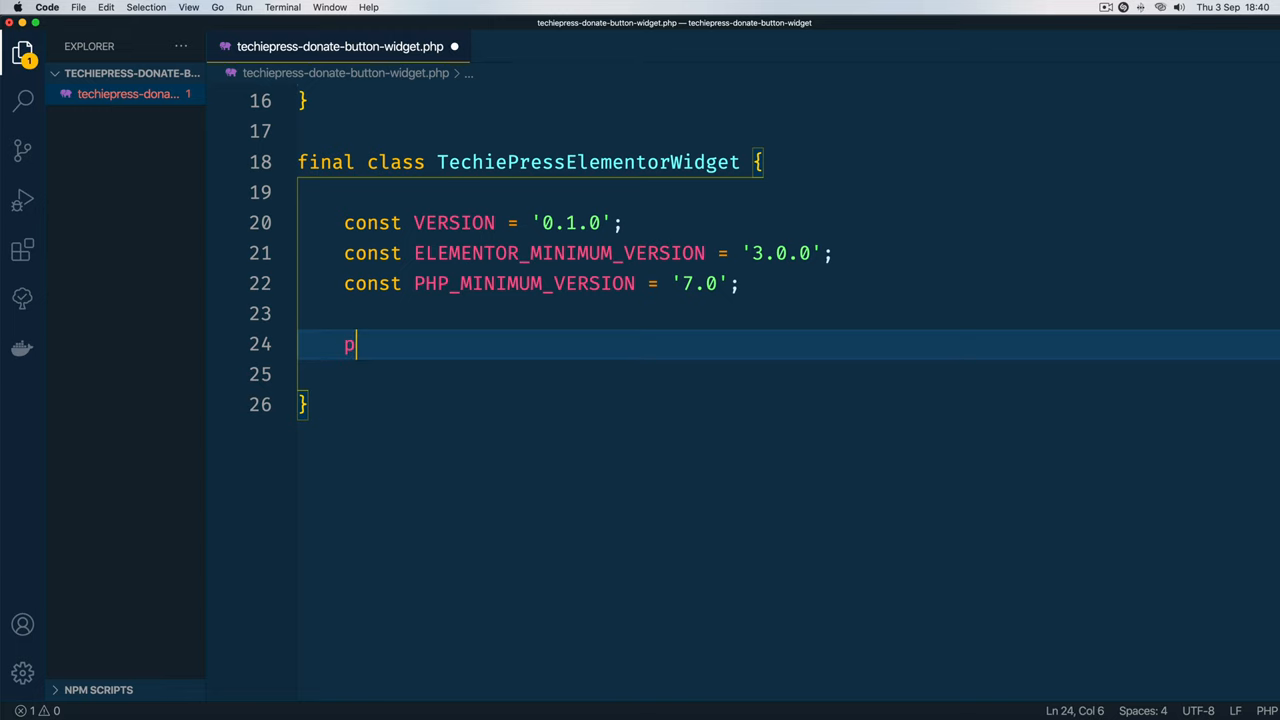
pyautogui.write('ublic')
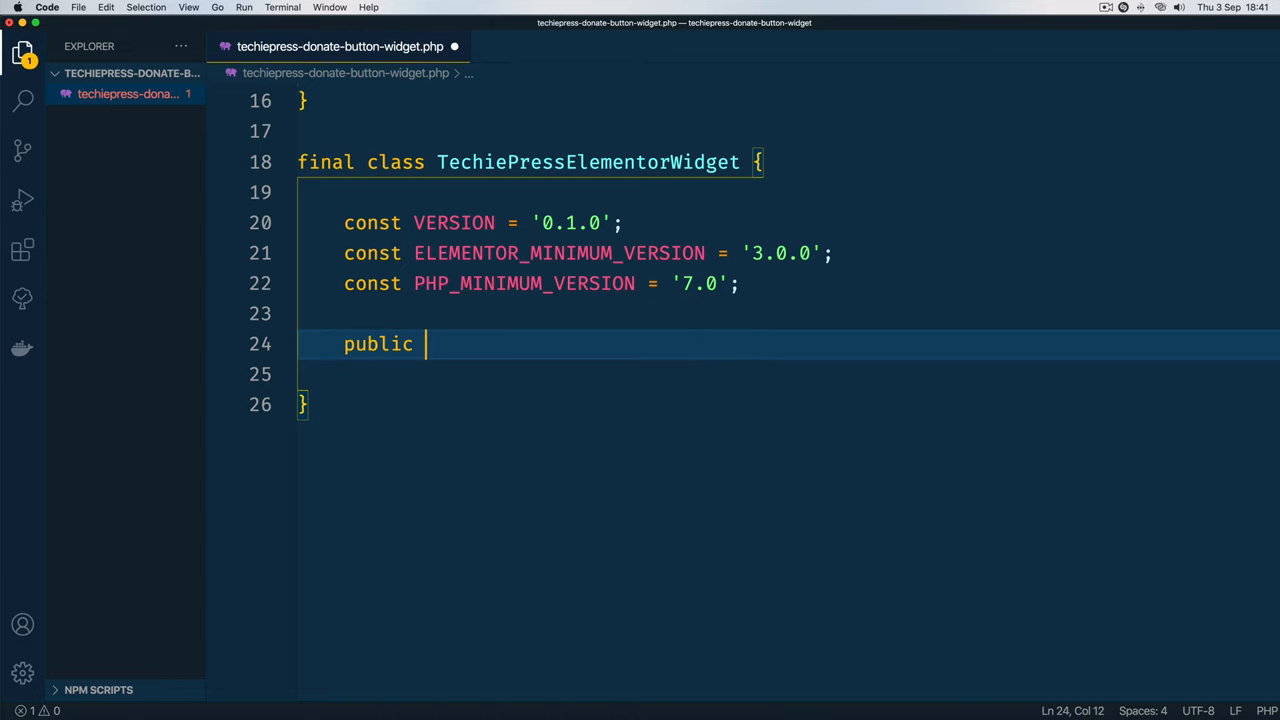
pyautogui.write('function __cont')
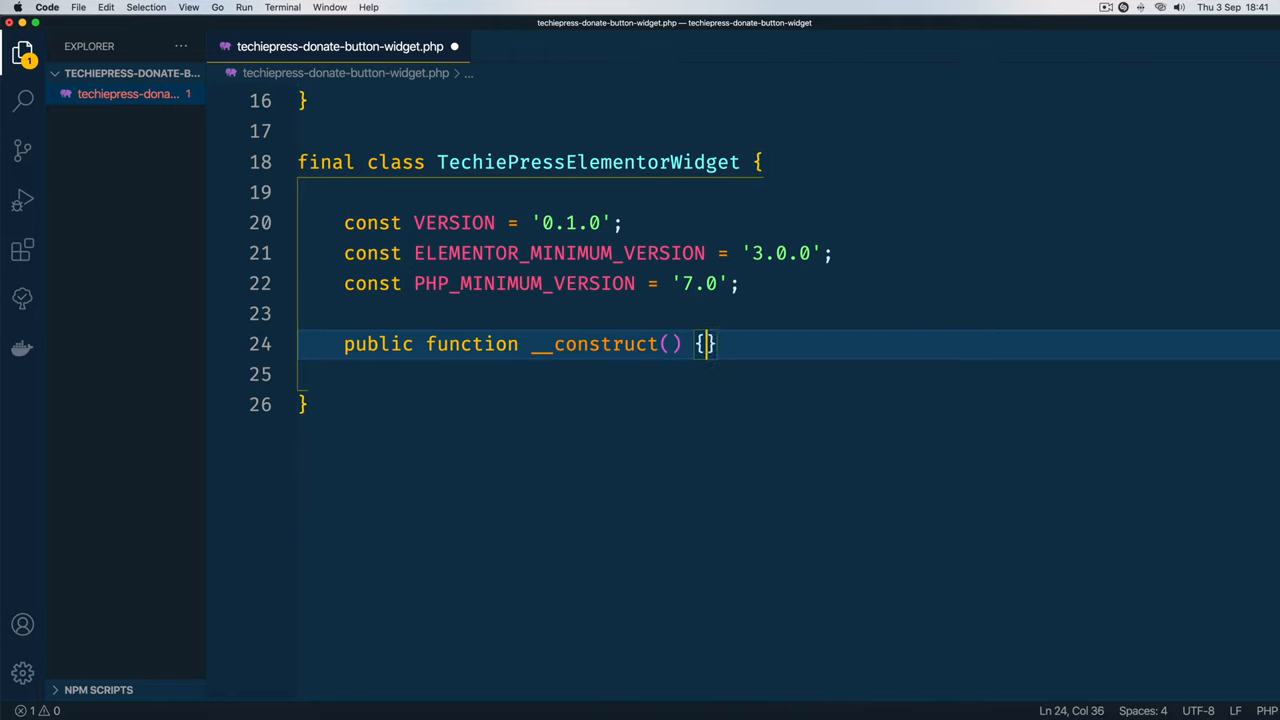
pyautogui.press('Enter')
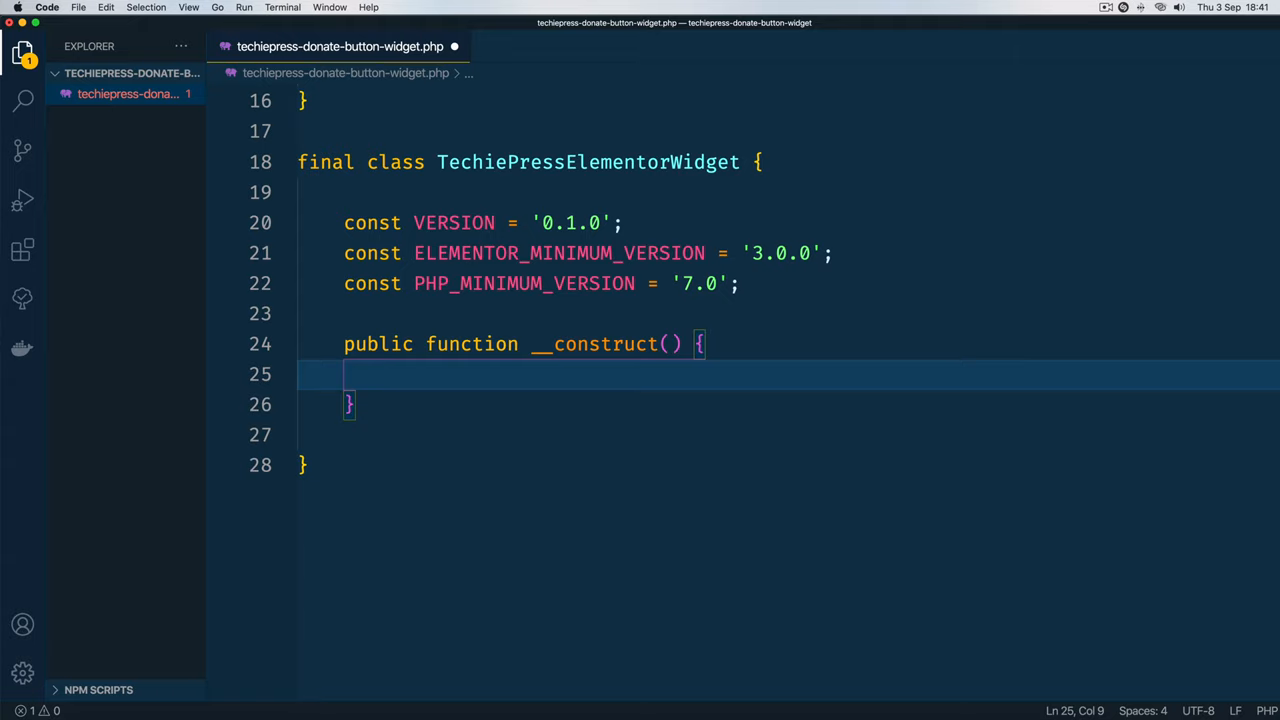
pyautogui.moveTo(378, 425)
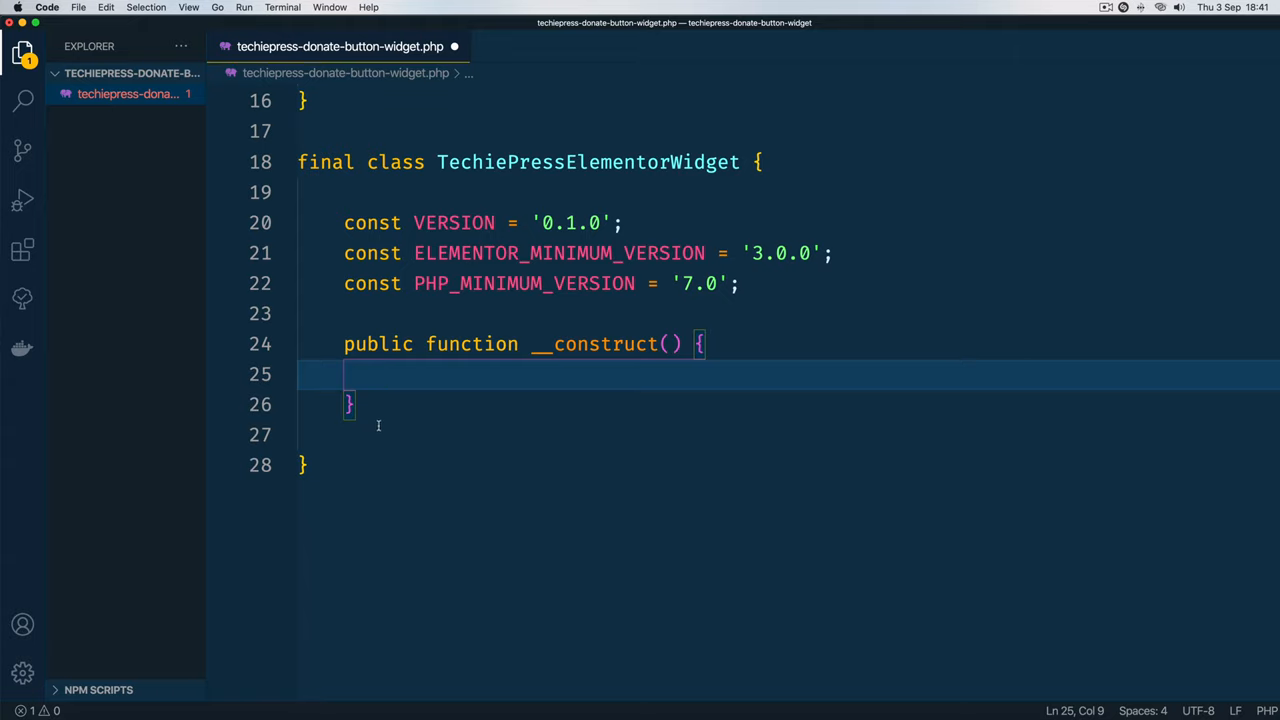
pyautogui.press('enter')
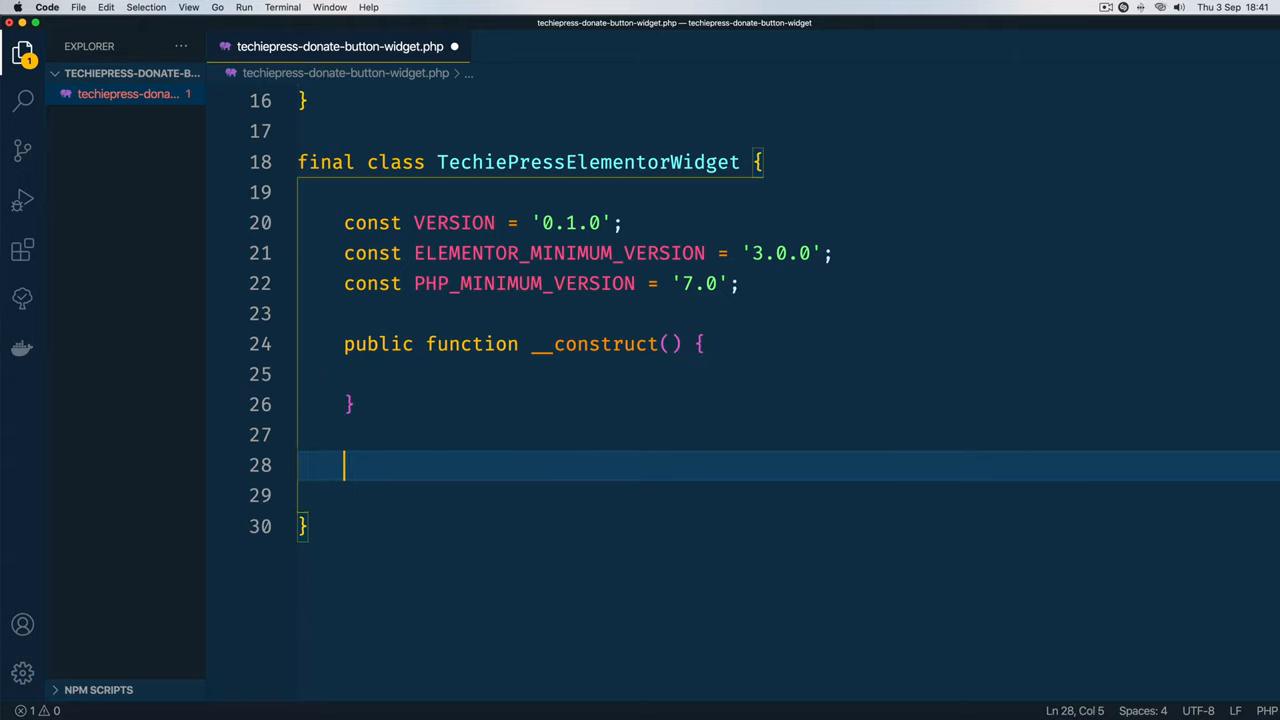
# Step: Add empty public init_controls and init_widgets methods after the constructor
pyautogui.write('public')
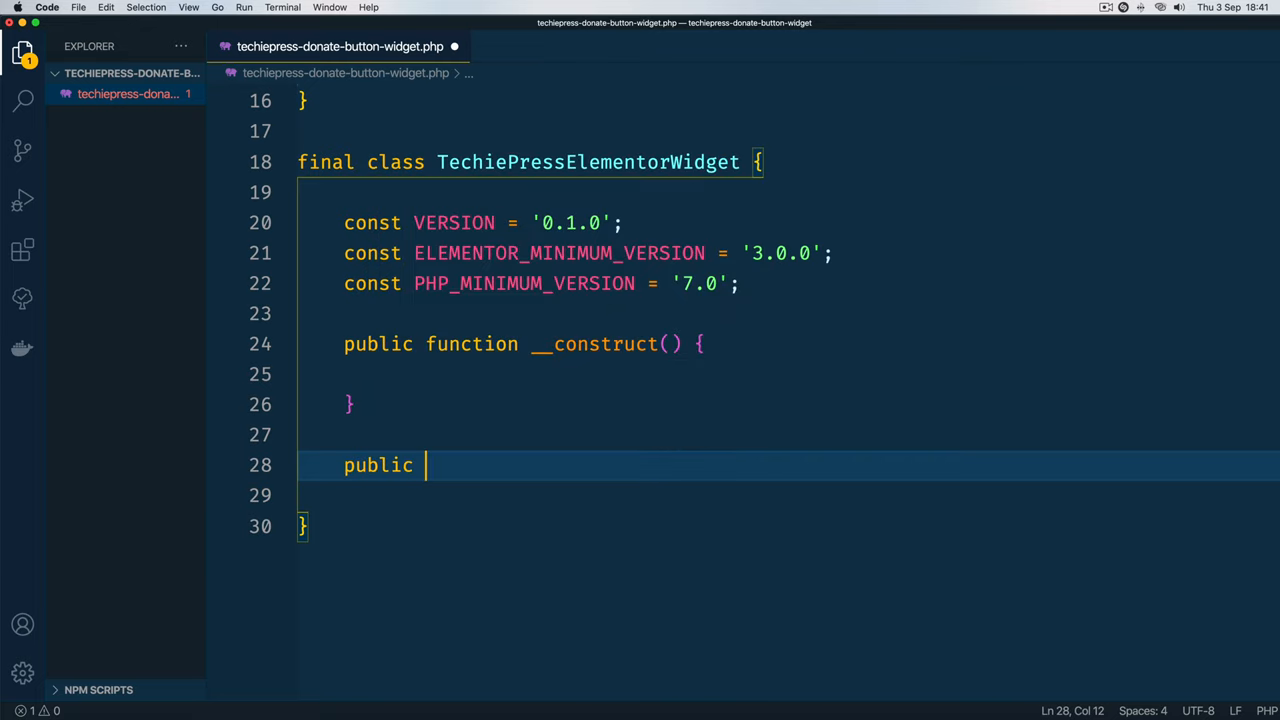
pyautogui.write('function')
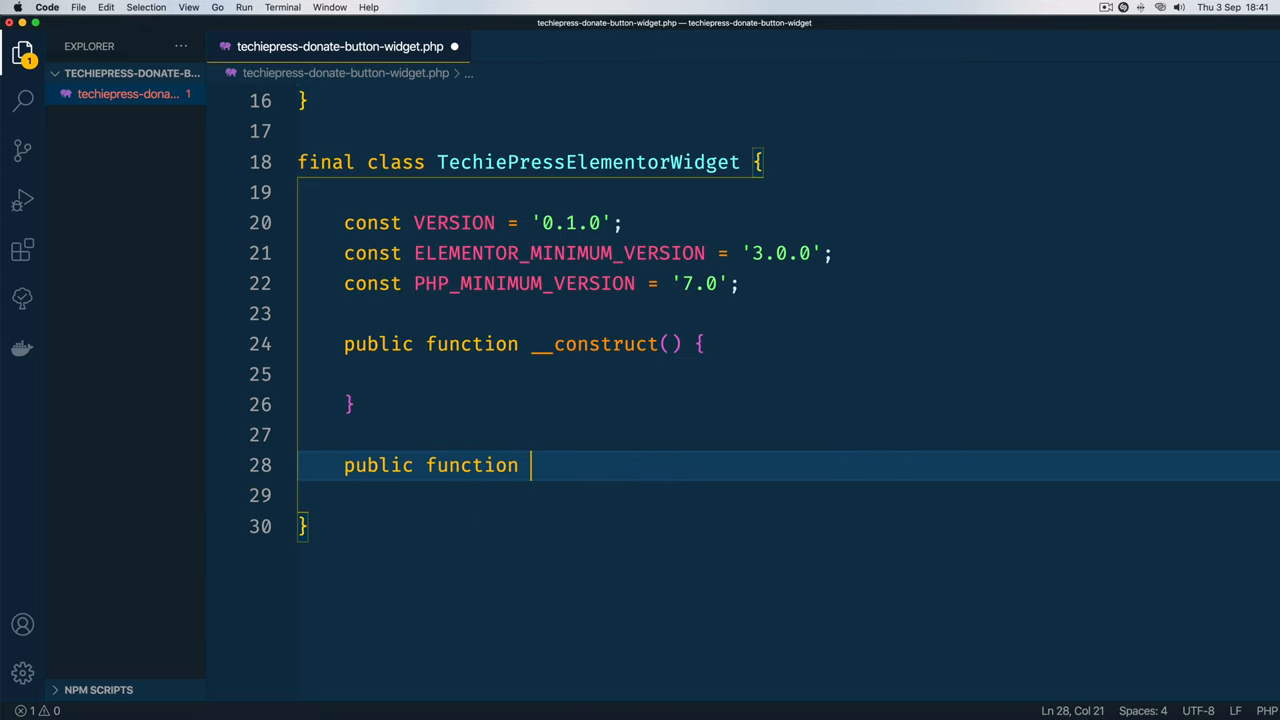
pyautogui.write('init_')
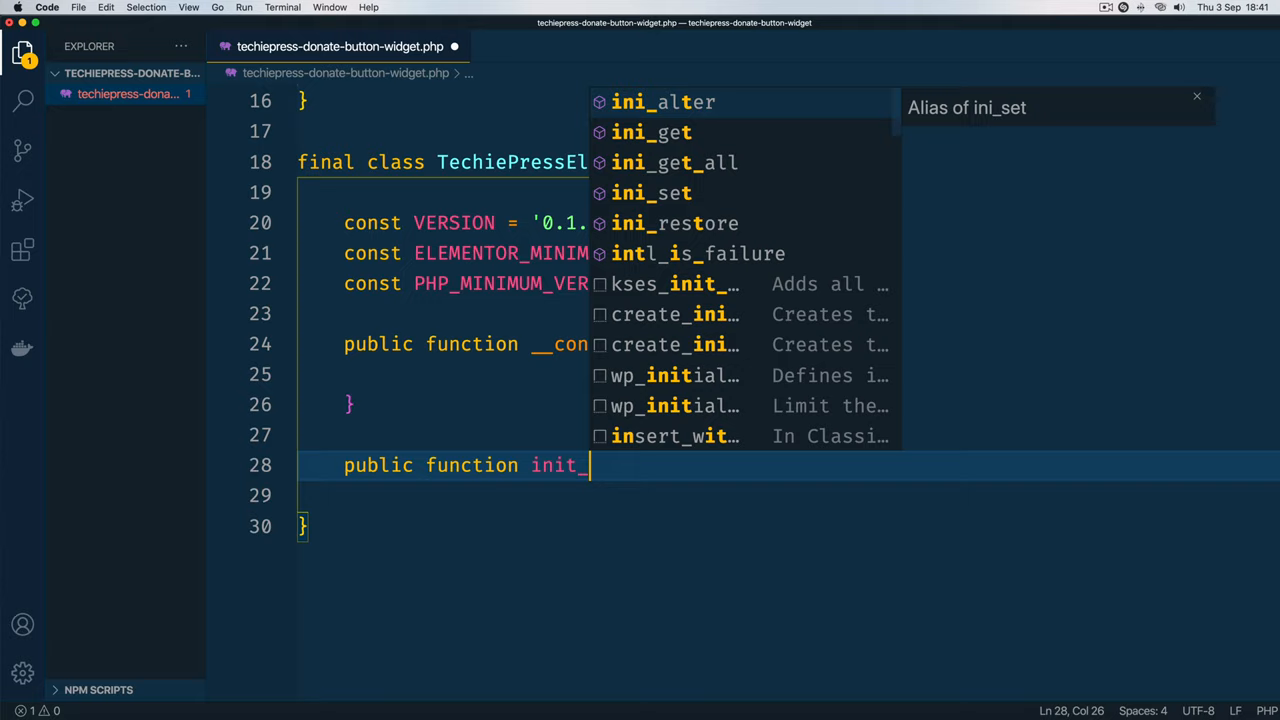
pyautogui.write('controls')
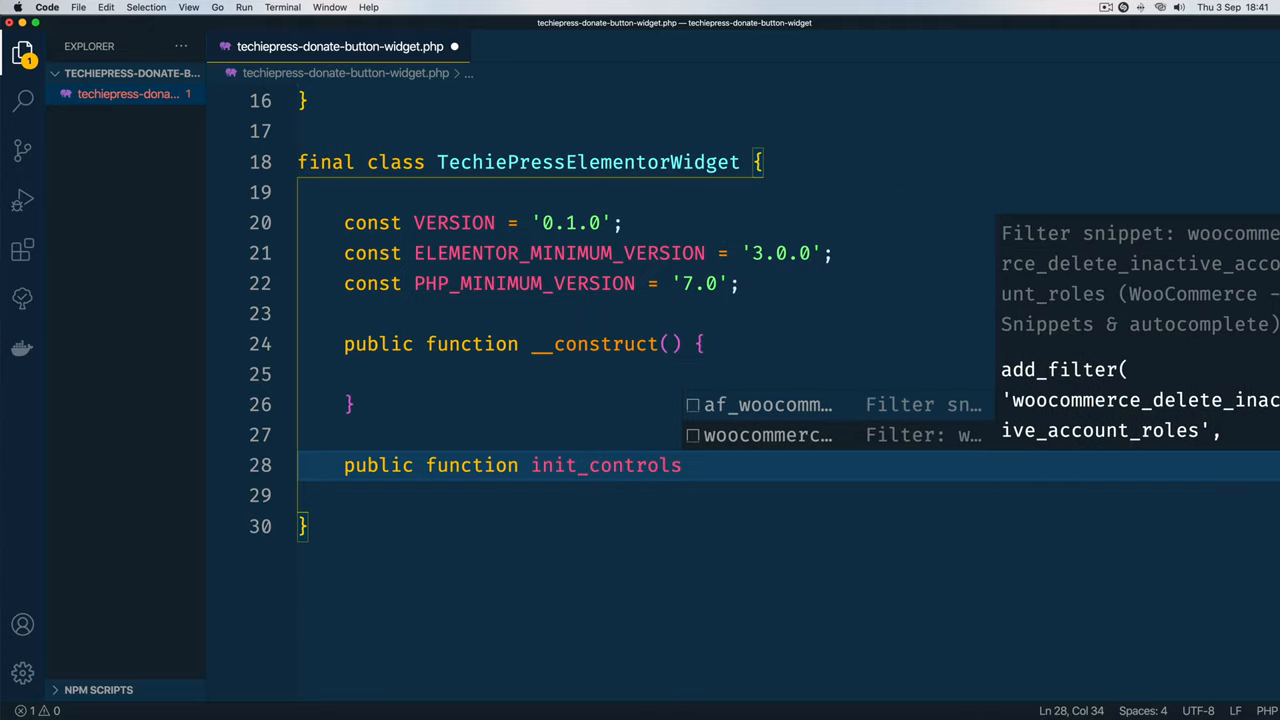
pyautogui.write('() {}')
pyautogui.write('pub')
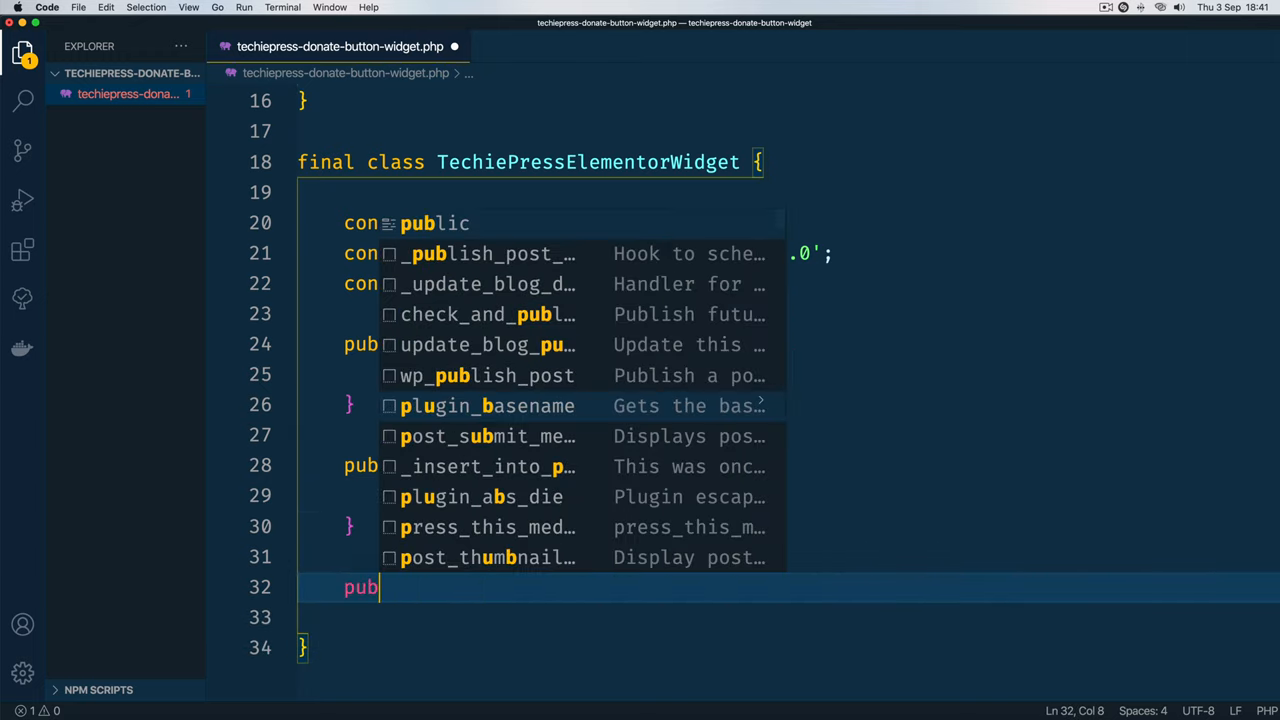
pyautogui.write('lic function init_widgets() {')
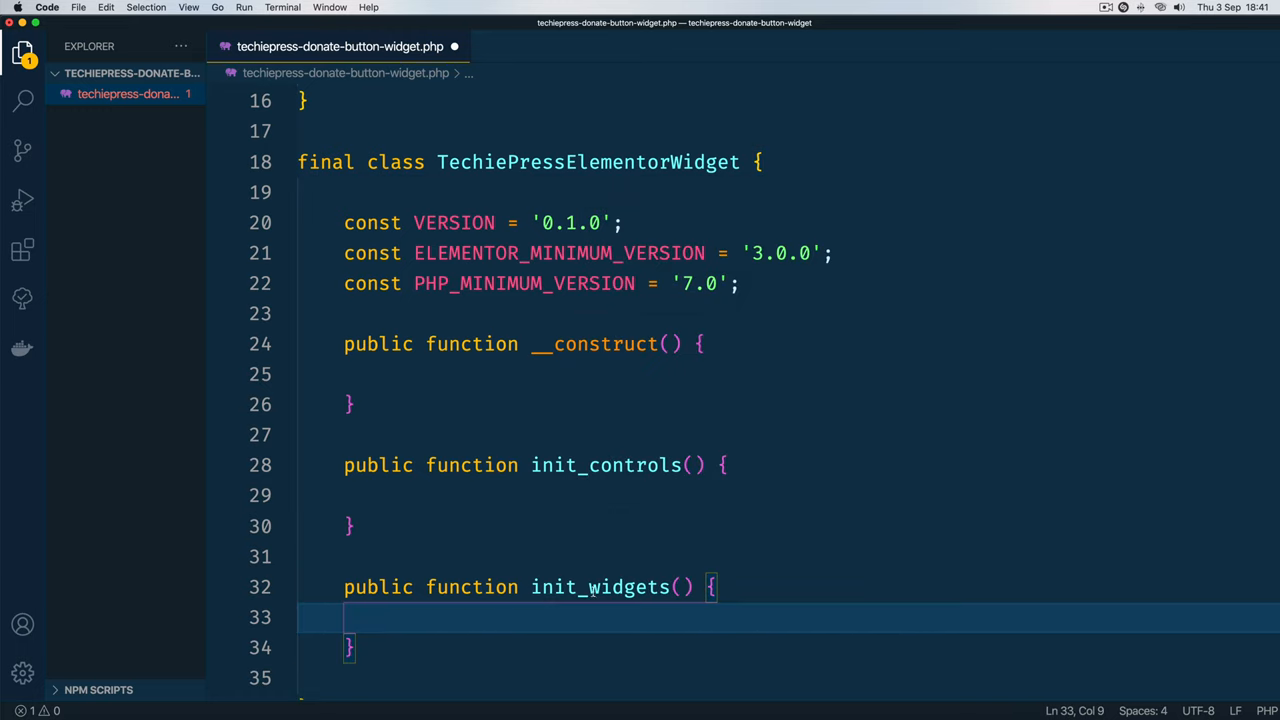
pyautogui.doubleClick(600, 474)
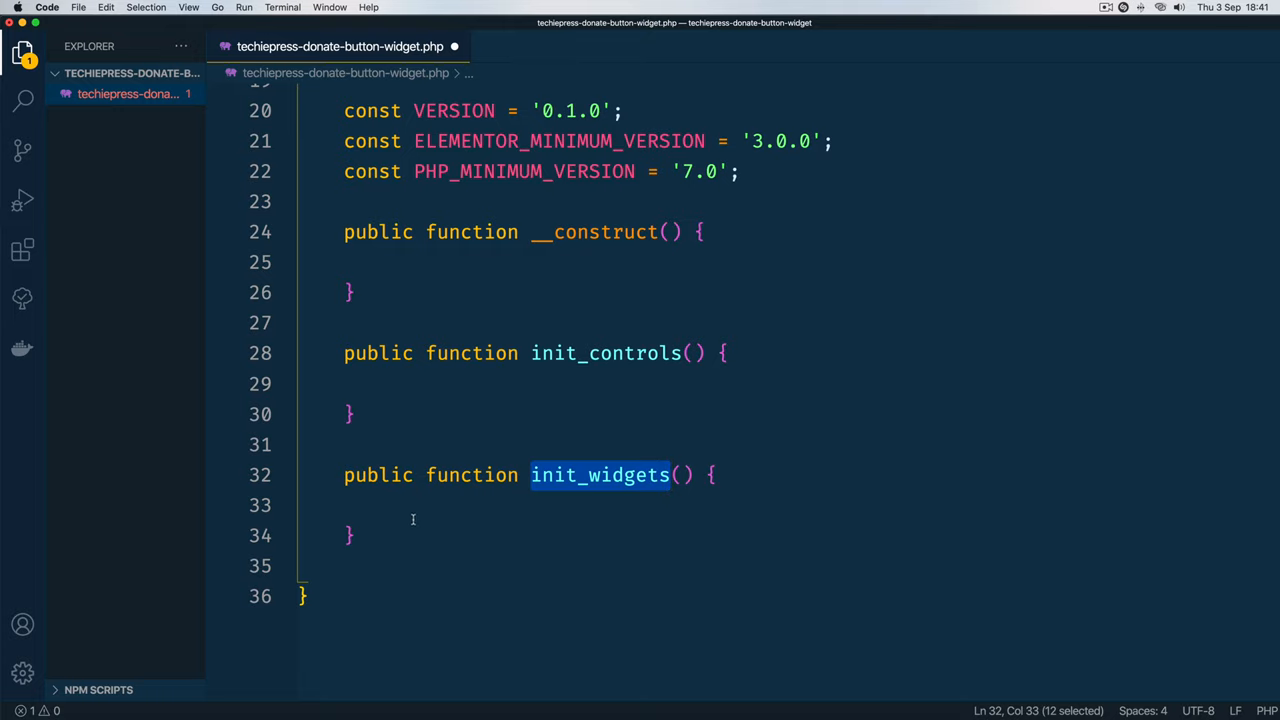
pyautogui.click(413, 505)
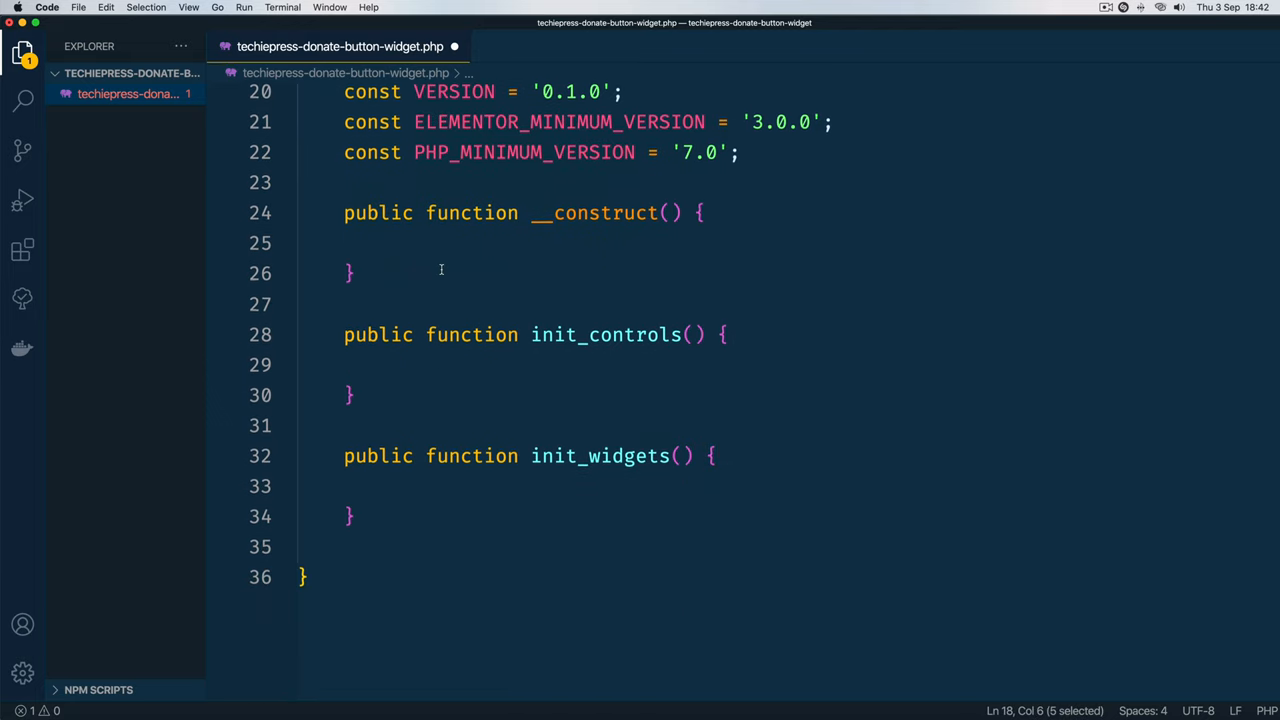
pyautogui.scroll(3)
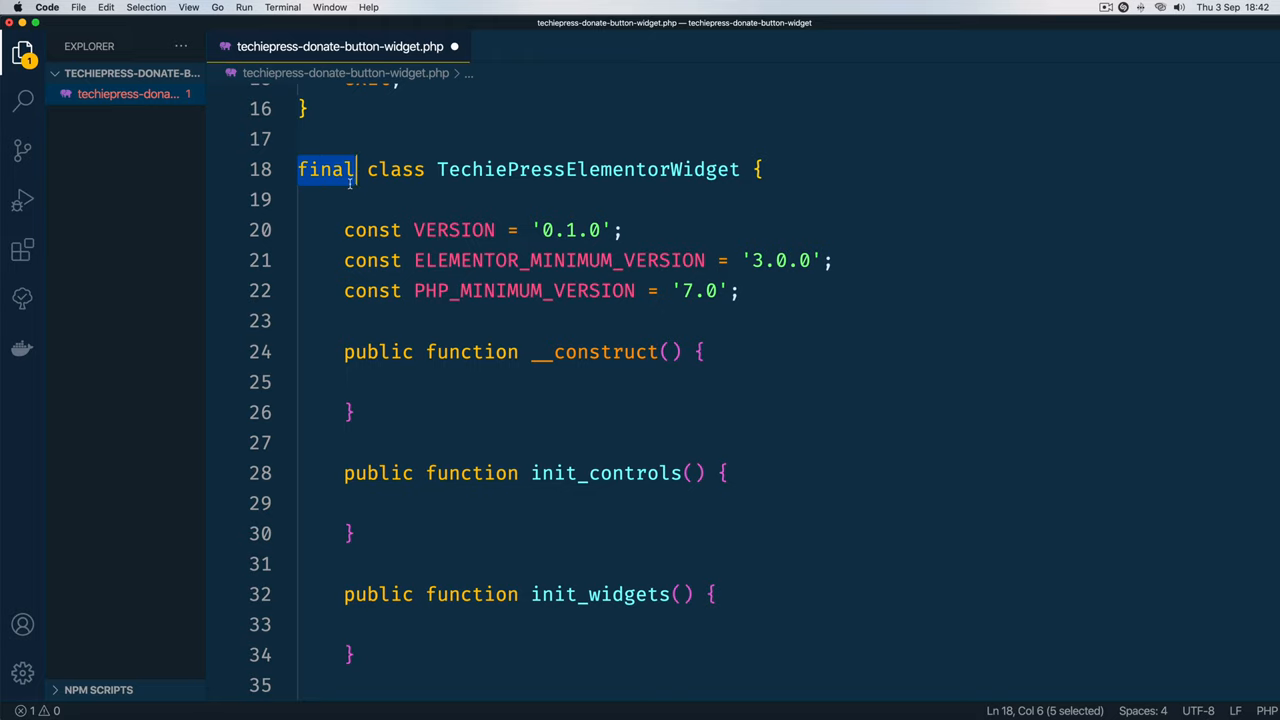
pyautogui.moveTo(708, 705)
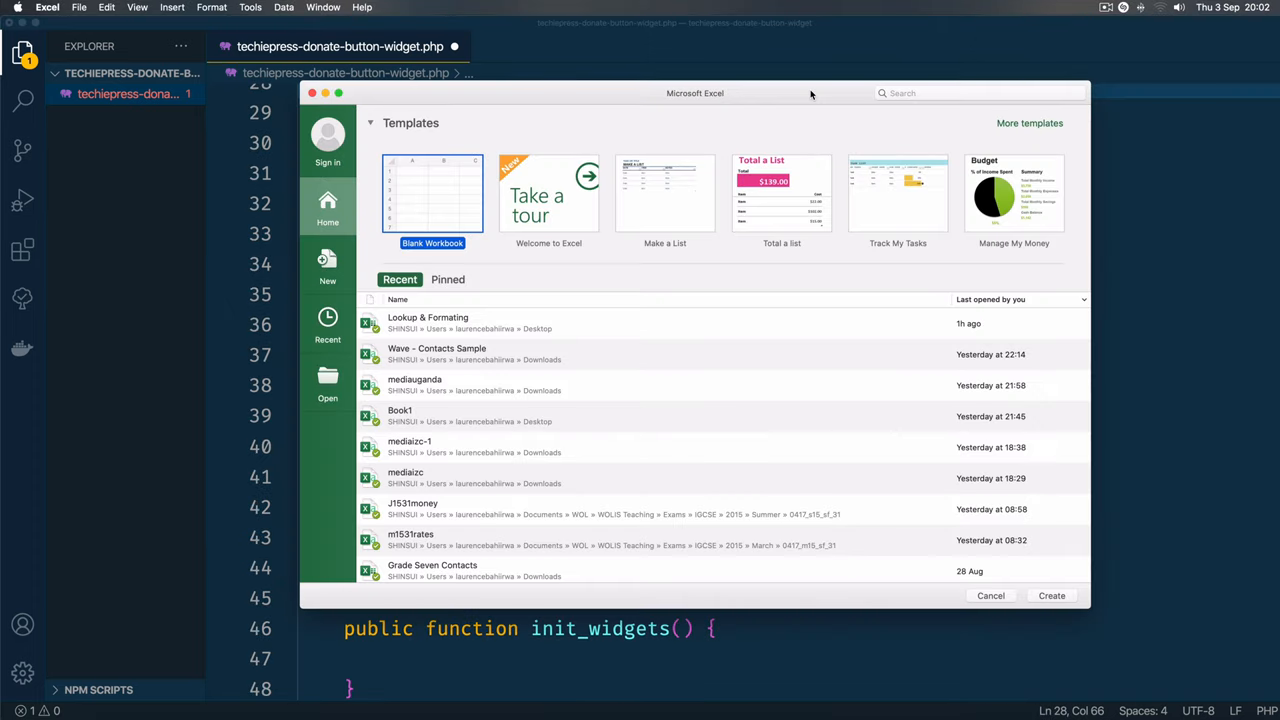
pyautogui.moveTo(668, 118)
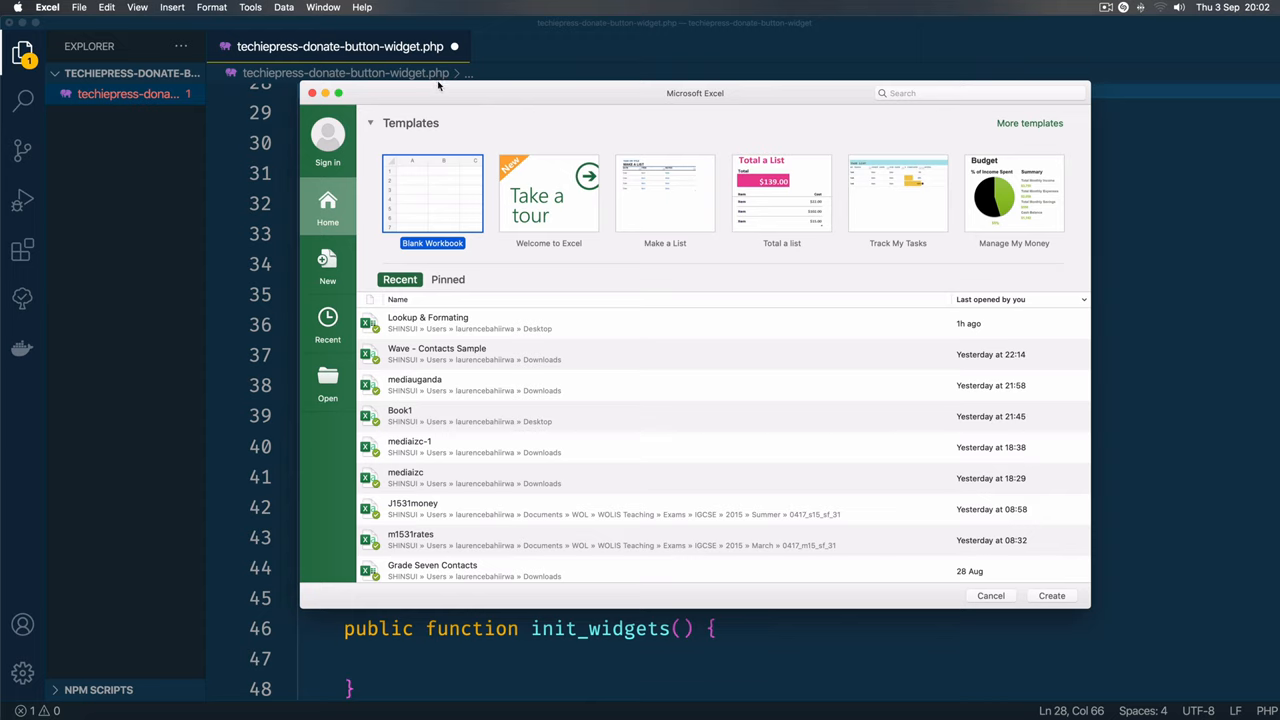
pyautogui.moveTo(611, 111)
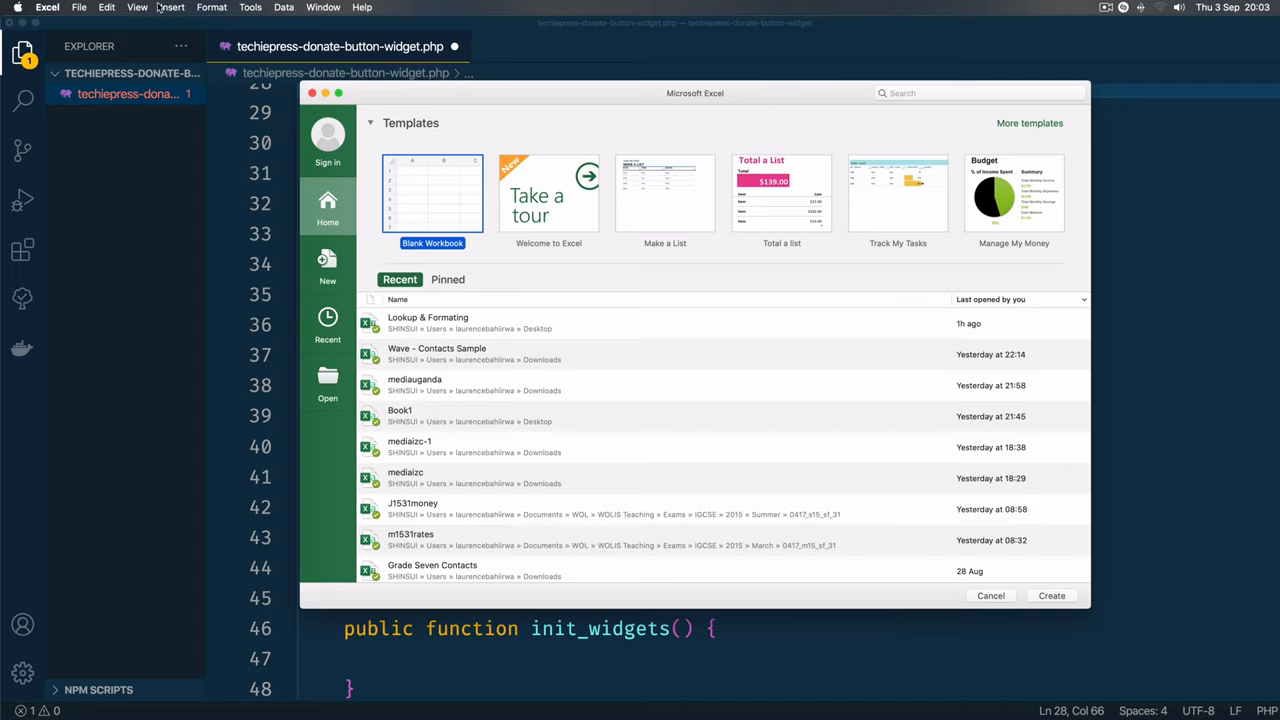
pyautogui.moveTo(284, 8)
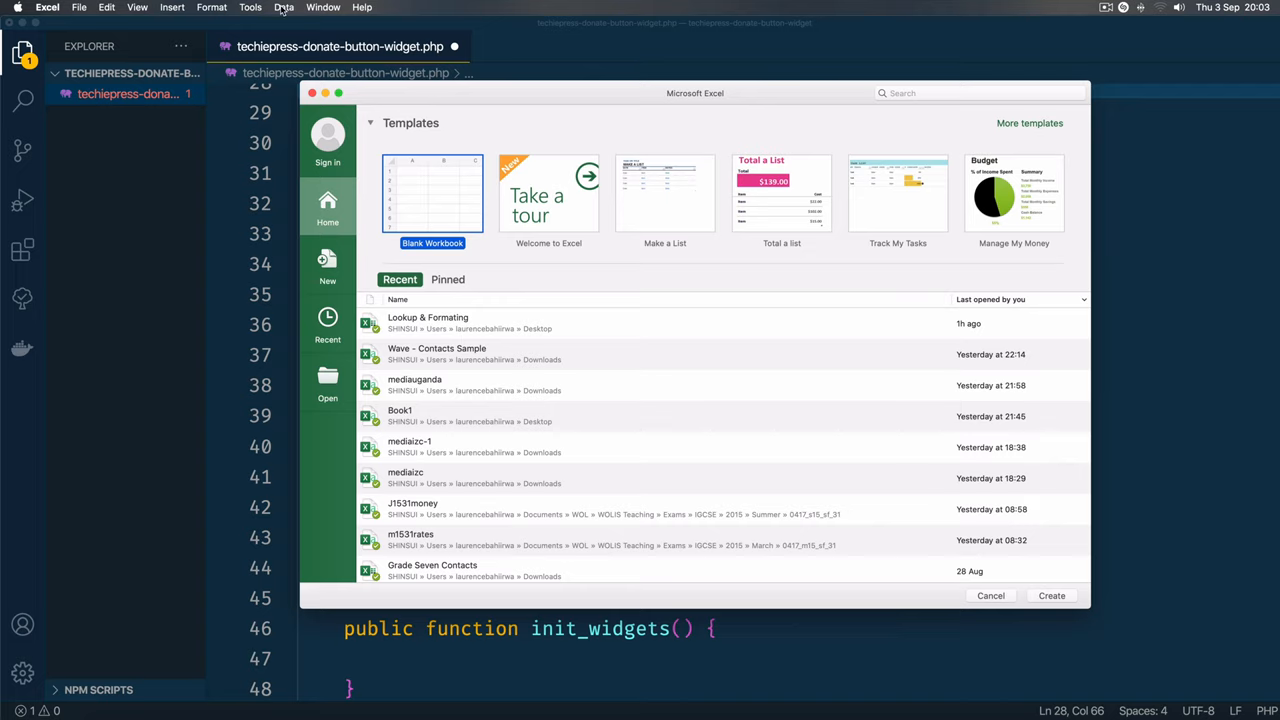
# Step: Open the Lookup & Formating workbook from Excel's recent list
pyautogui.click(137, 7)
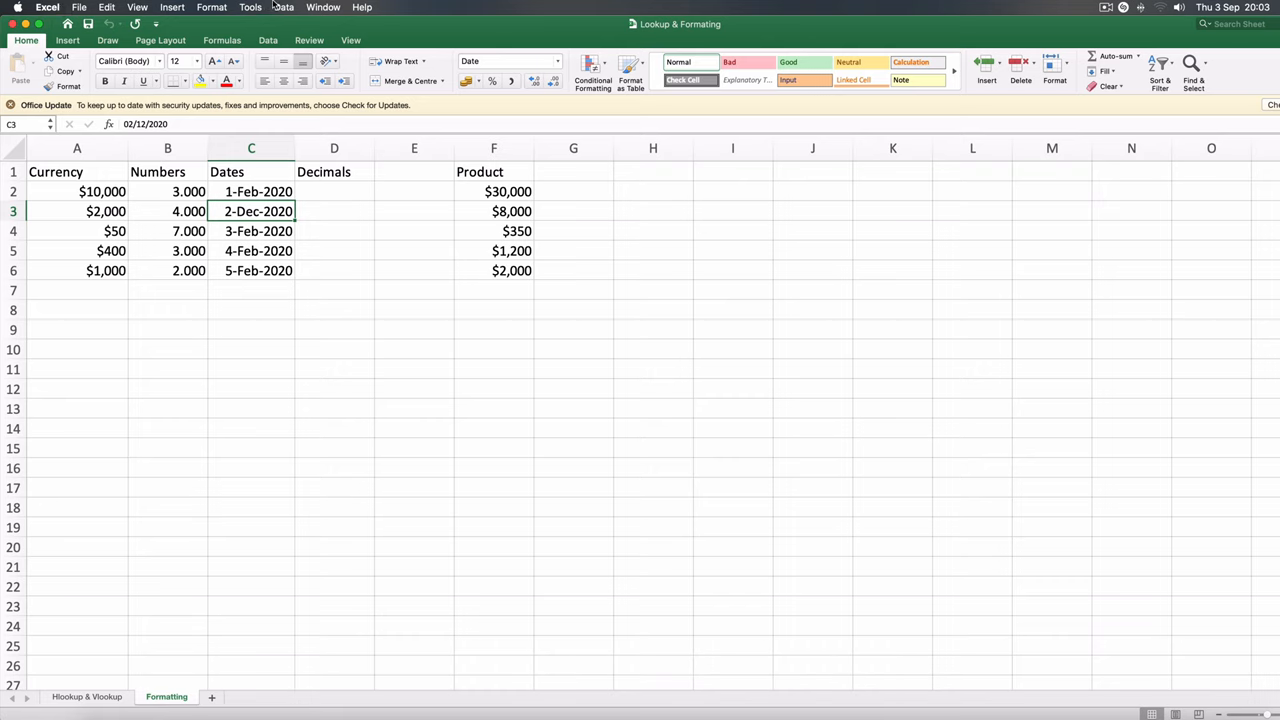
# Step: Bring up Excel's new-workbook template gallery via File > New
pyautogui.click(79, 7)
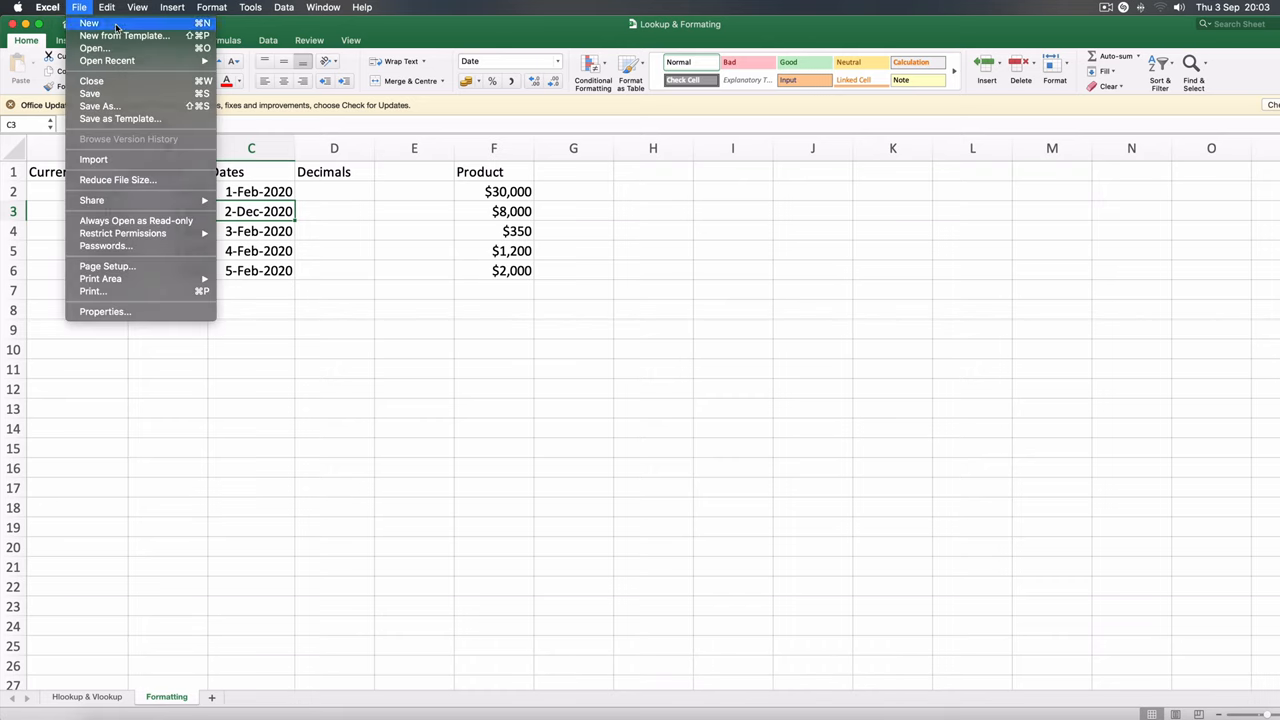
pyautogui.click(89, 23)
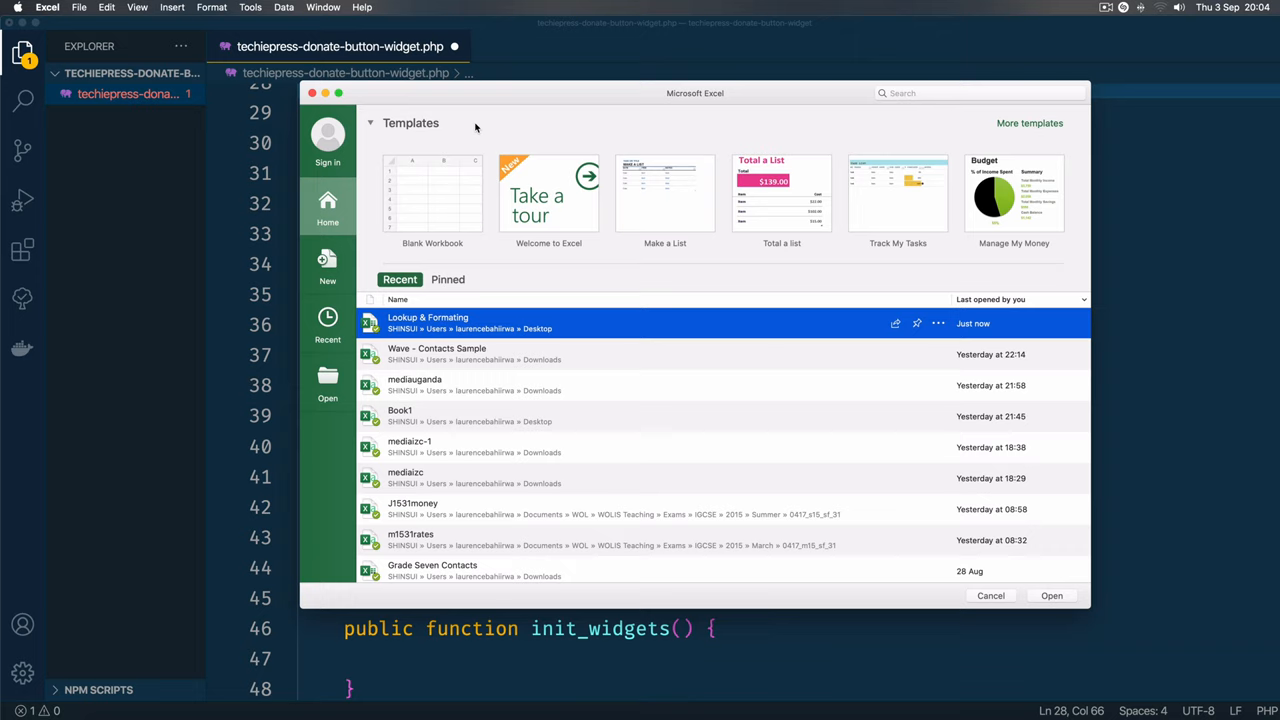
pyautogui.moveTo(505, 198)
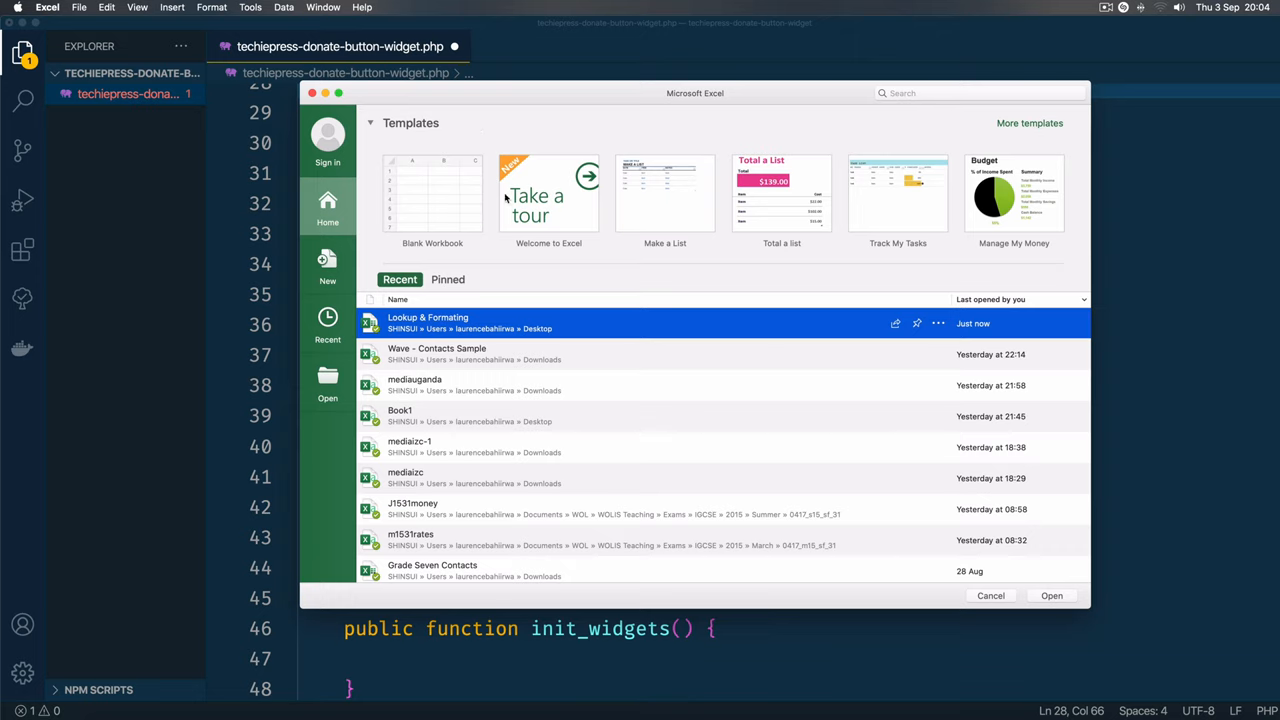
pyautogui.moveTo(515, 125)
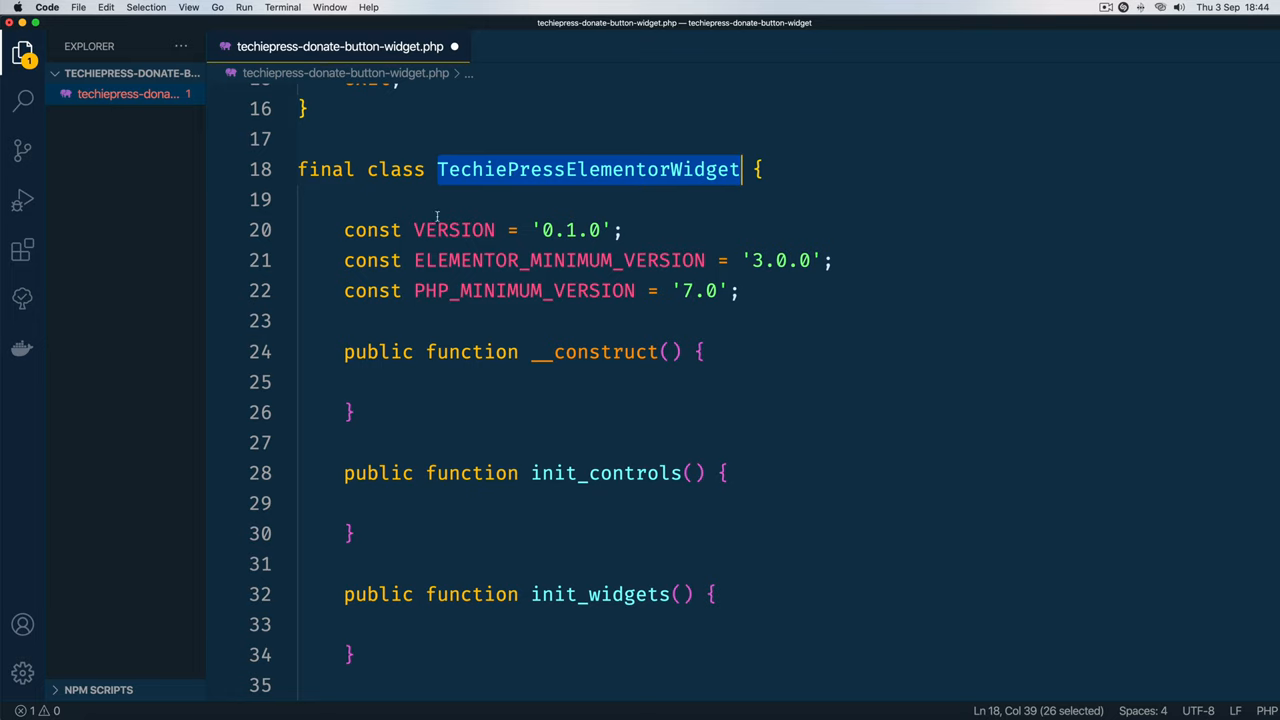
# Step: Scroll through the plugin file to the spot after init_widgets
pyautogui.scroll(-3)
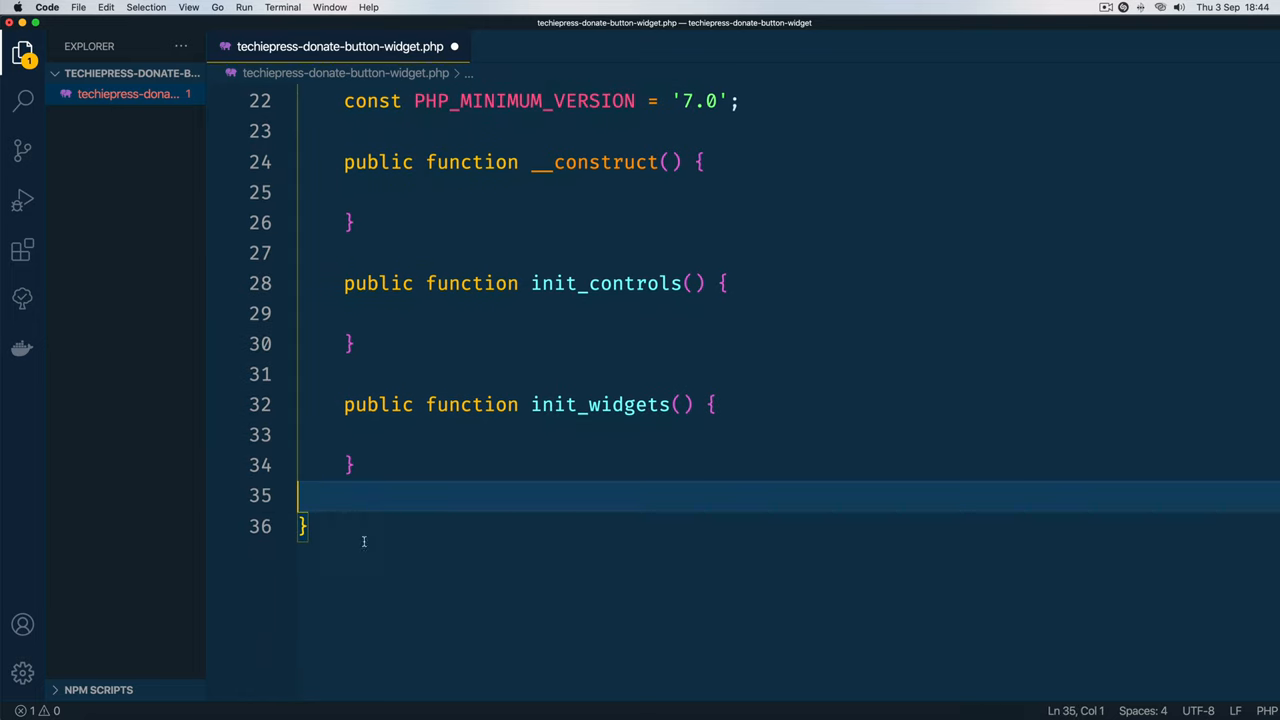
pyautogui.scroll(3)
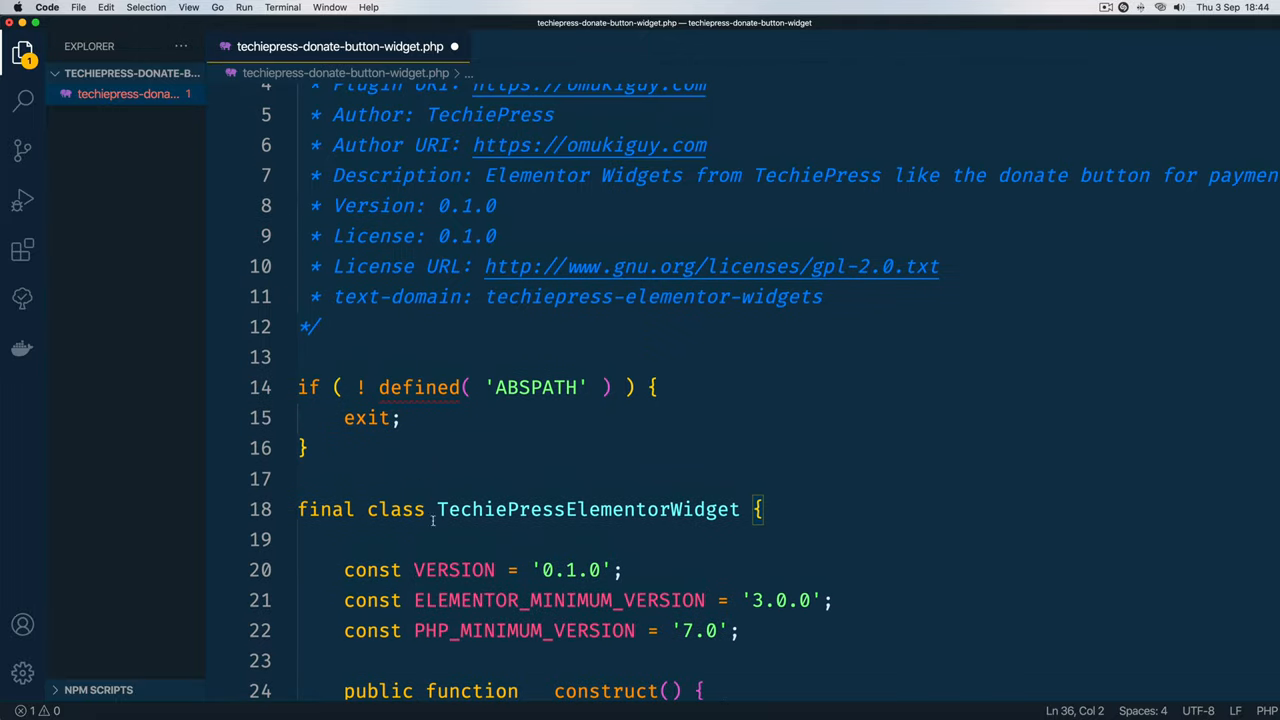
pyautogui.scroll(-3)
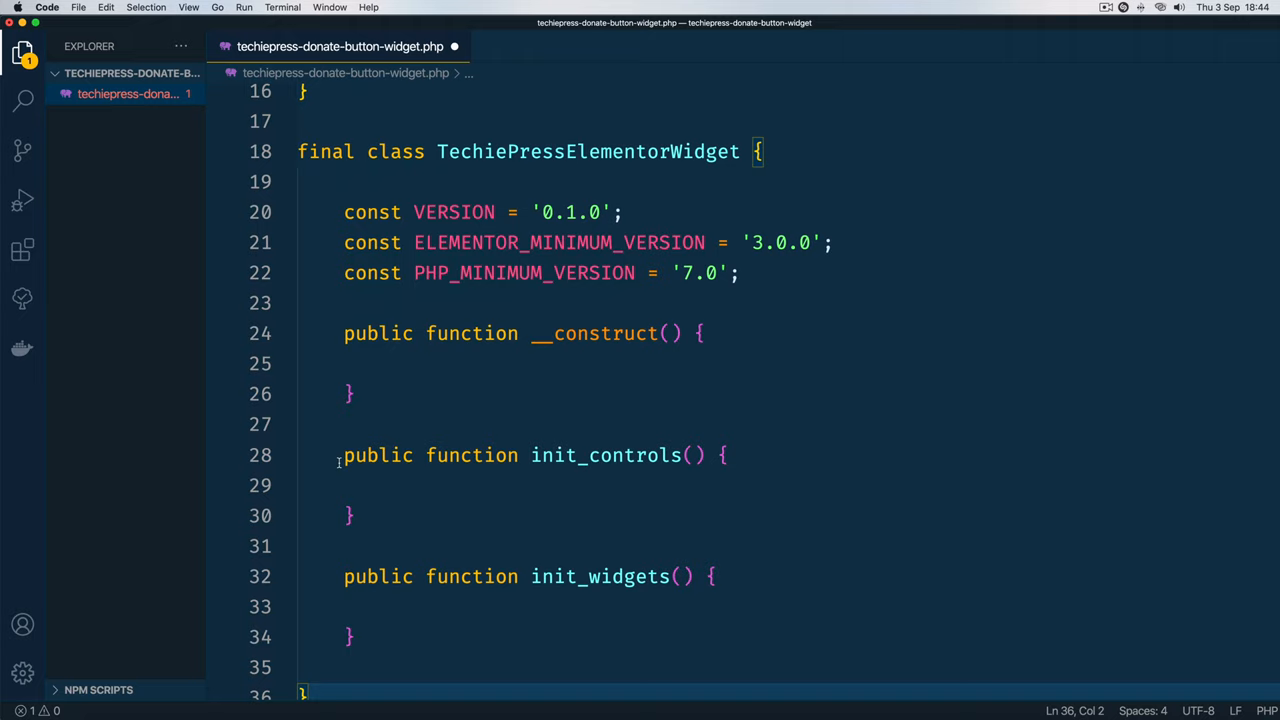
pyautogui.moveTo(439, 534)
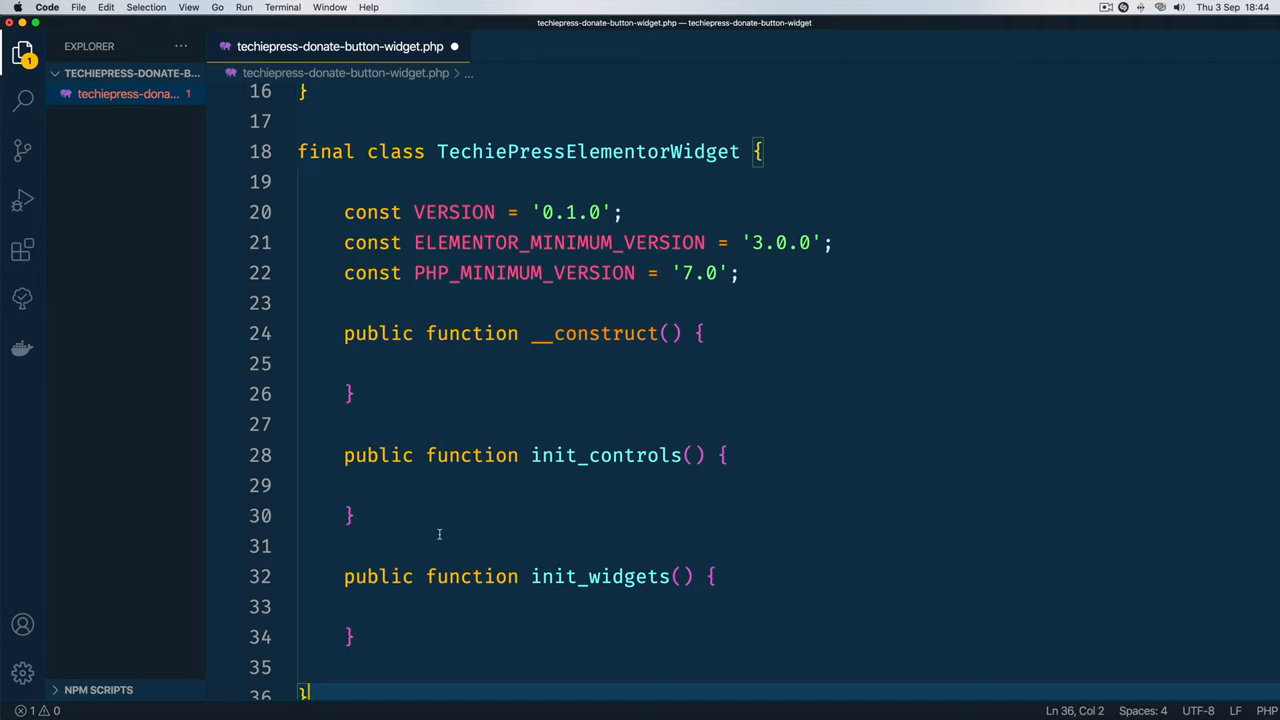
pyautogui.scroll(-3)
pyautogui.write('public function')
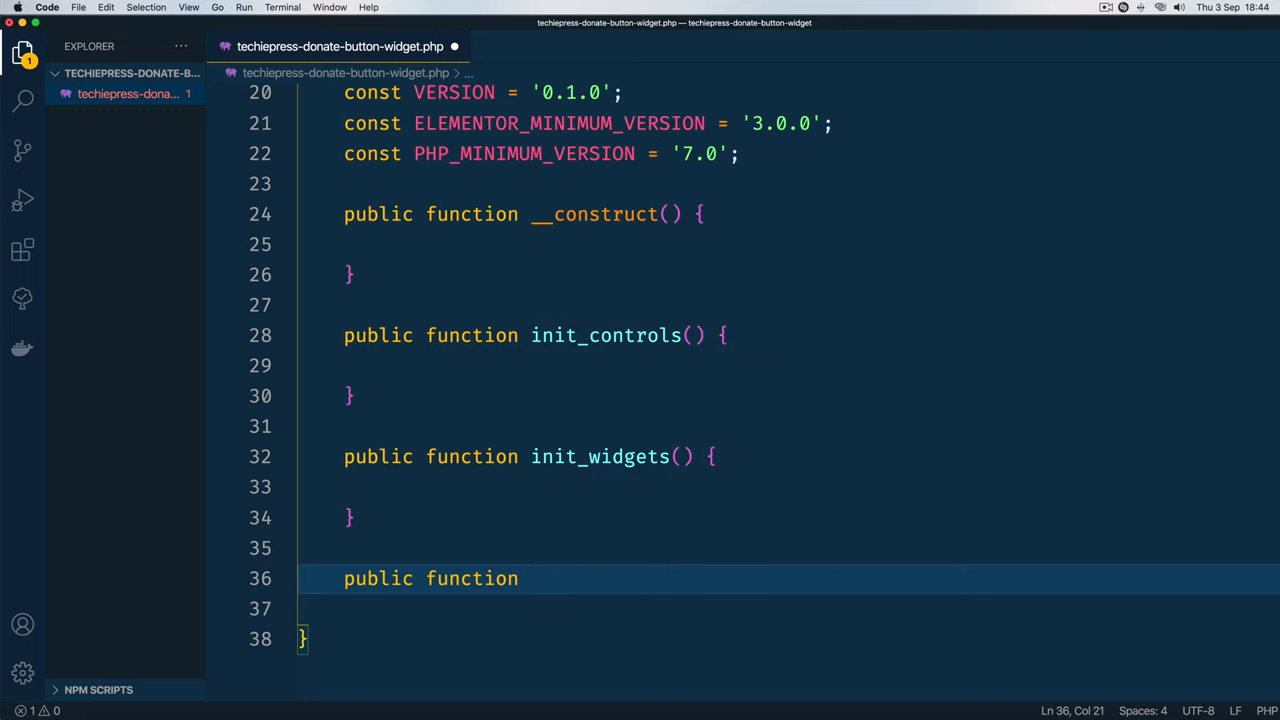
# Step: Make get_instance a public static method and call TechiePressElementorWidget::get_instance(); after the class
pyautogui.write('get_instance() {')
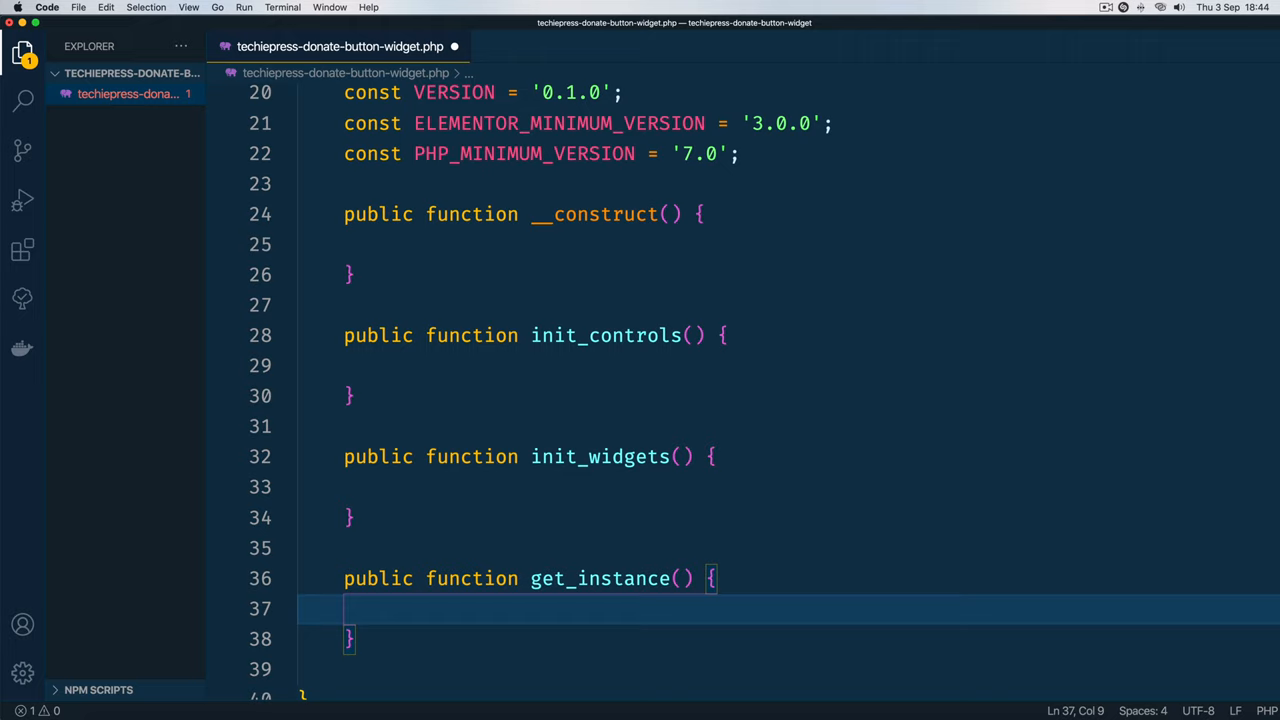
pyautogui.scroll(-3)
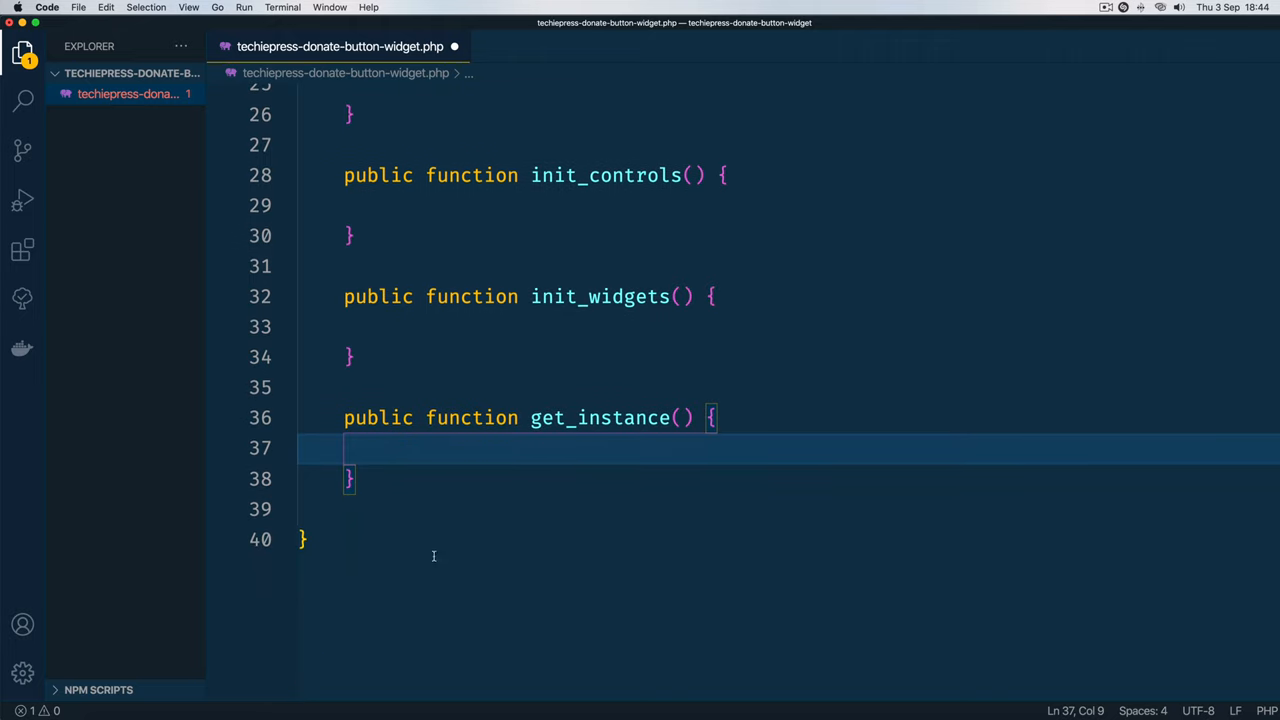
pyautogui.write('TechiePressElementorWidget')
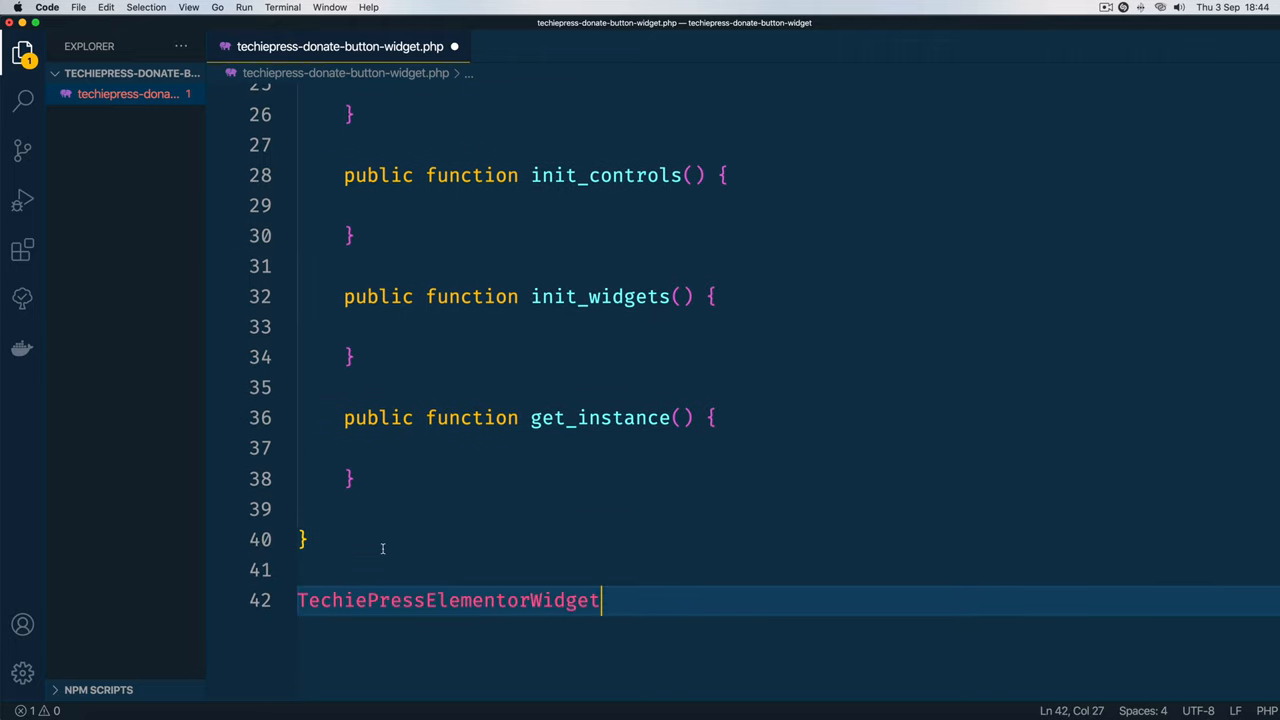
pyautogui.doubleClick(599, 417)
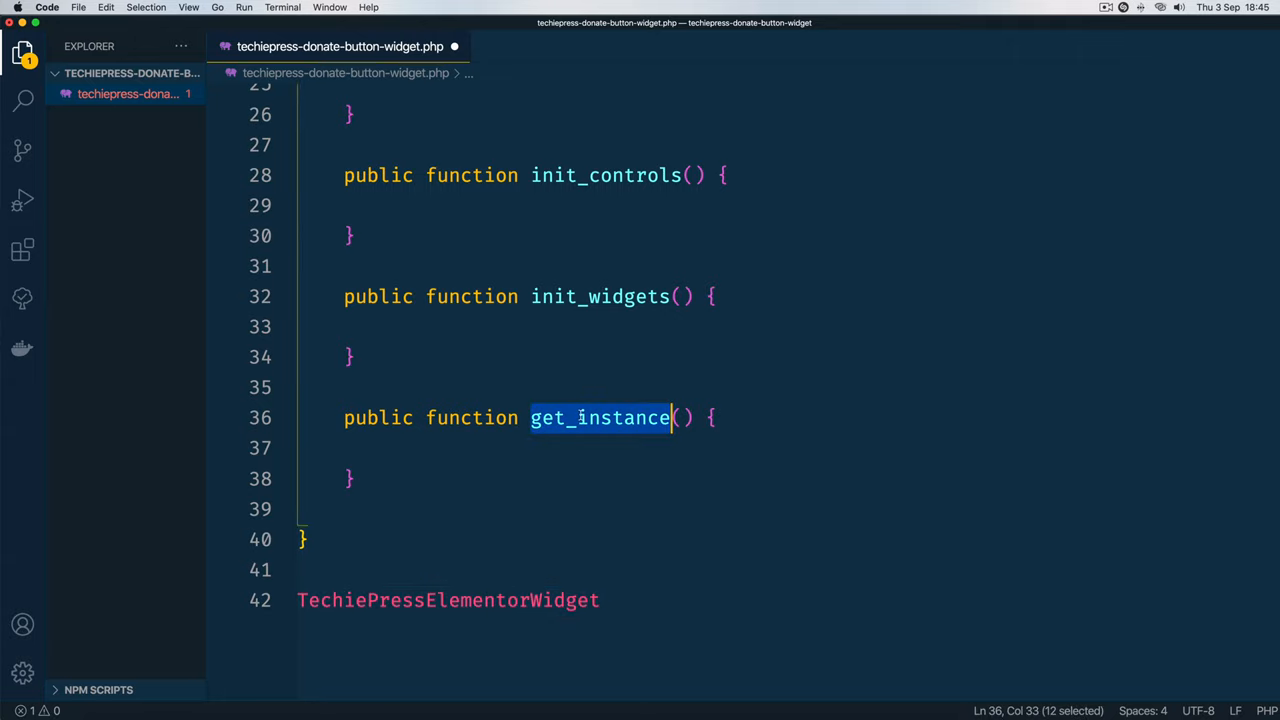
pyautogui.click(408, 417)
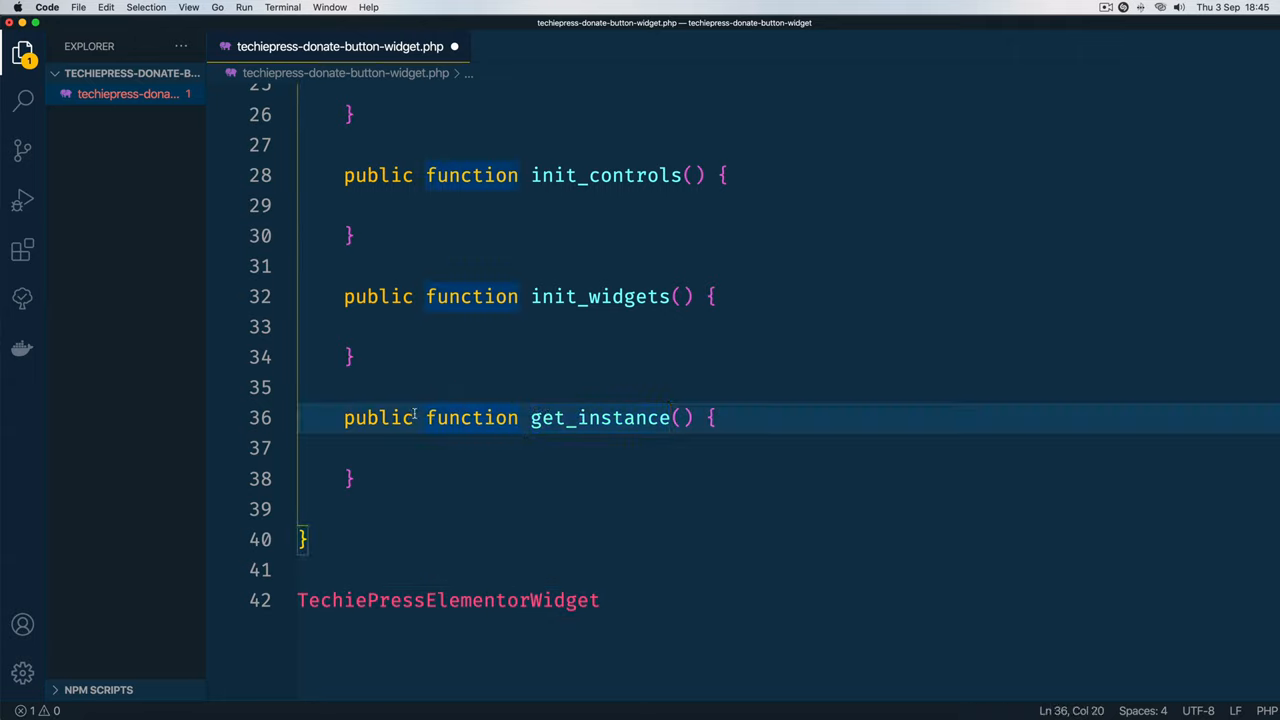
pyautogui.write('static')
pyautogui.click(788, 600)
pyautogui.write('::')
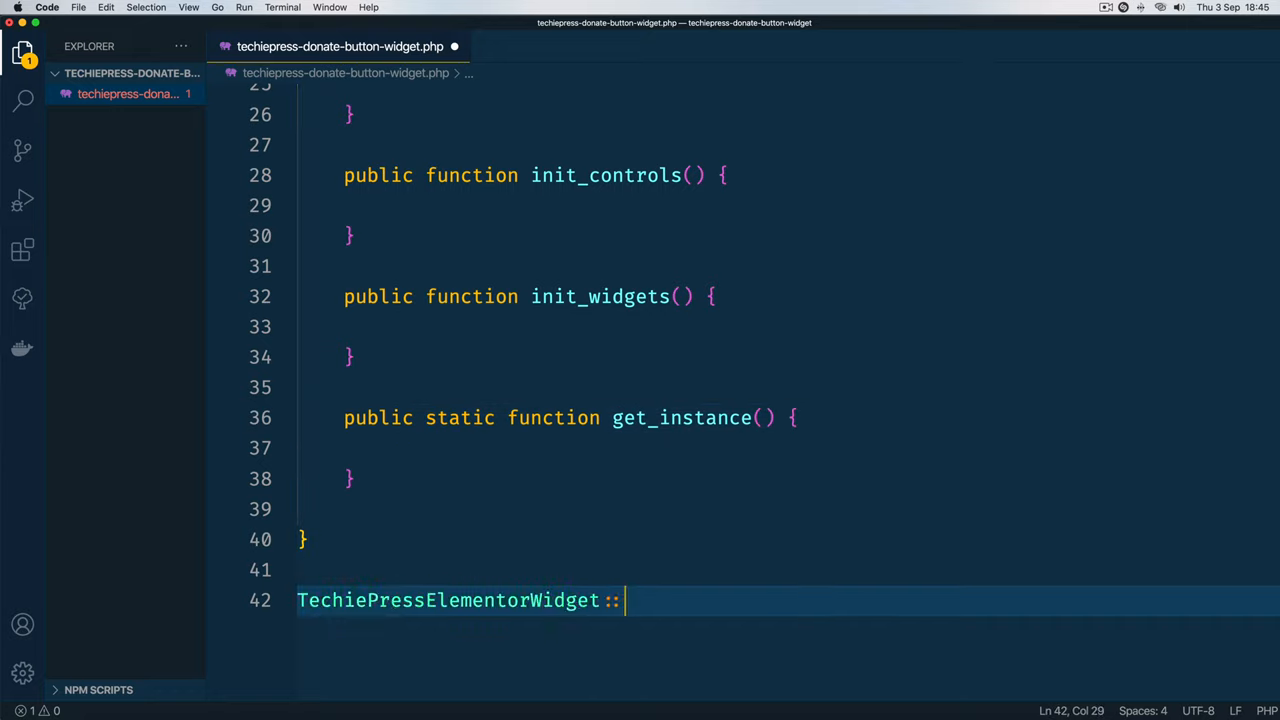
pyautogui.write('get_instance')
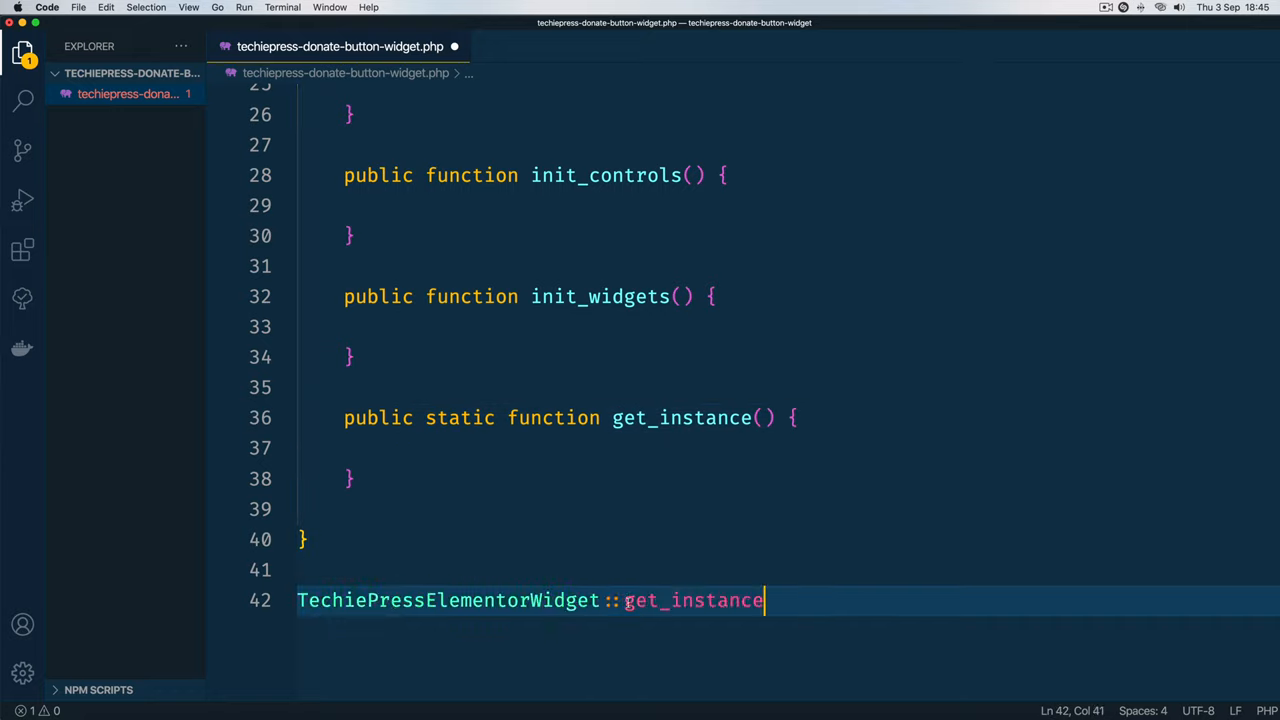
pyautogui.write('();')
pyautogui.write('priv')
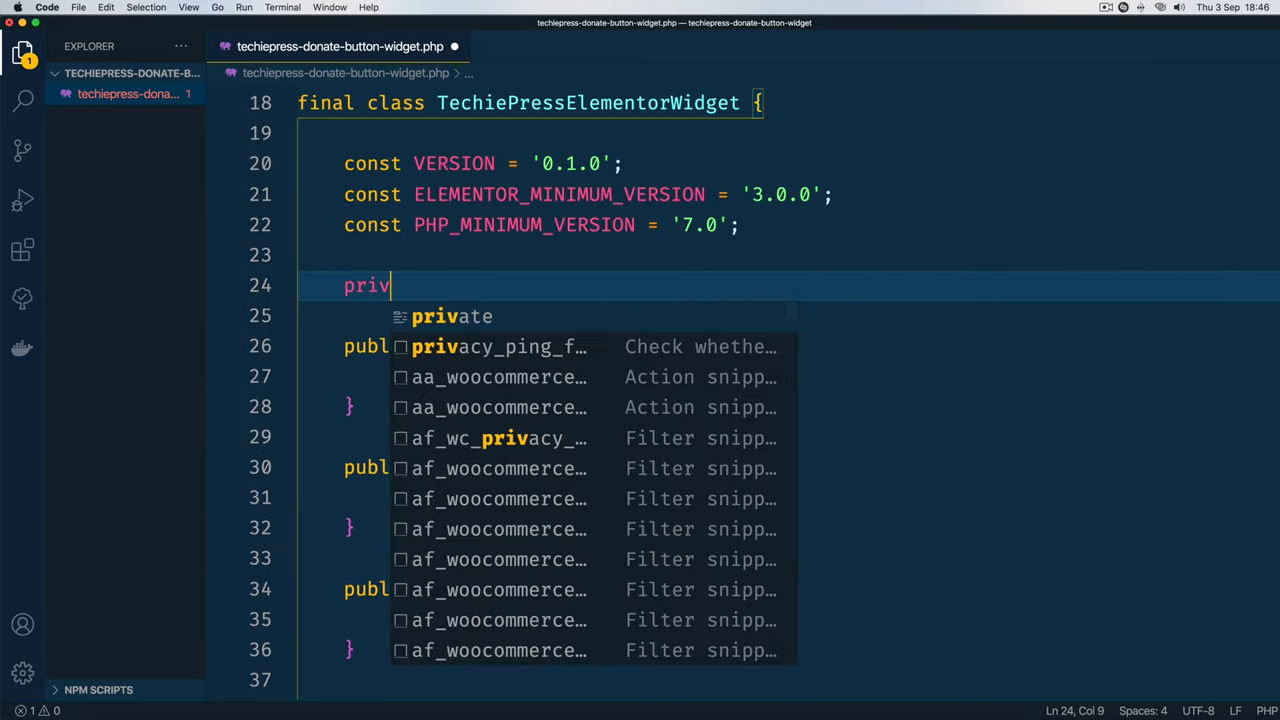
# Step: Declare a private static $_instance property initialised to null
pyautogui.write('ate stati')
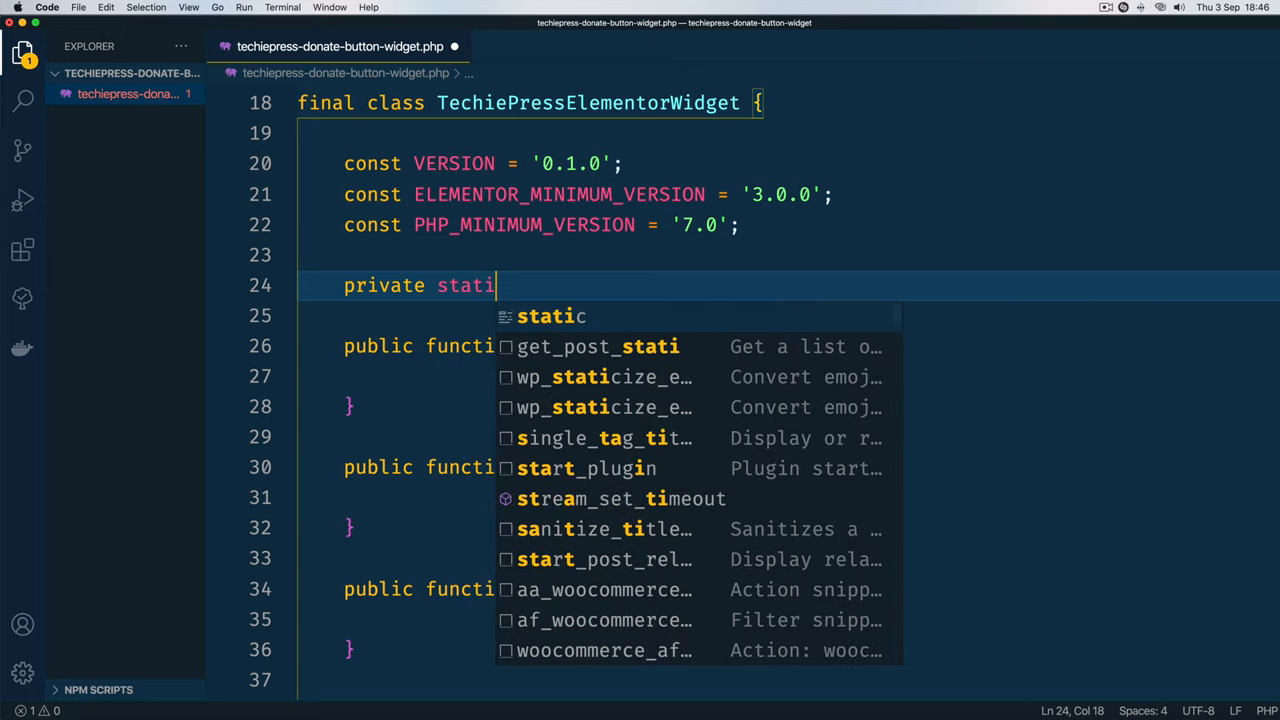
pyautogui.write('c $')
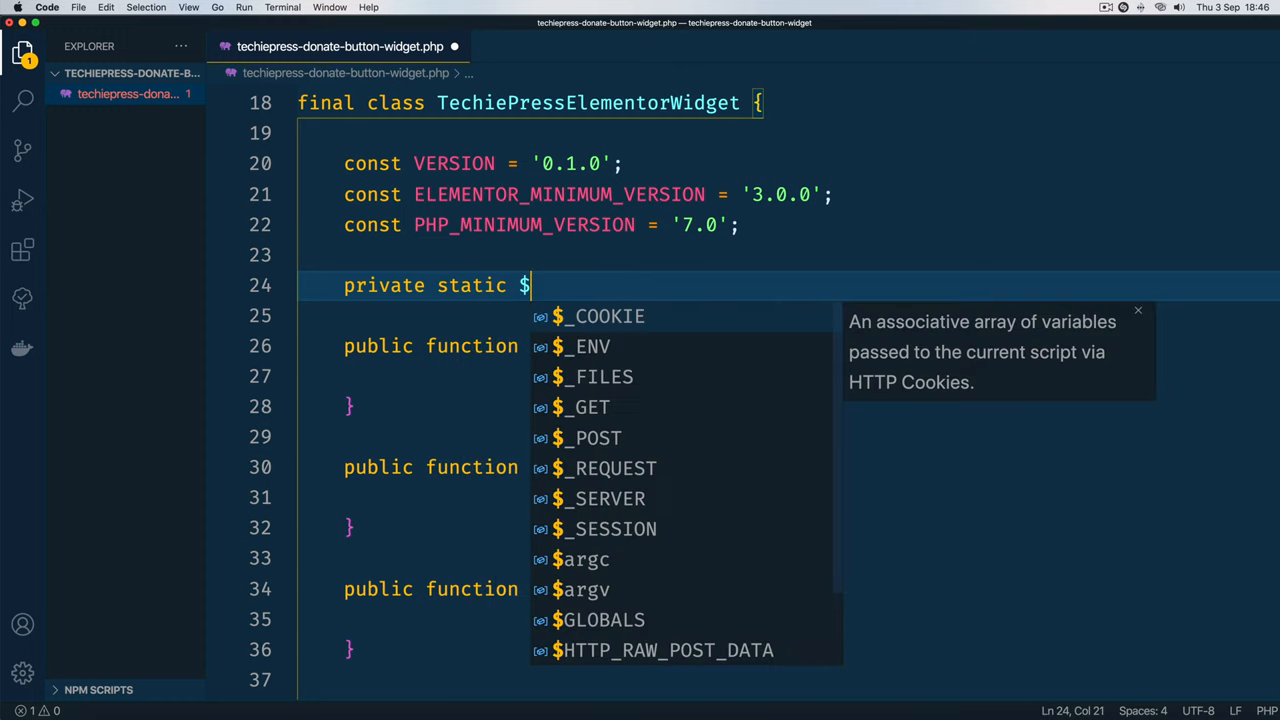
pyautogui.write('_instance =;')
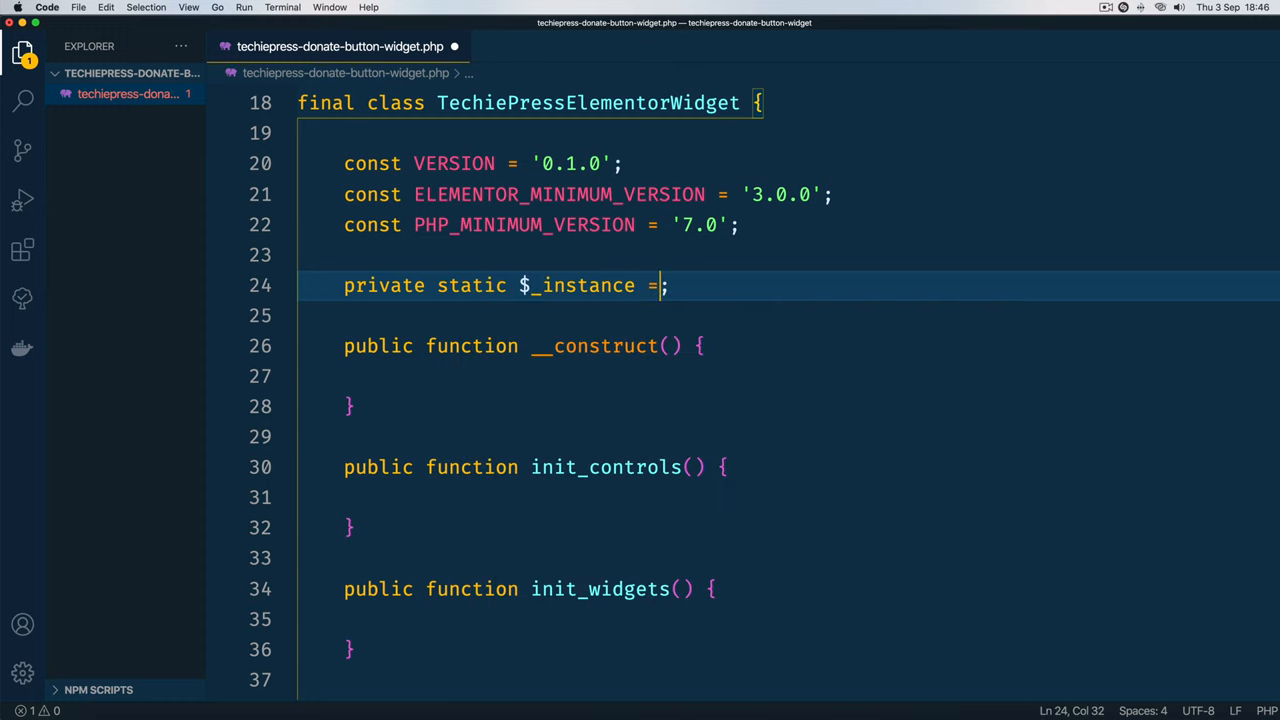
pyautogui.write('null')
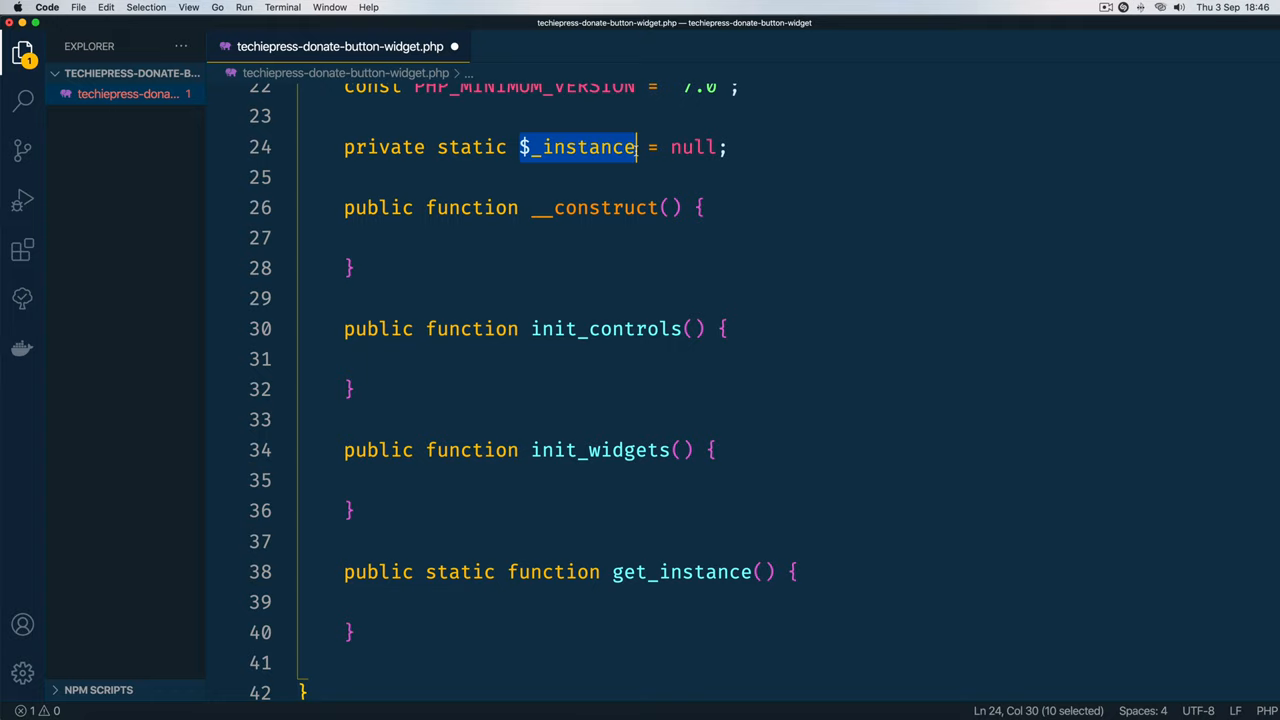
pyautogui.moveTo(467, 599)
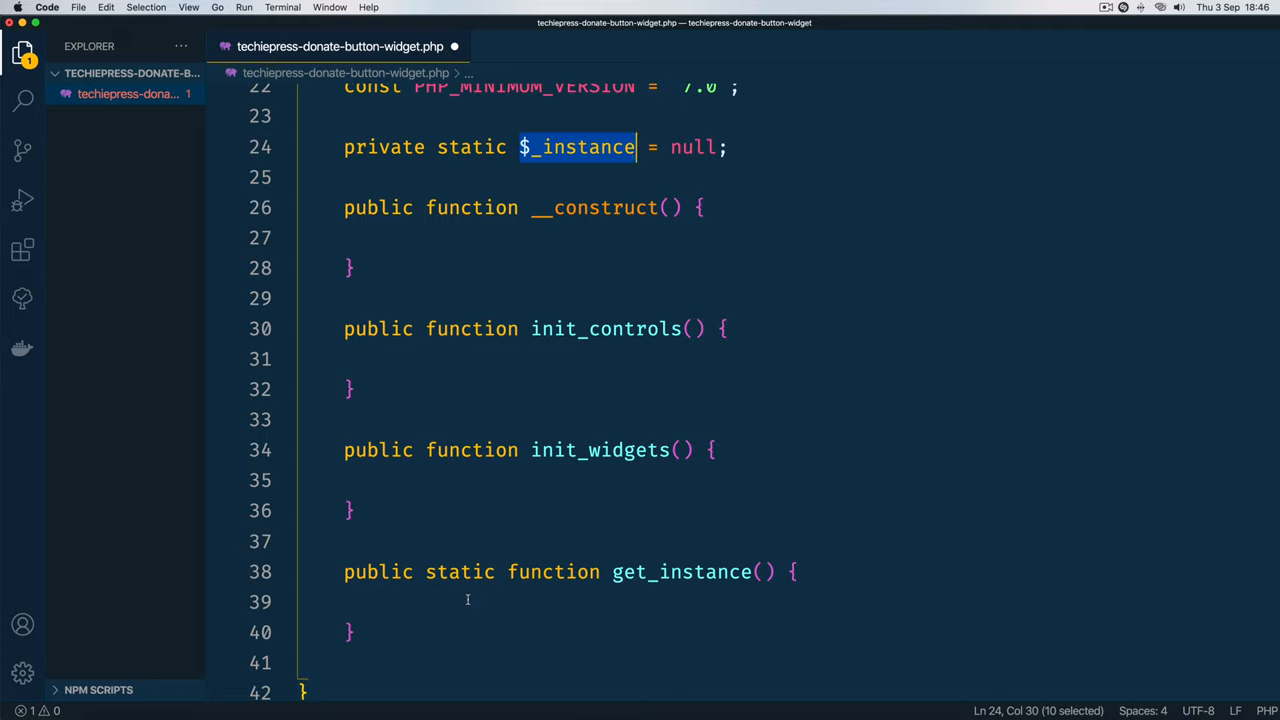
# Step: In get_instance, create self::$_instance as new Self() when it is null, then return it
pyautogui.write('$_instance')
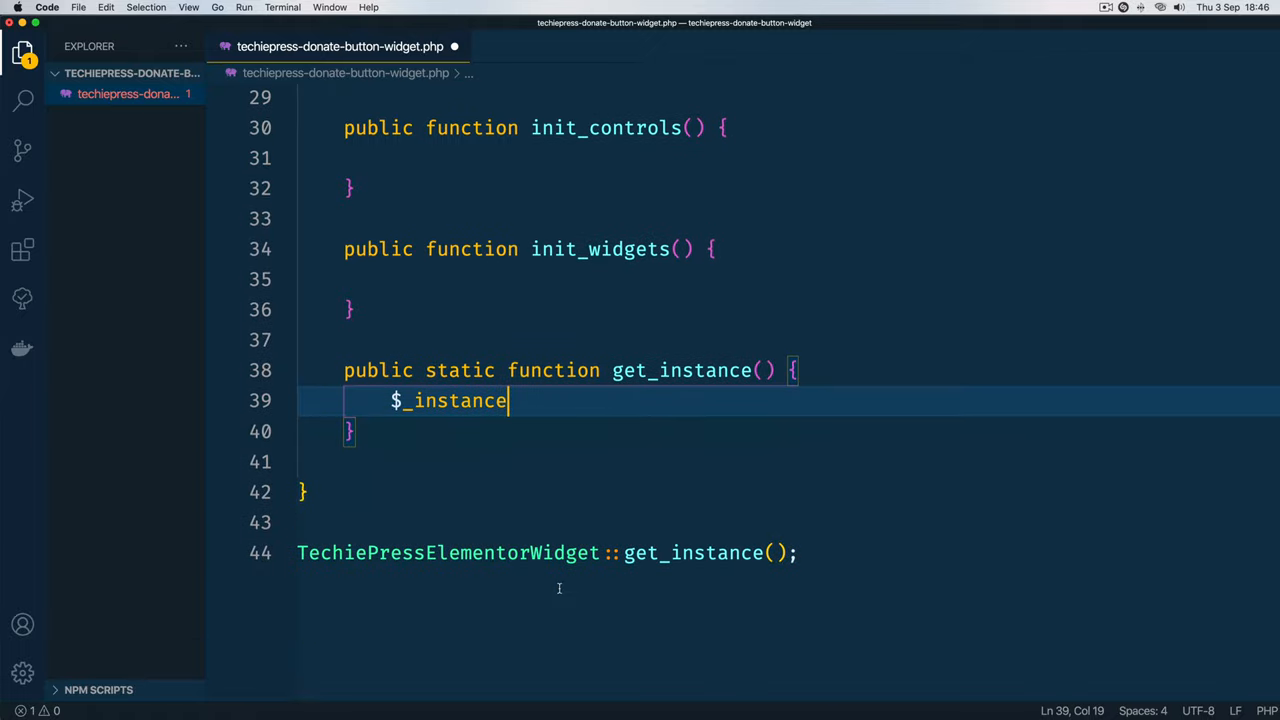
pyautogui.scroll(-3)
pyautogui.write('if ( ')
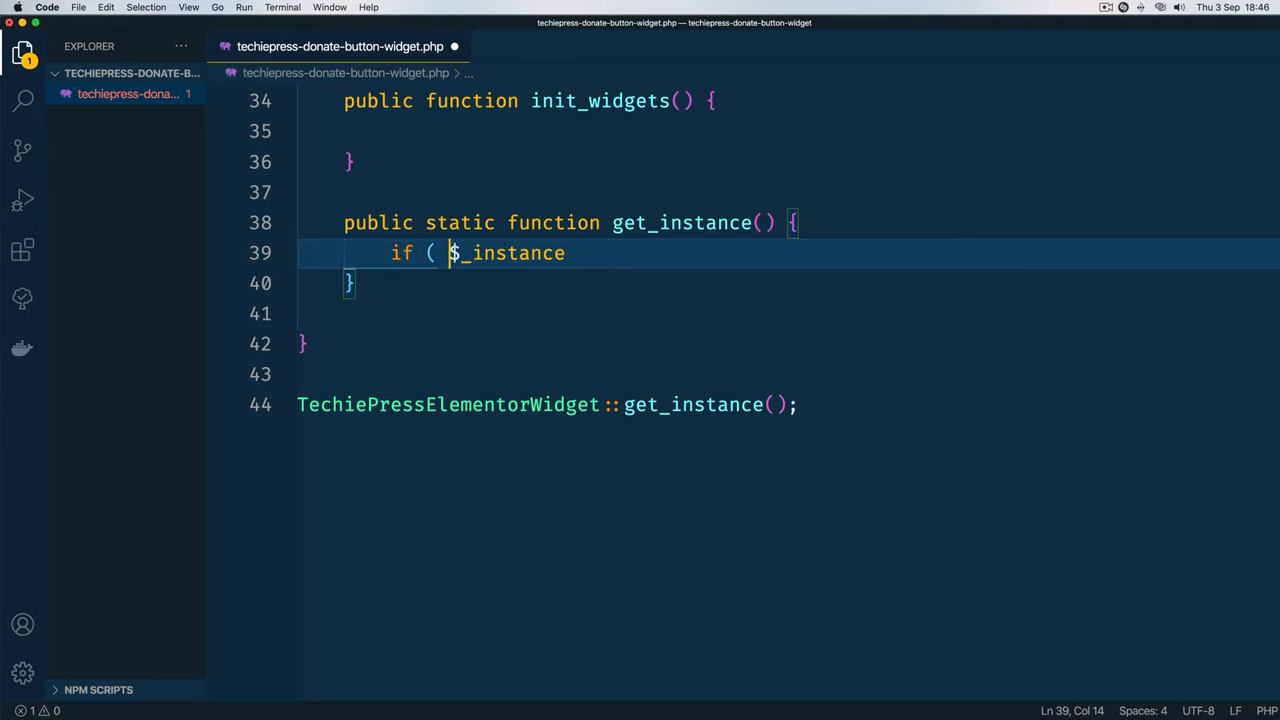
pyautogui.write('null')
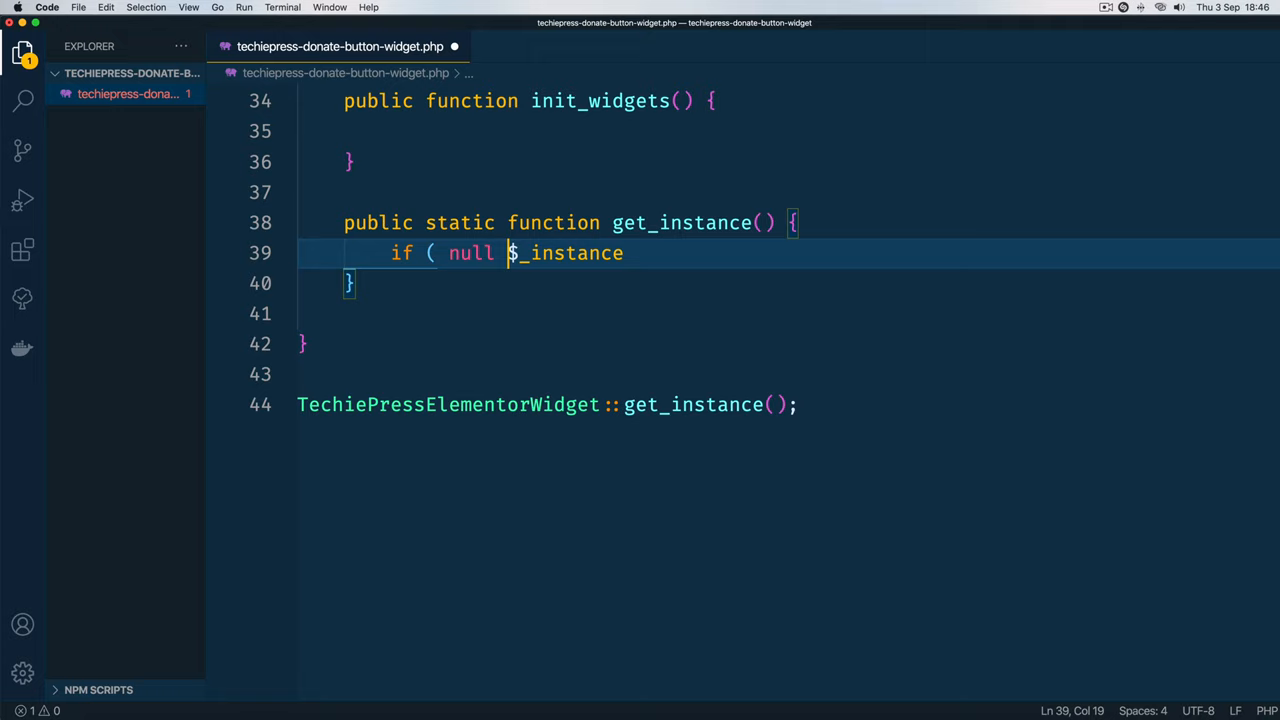
pyautogui.write('==')
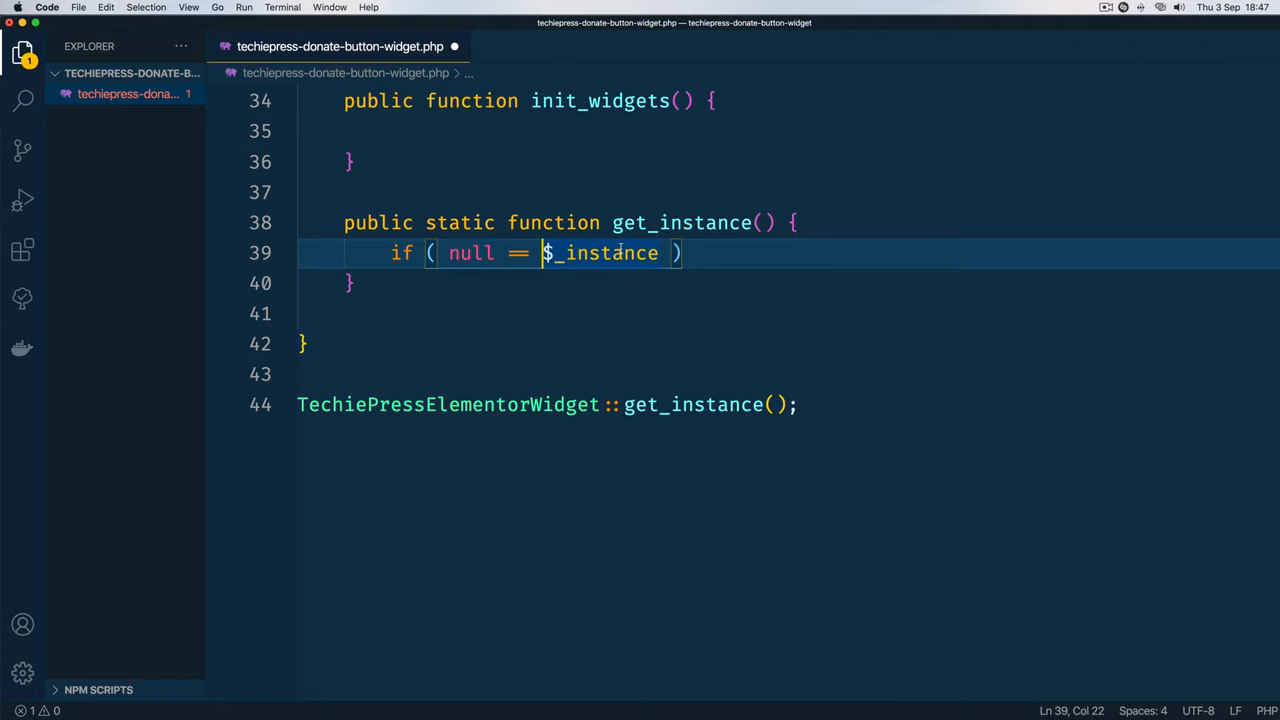
pyautogui.write('self::')
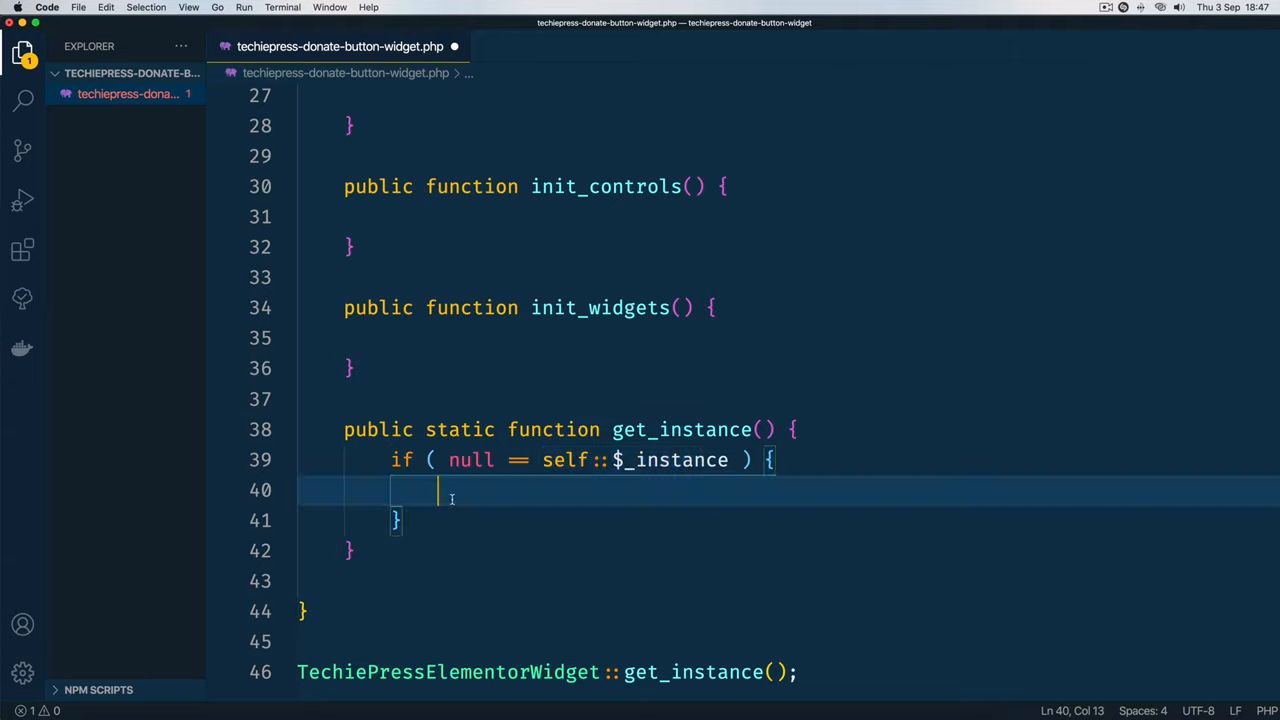
pyautogui.write('self::$_instance = n')
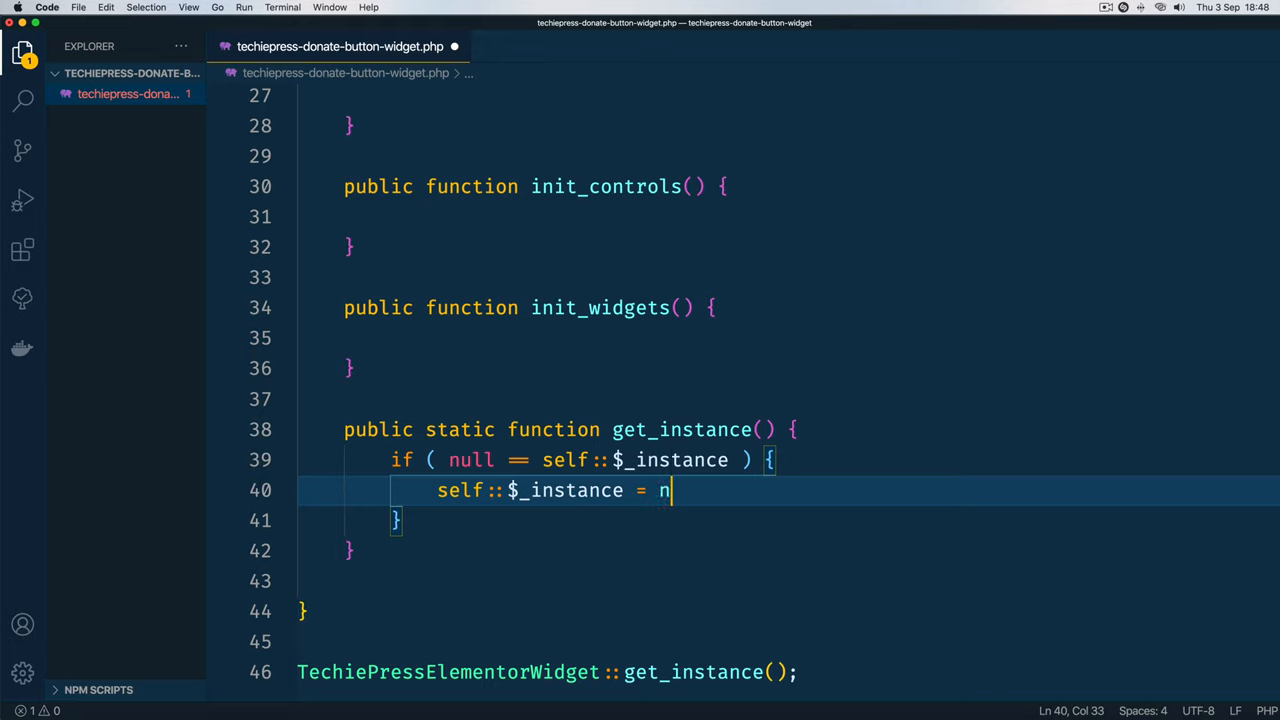
pyautogui.write('ew Self();')
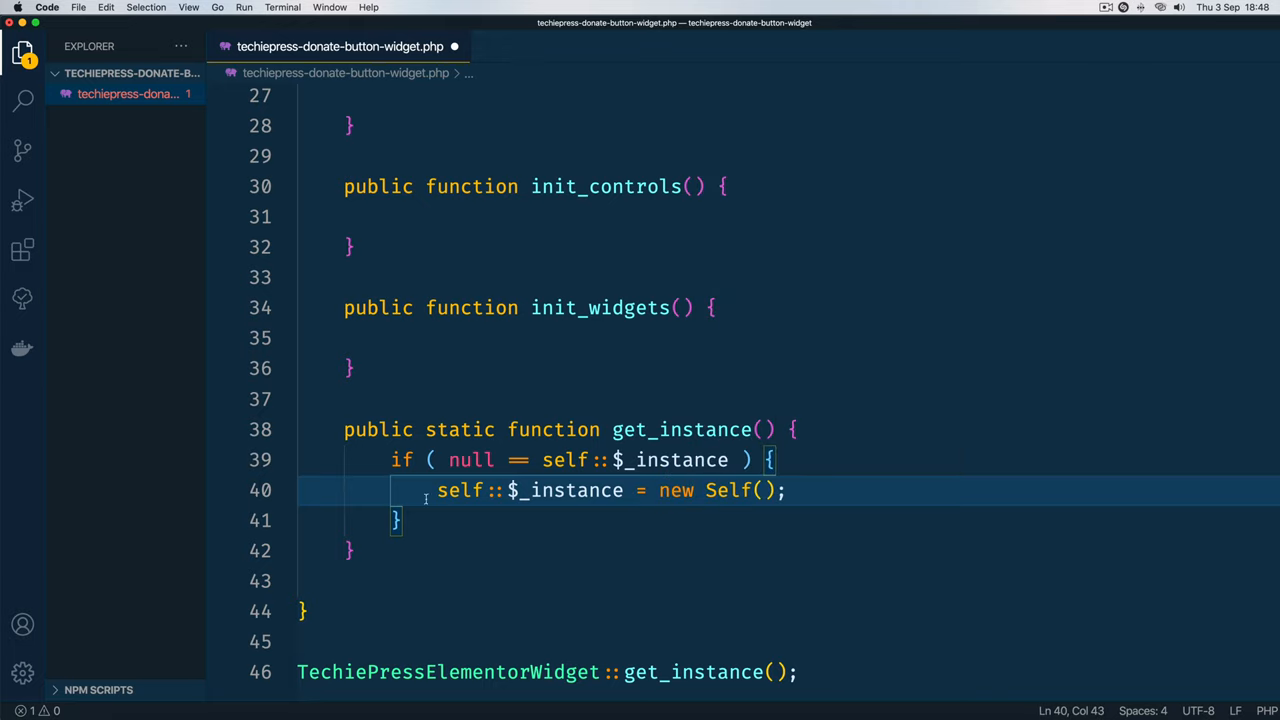
pyautogui.moveTo(660, 490); pyautogui.dragTo(765, 490)
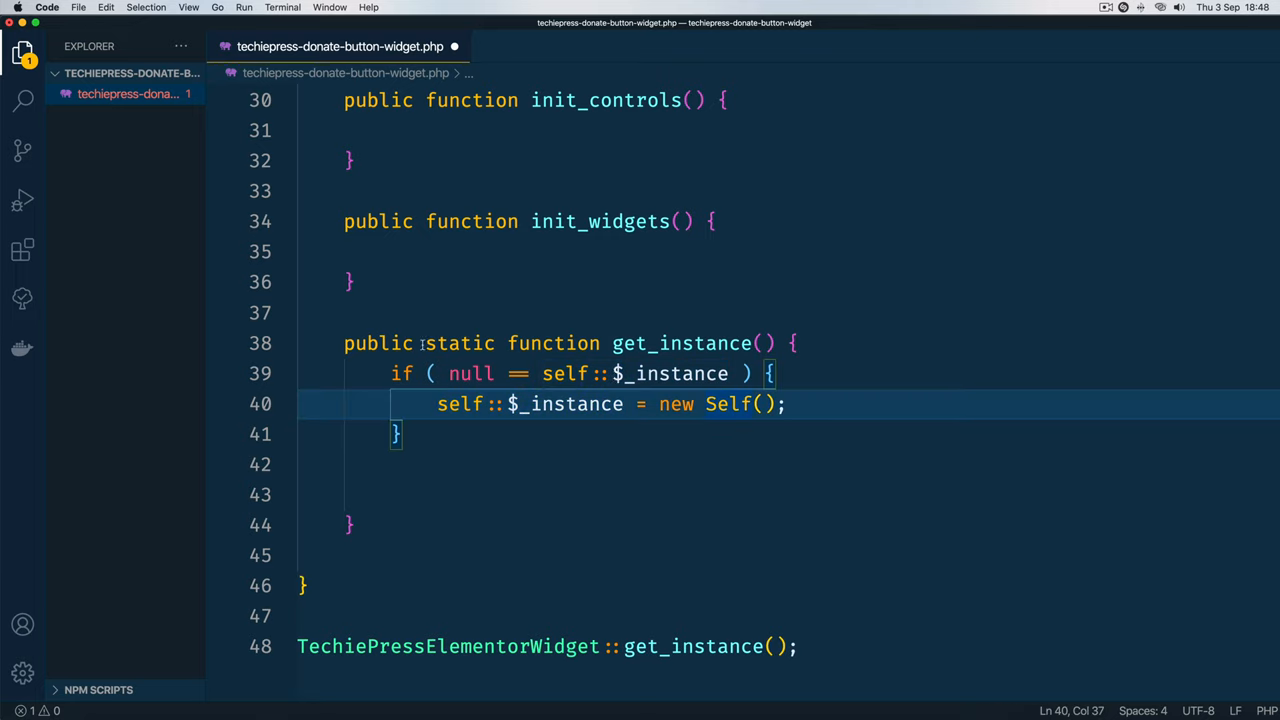
pyautogui.write('ret')
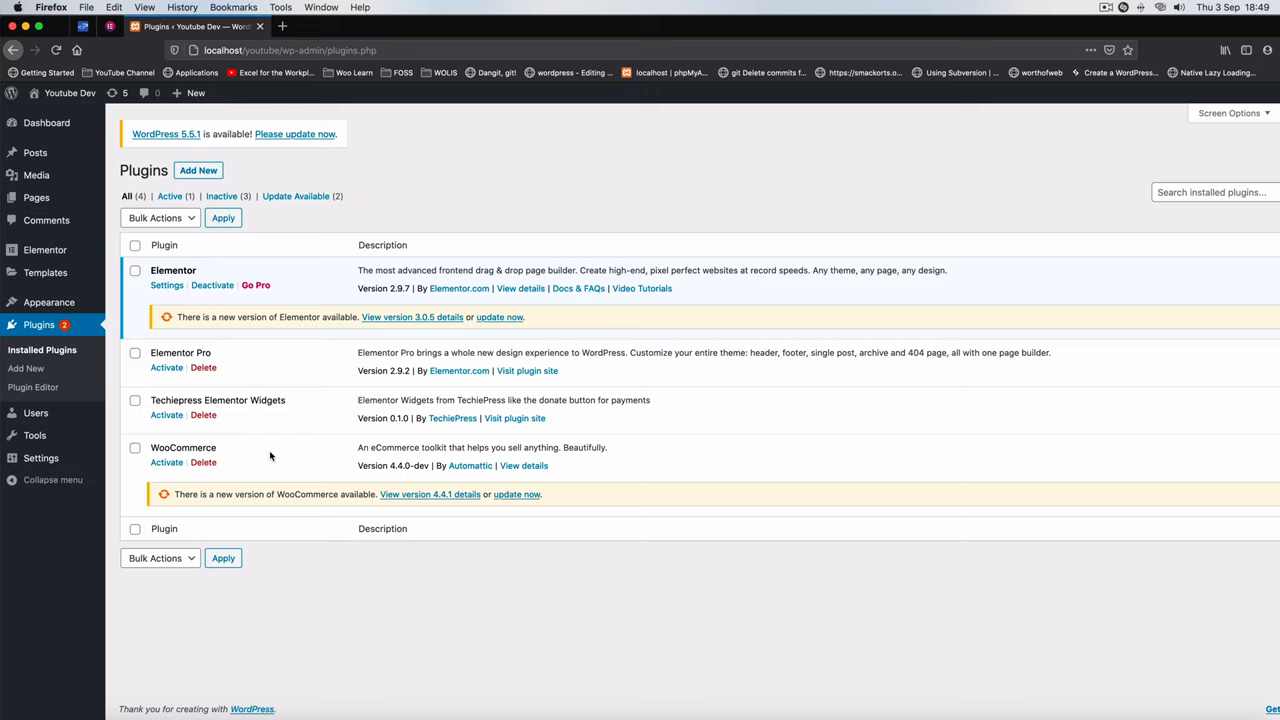
pyautogui.moveTo(171, 399)
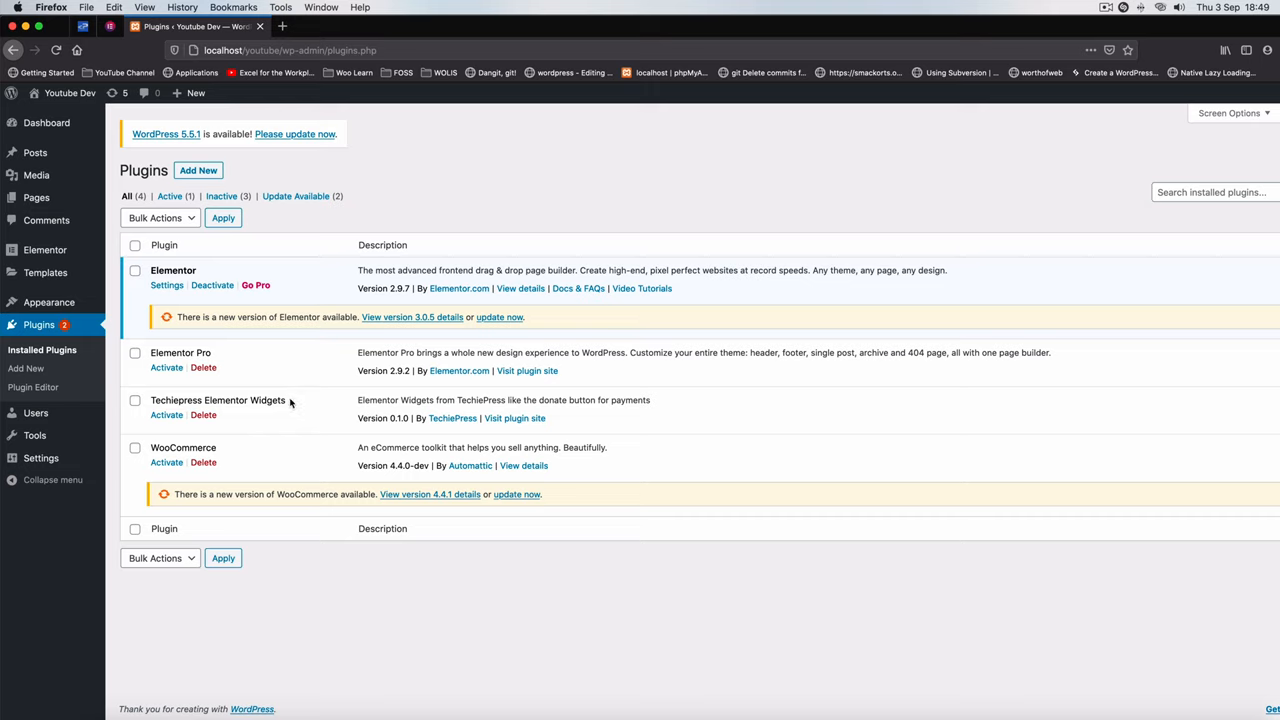
# Step: Activate the Techiepress Elementor Widgets plugin from the Plugins page
pyautogui.click(166, 414)
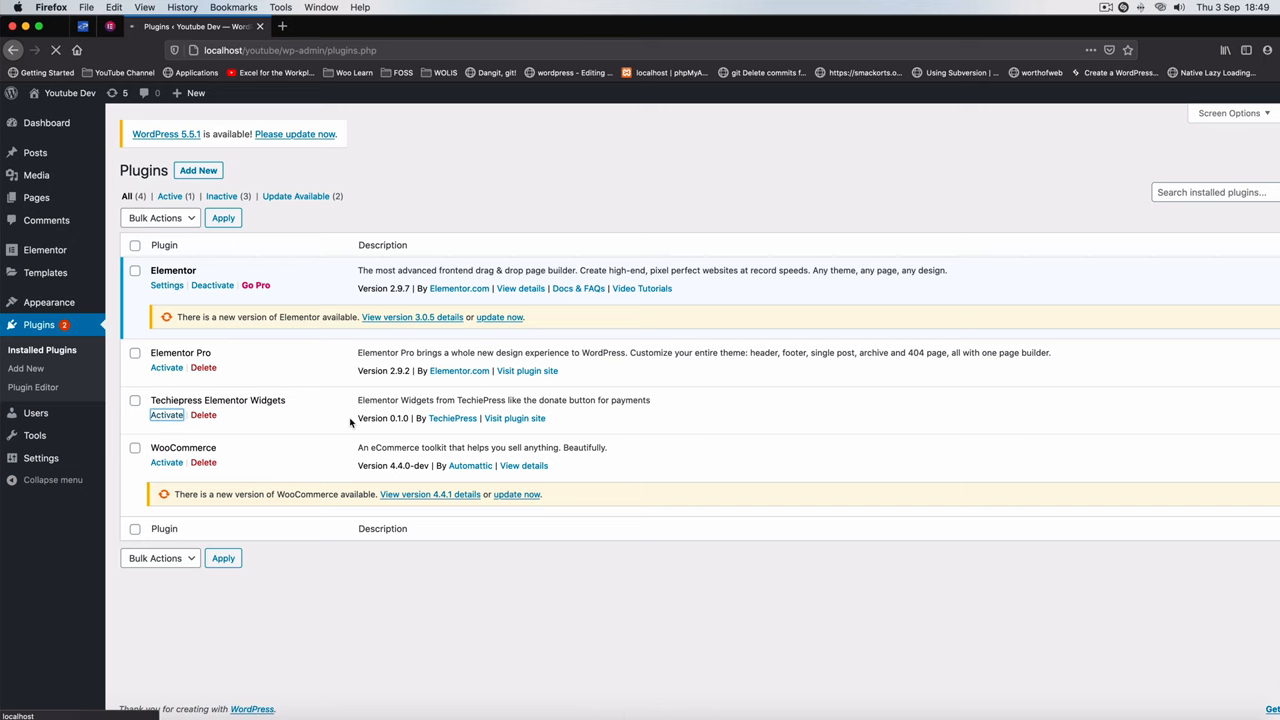
pyautogui.click(166, 414)
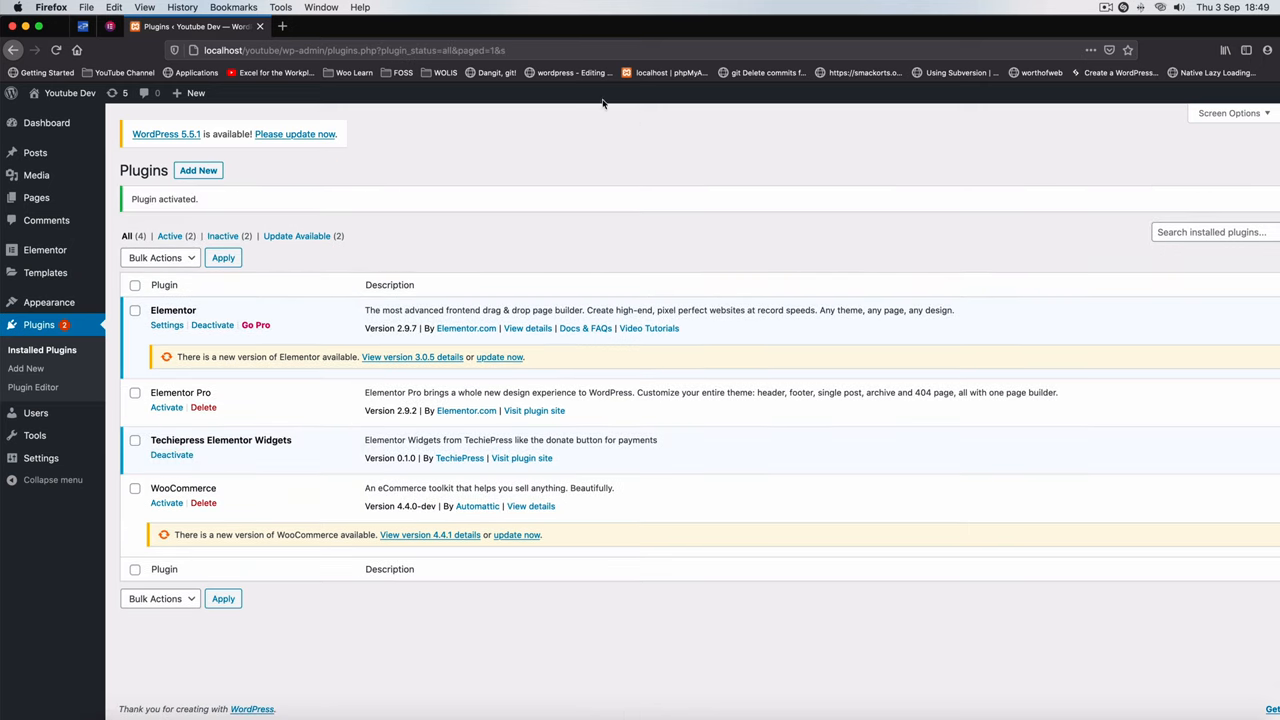
pyautogui.moveTo(496, 662)
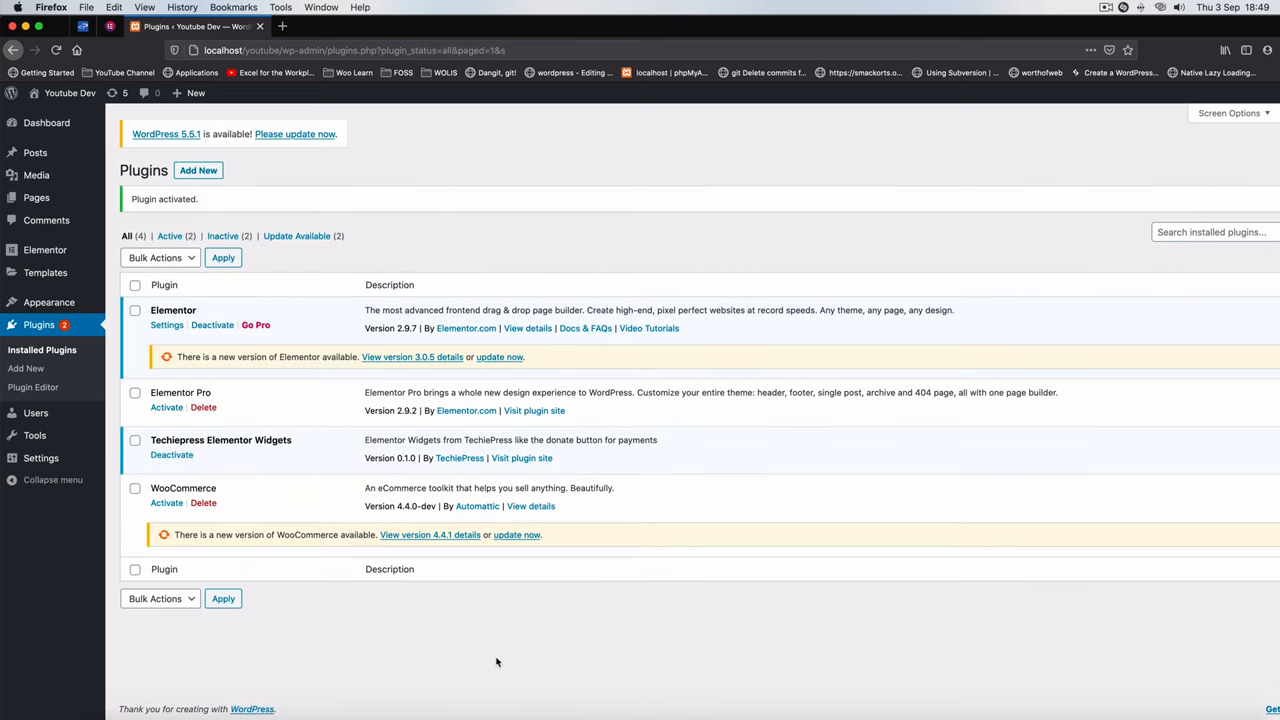
pyautogui.moveTo(388, 670)
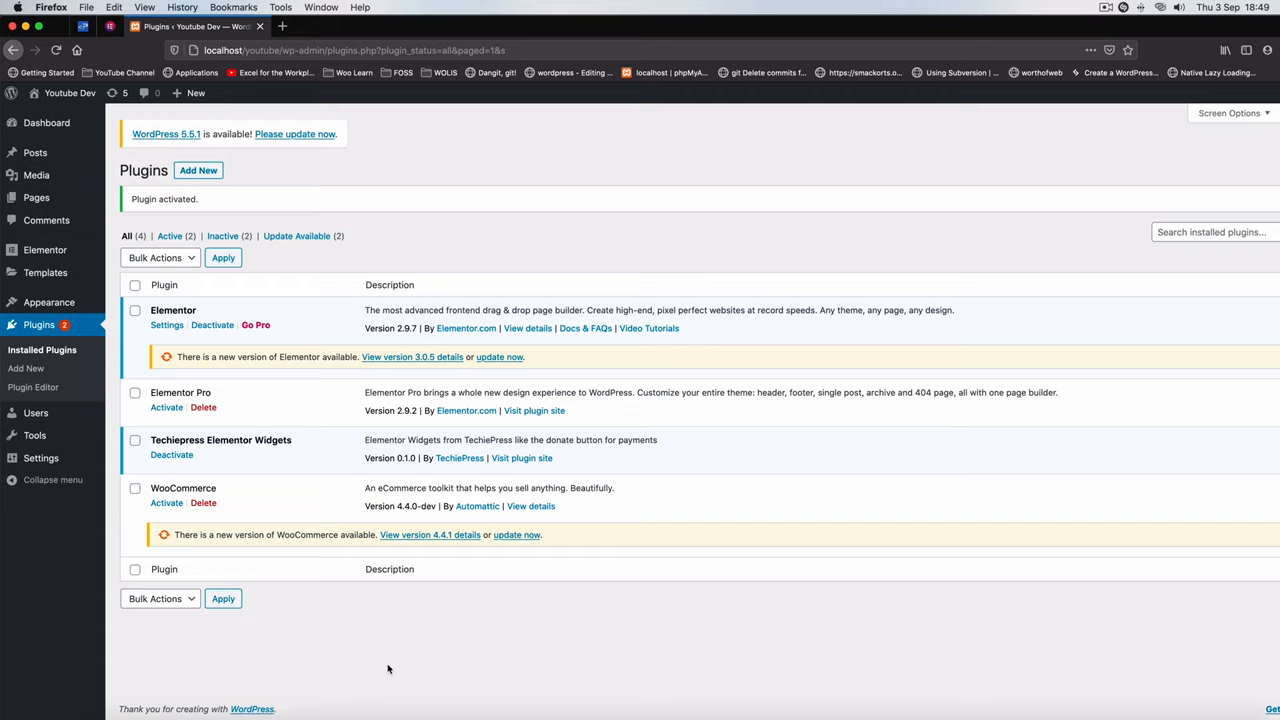
pyautogui.moveTo(356, 657)
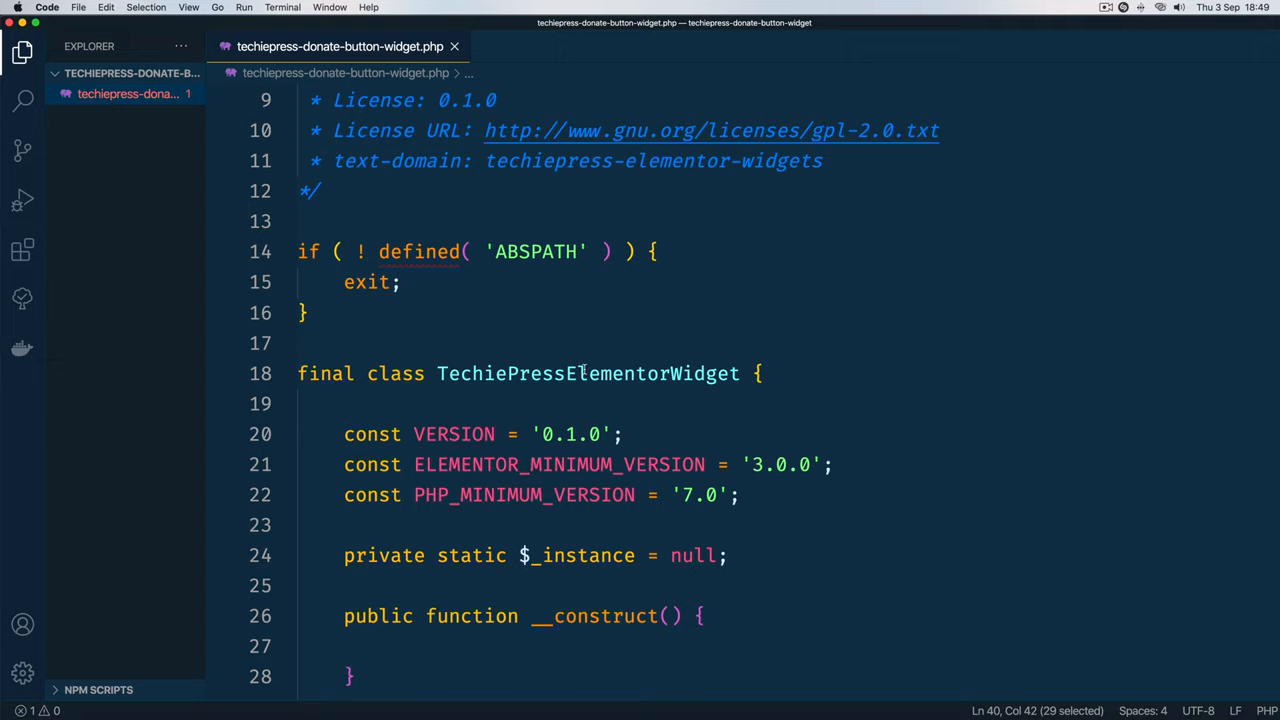
# Step: Add an i18n method calling load_plugin_textdomain('techiepress-elementor-widgets') and move the caret into the constructor body
pyautogui.scroll(-3)
pyautogui.write('public')
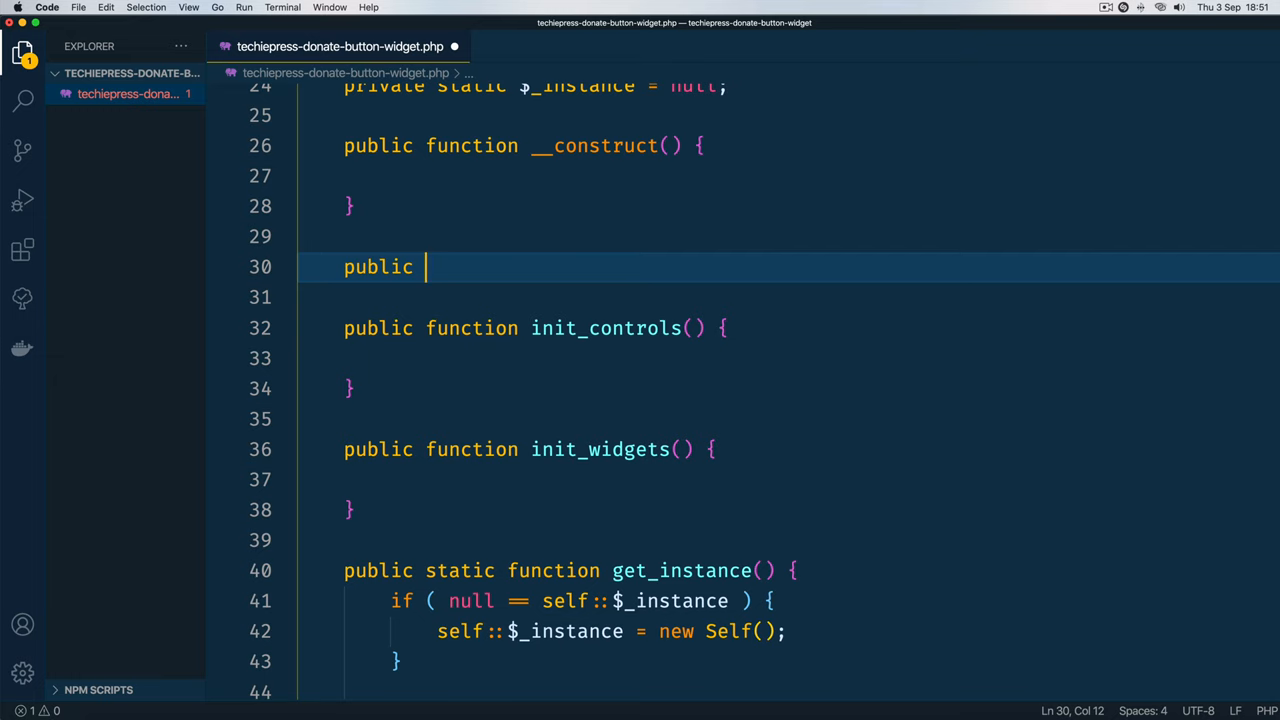
pyautogui.write('i18n() {')
pyautogui.click(789, 297)
pyautogui.write('load_plugin_textdomain')
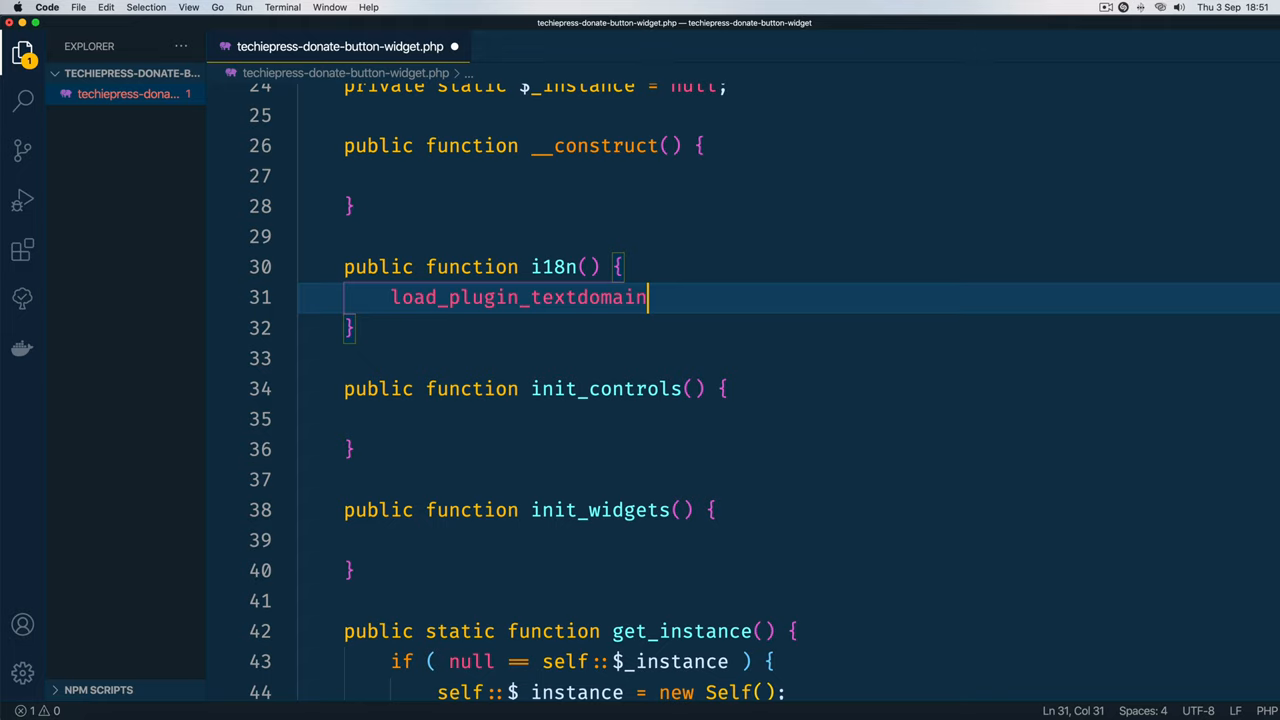
pyautogui.write('()')
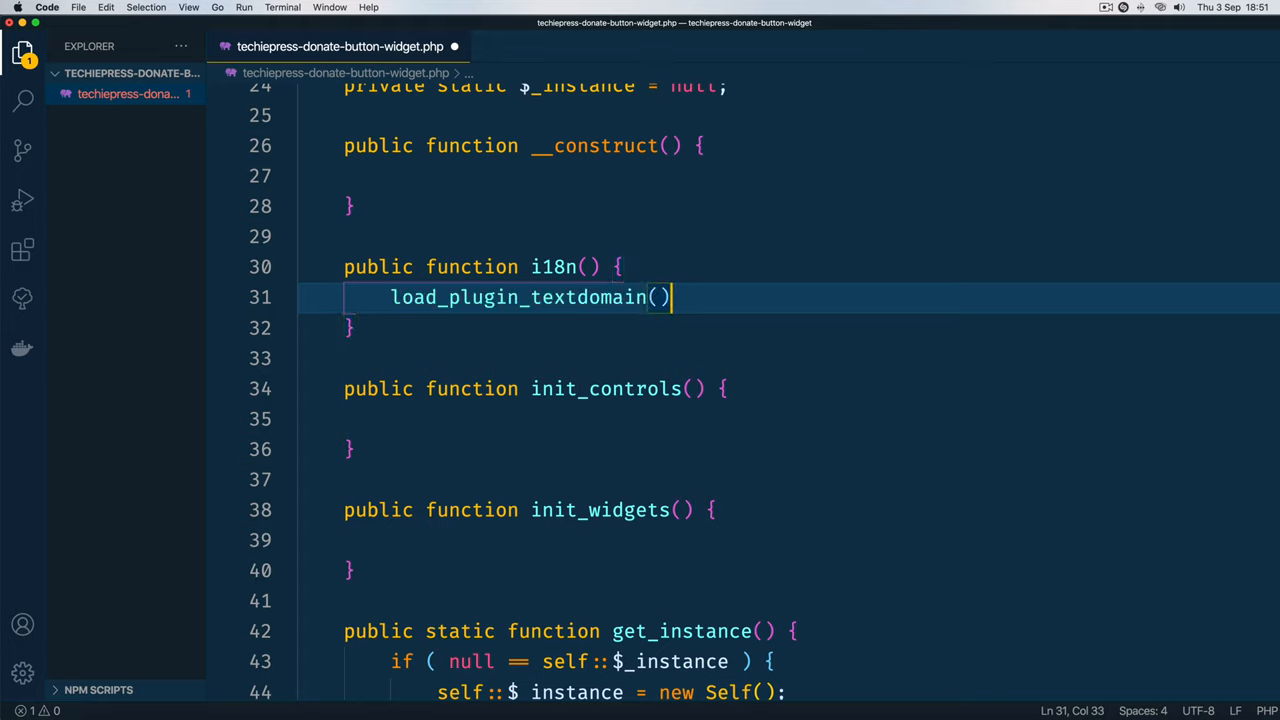
pyautogui.write(';')
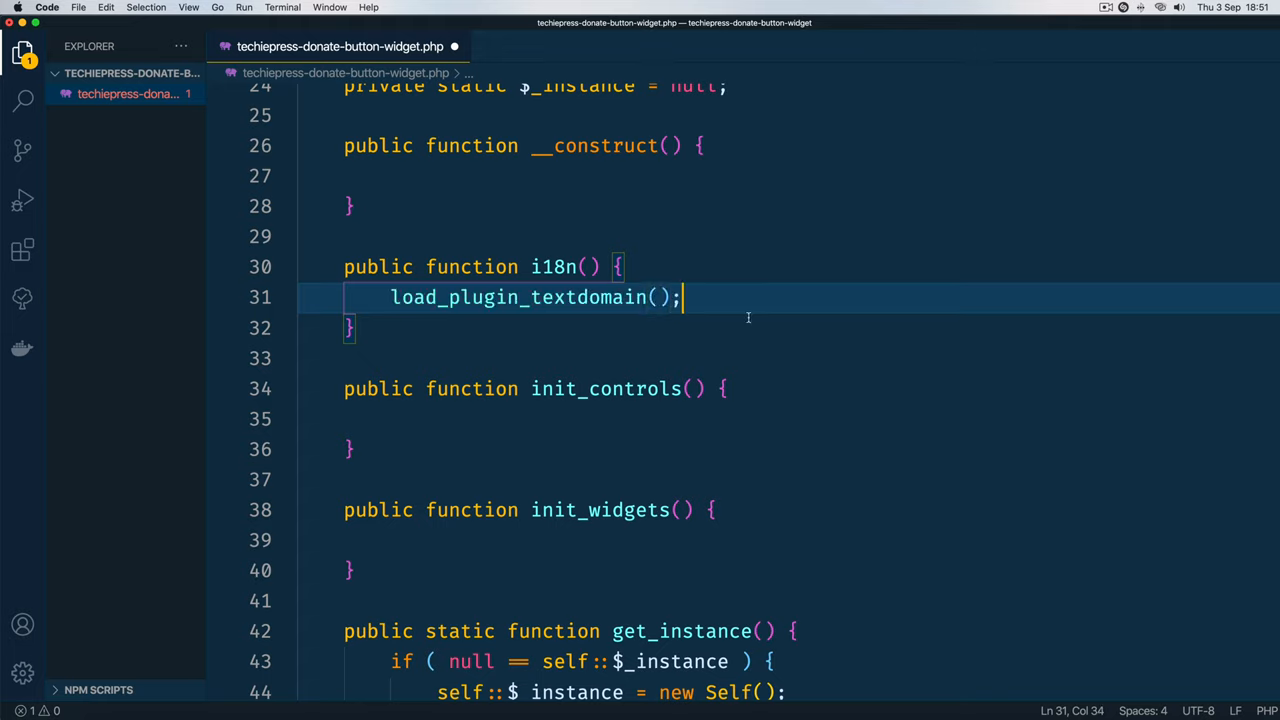
pyautogui.write("''")
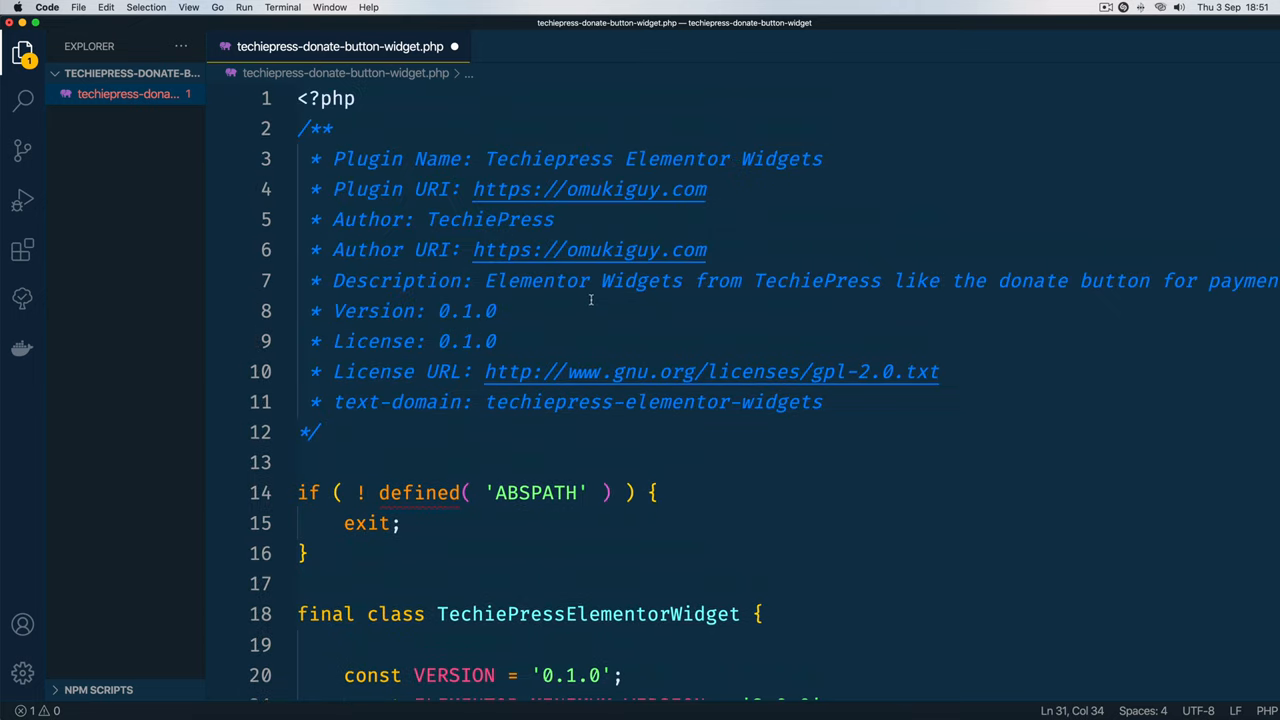
pyautogui.doubleClick(653, 401)
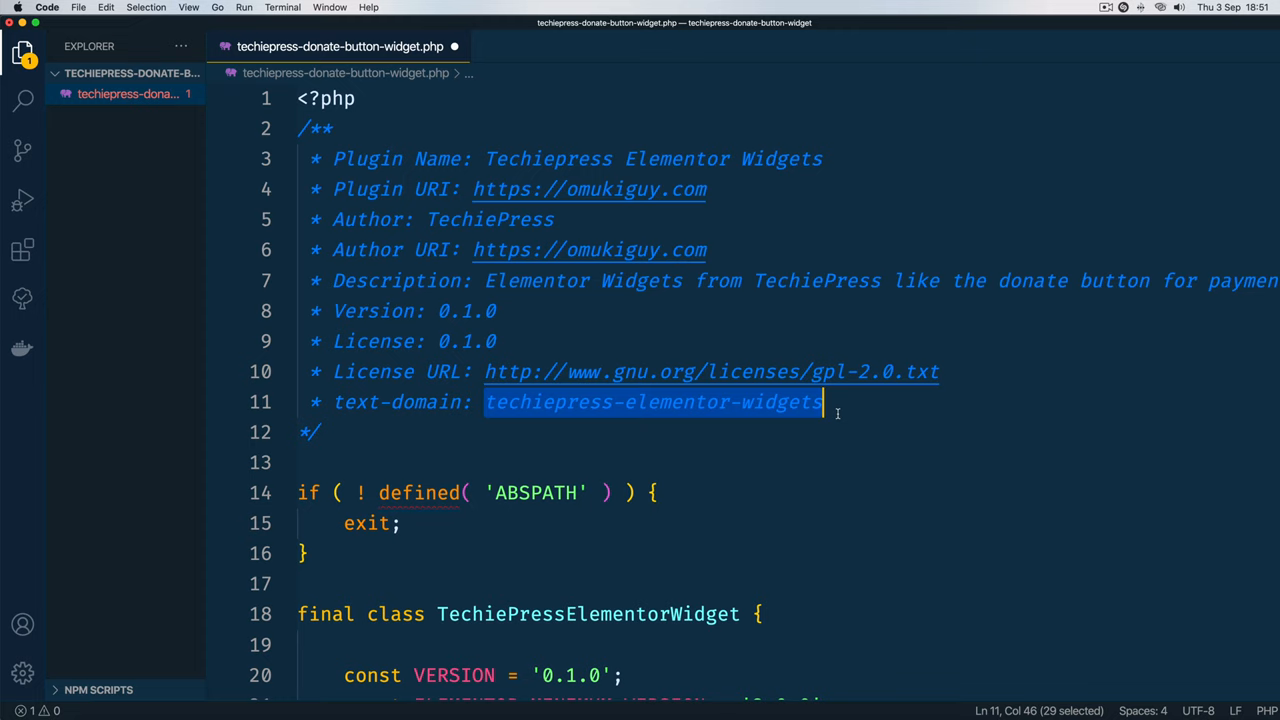
pyautogui.scroll(-3)
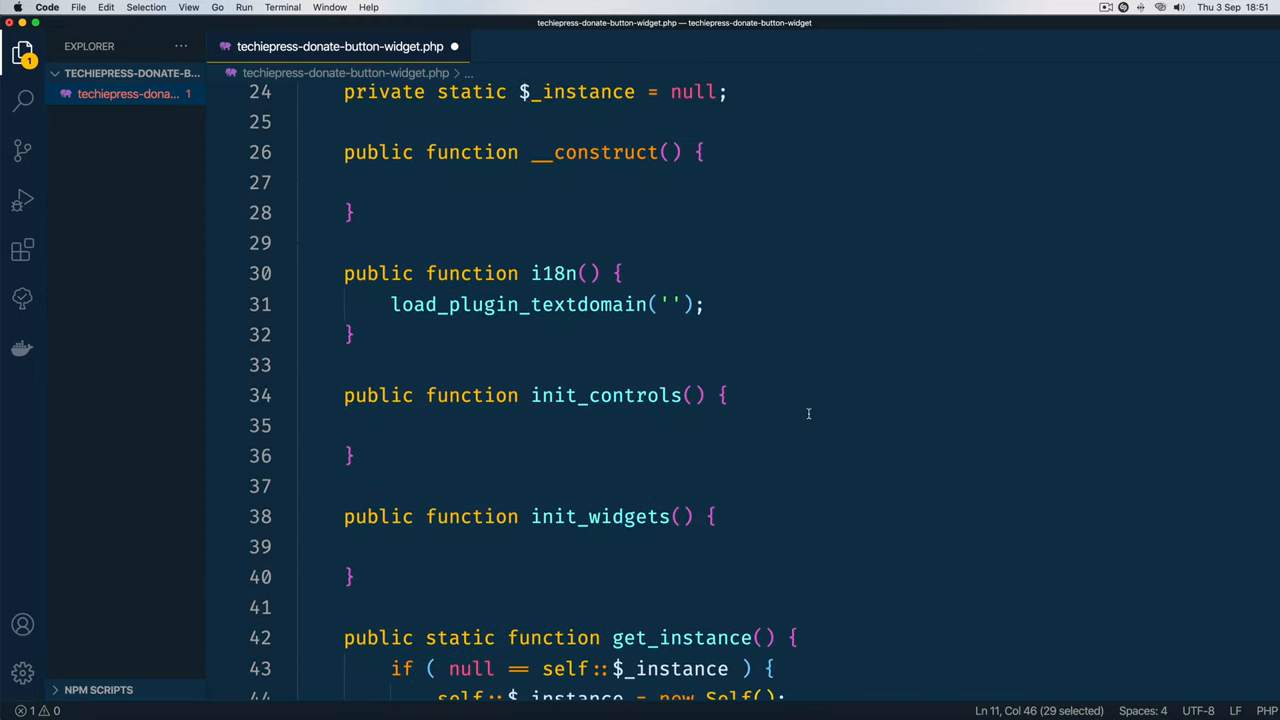
pyautogui.write('techiepress-elementor-widgets')
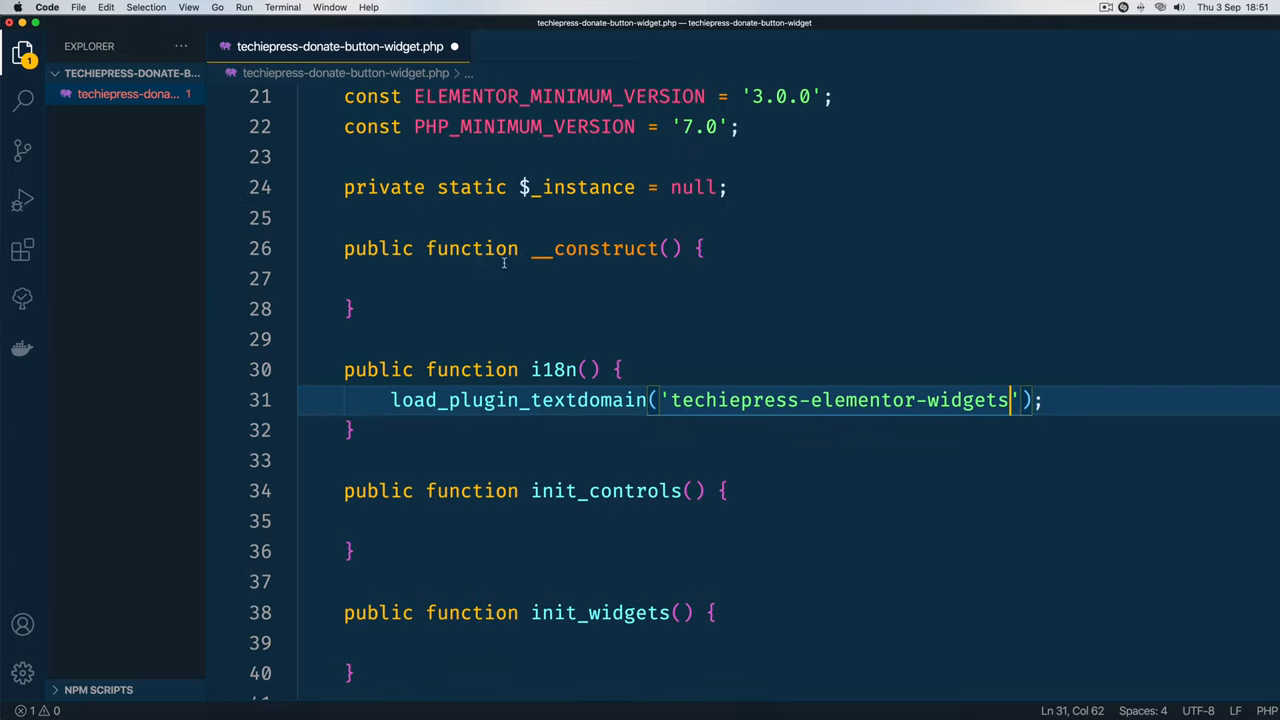
pyautogui.click(458, 248)
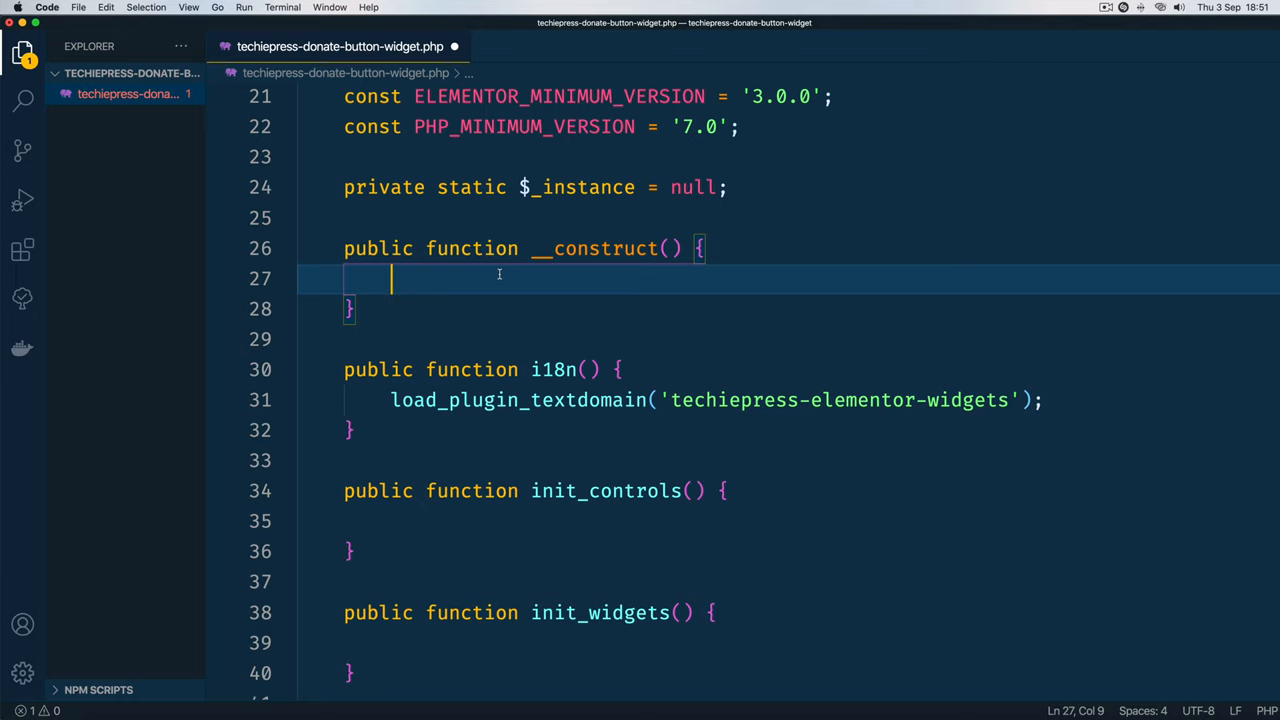
# Step: In the constructor, hook i18n onto 'init' with add_action( 'init', array( $this, 'i18n' ) )
pyautogui.write("add_action( 'init', );")
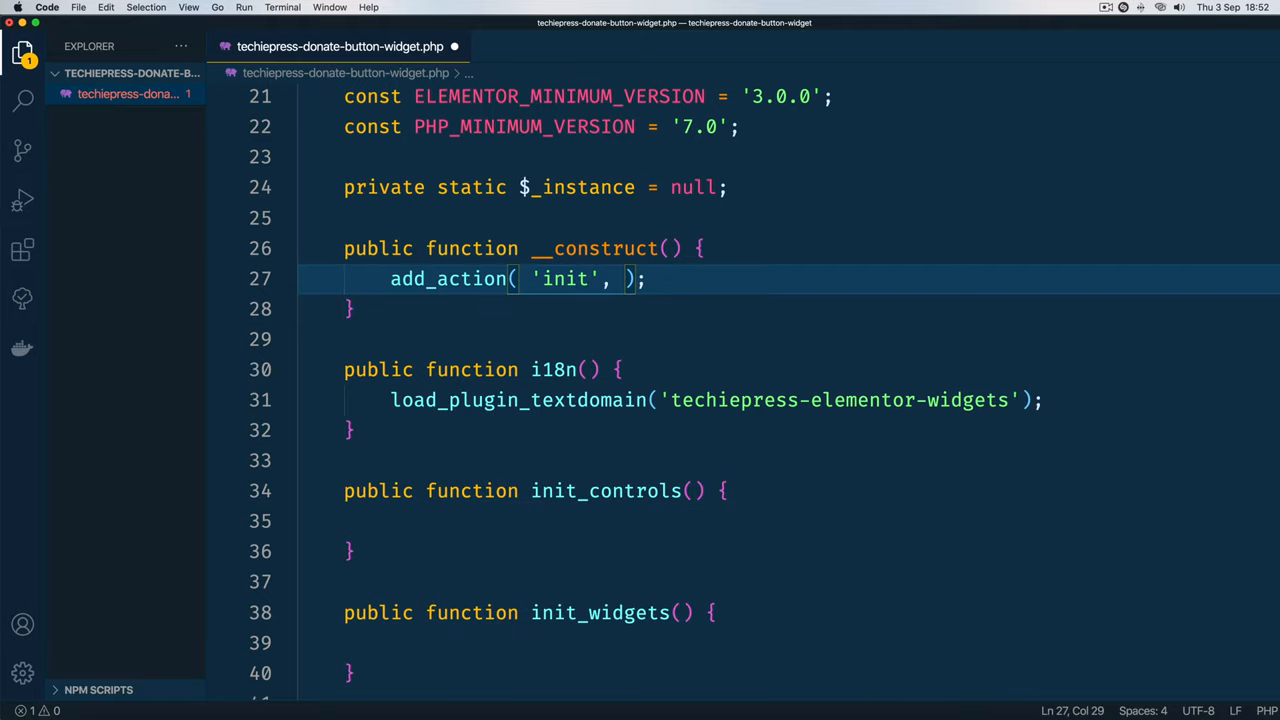
pyautogui.doubleClick(553, 369)
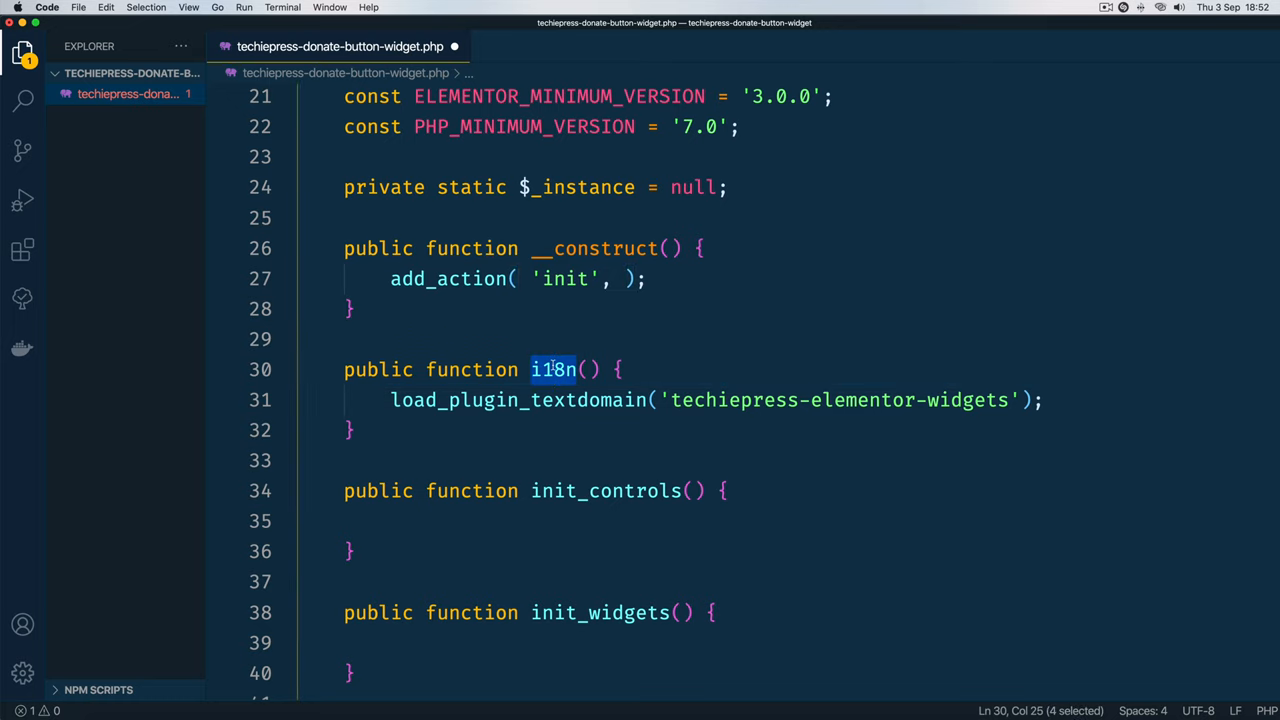
pyautogui.write('a')
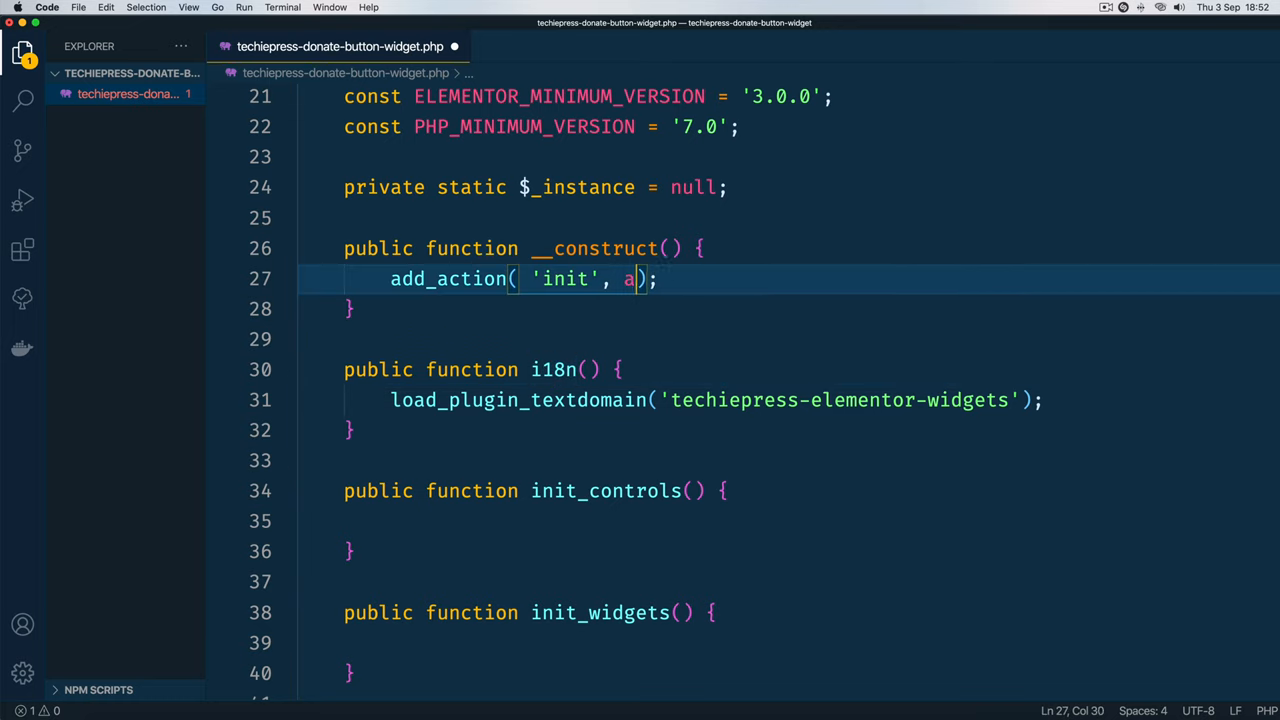
pyautogui.write('rray()')
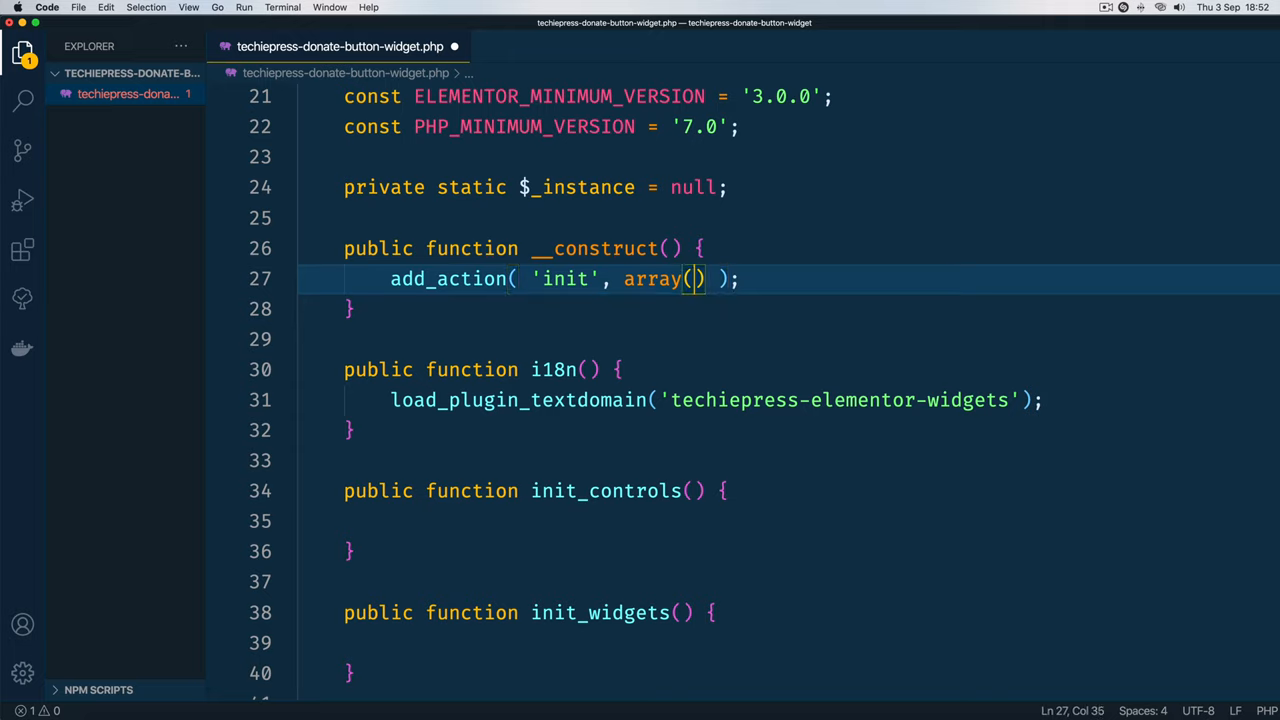
pyautogui.write('$this')
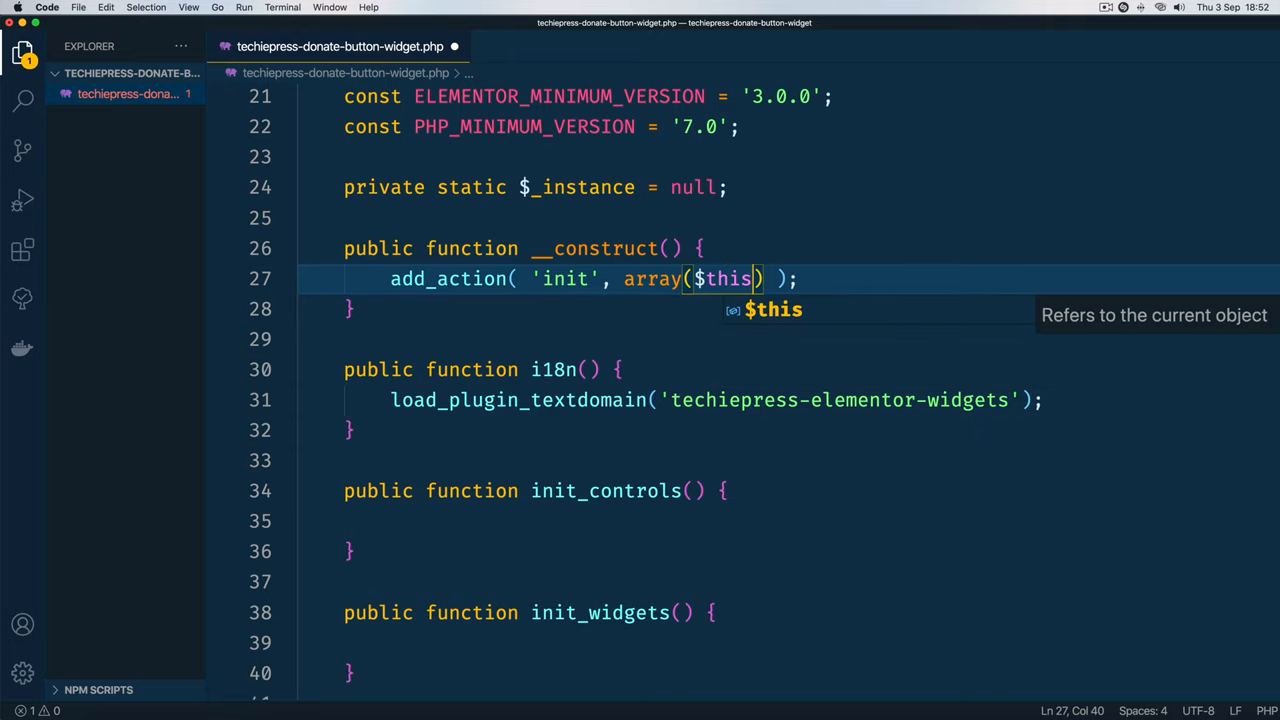
pyautogui.write(", ''")
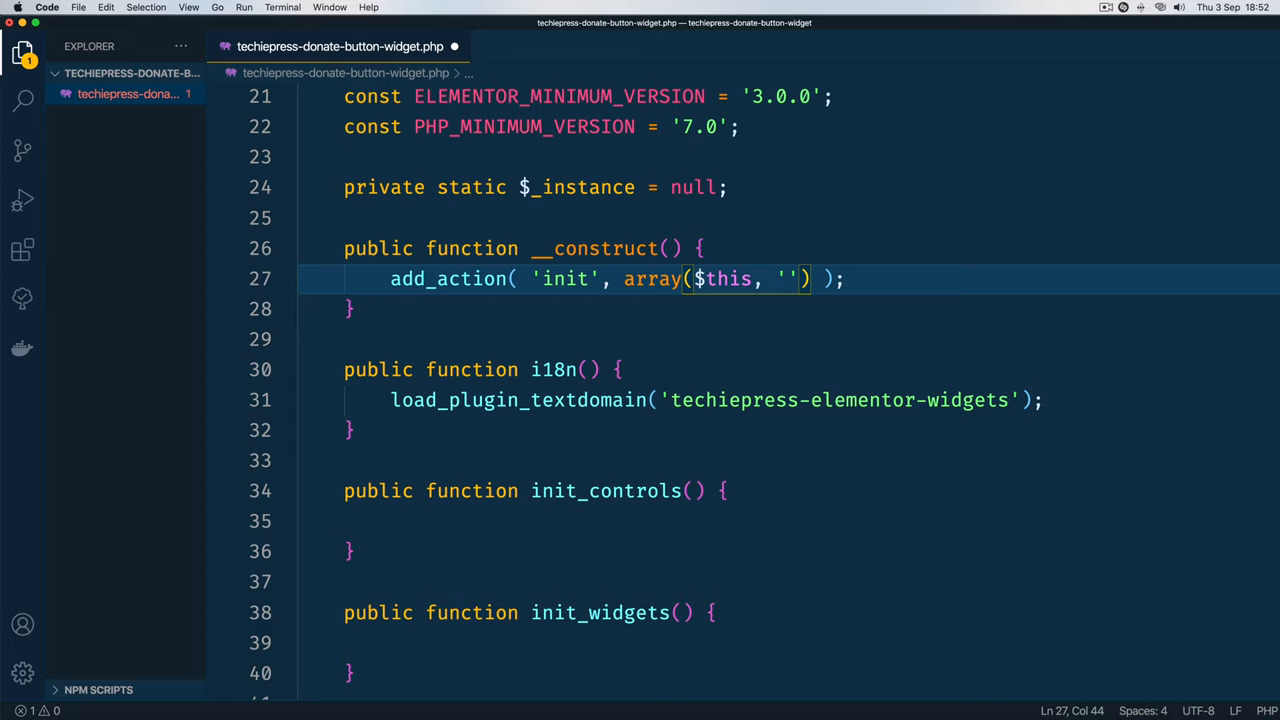
pyautogui.write('i18n')
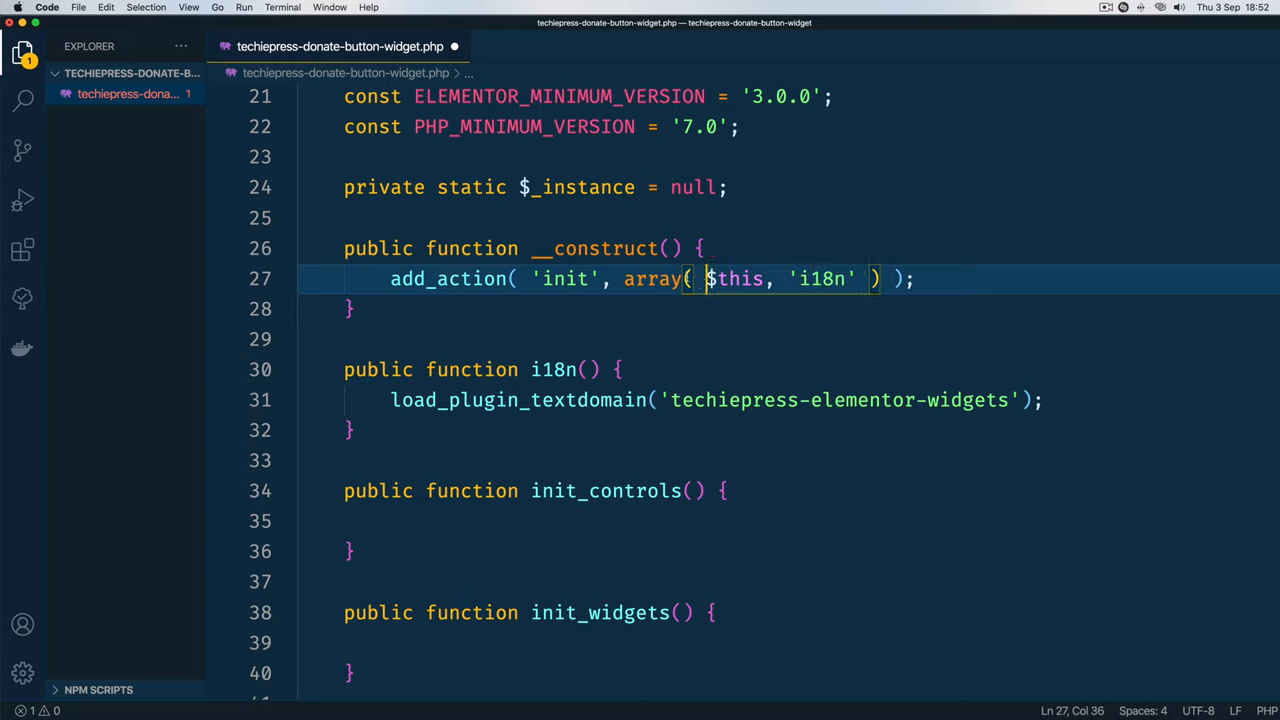
# Step: Replace array() with short [ $this, 'i18n' ] brackets and duplicate the add_action line
pyautogui.doubleClick(655, 278)
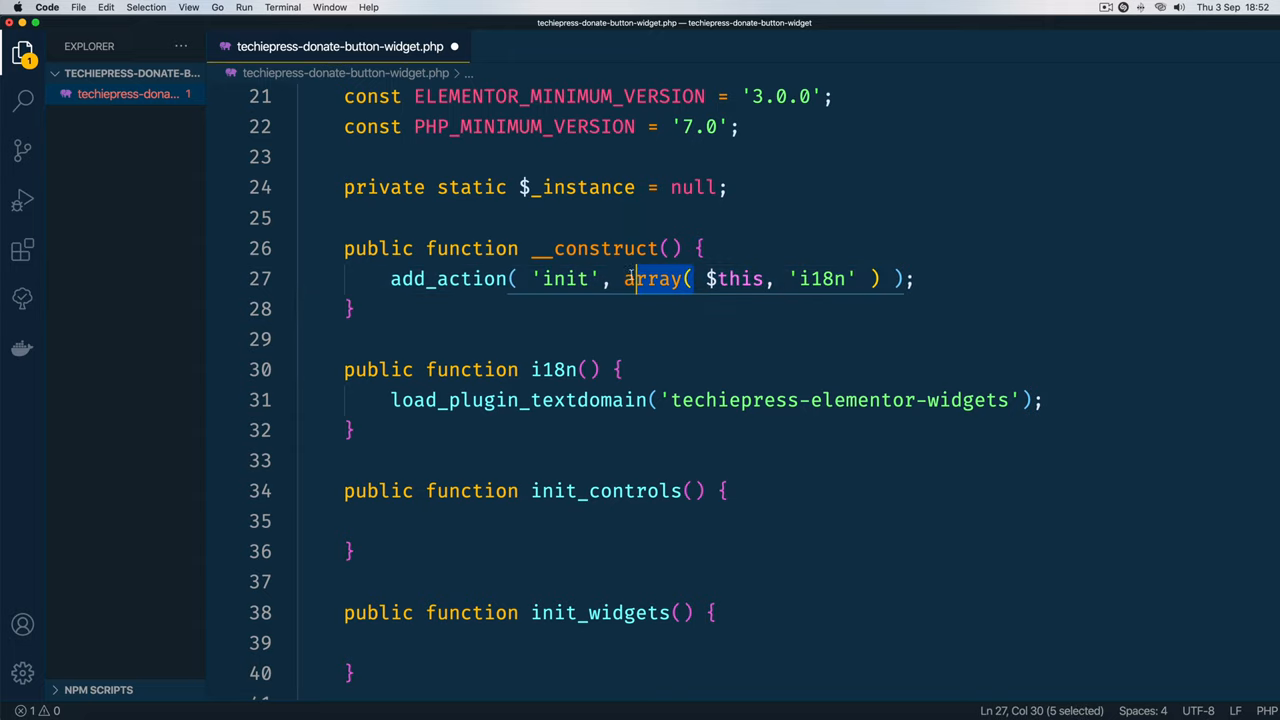
pyautogui.write('[')
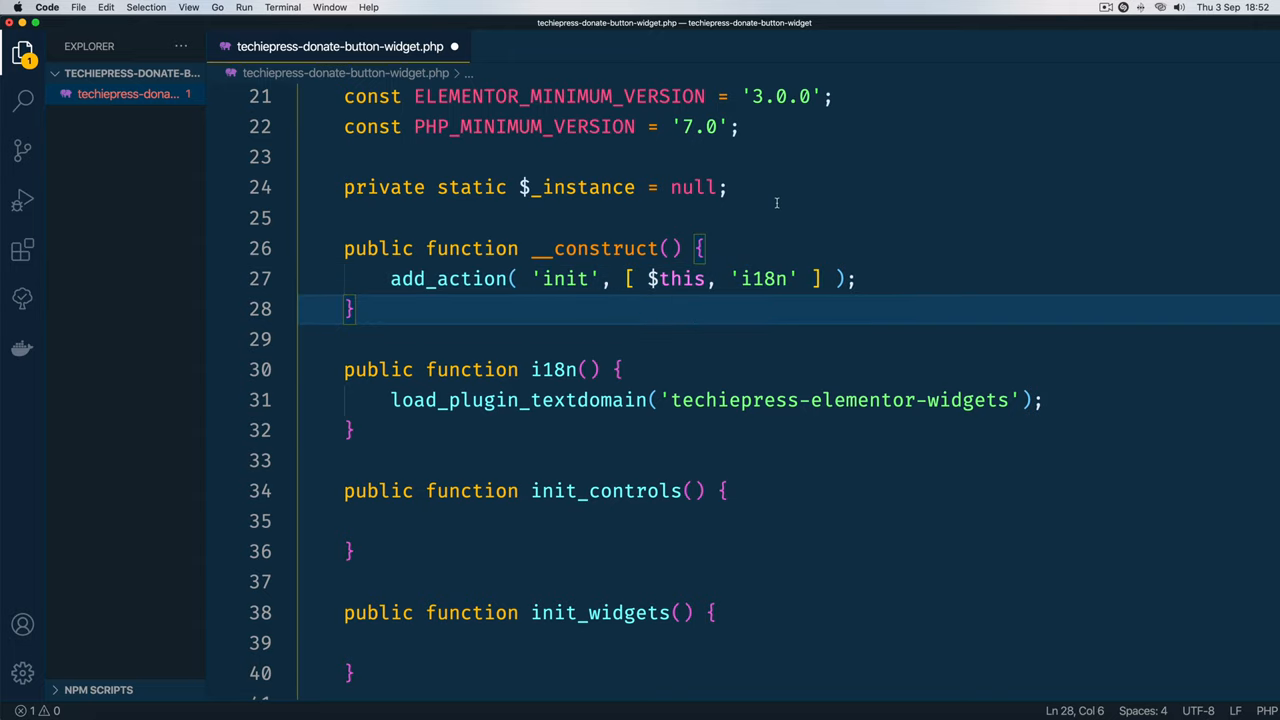
pyautogui.moveTo(906, 270)
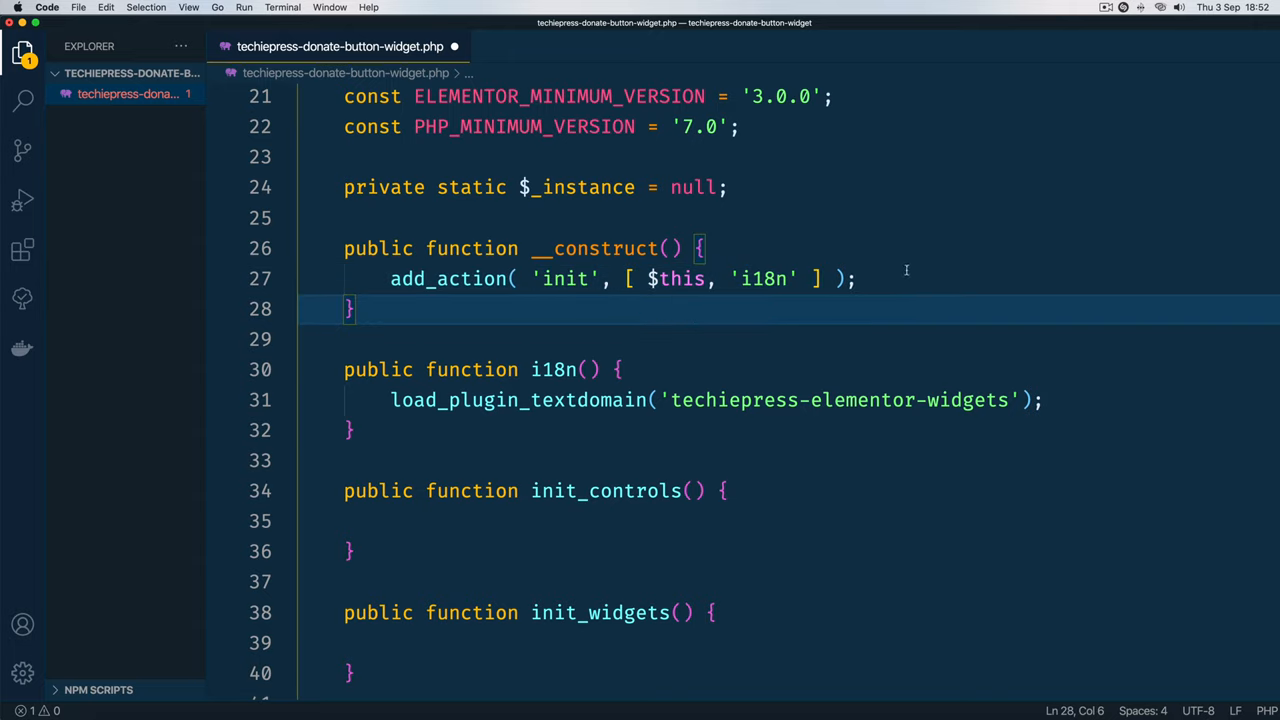
pyautogui.doubleClick(567, 126)
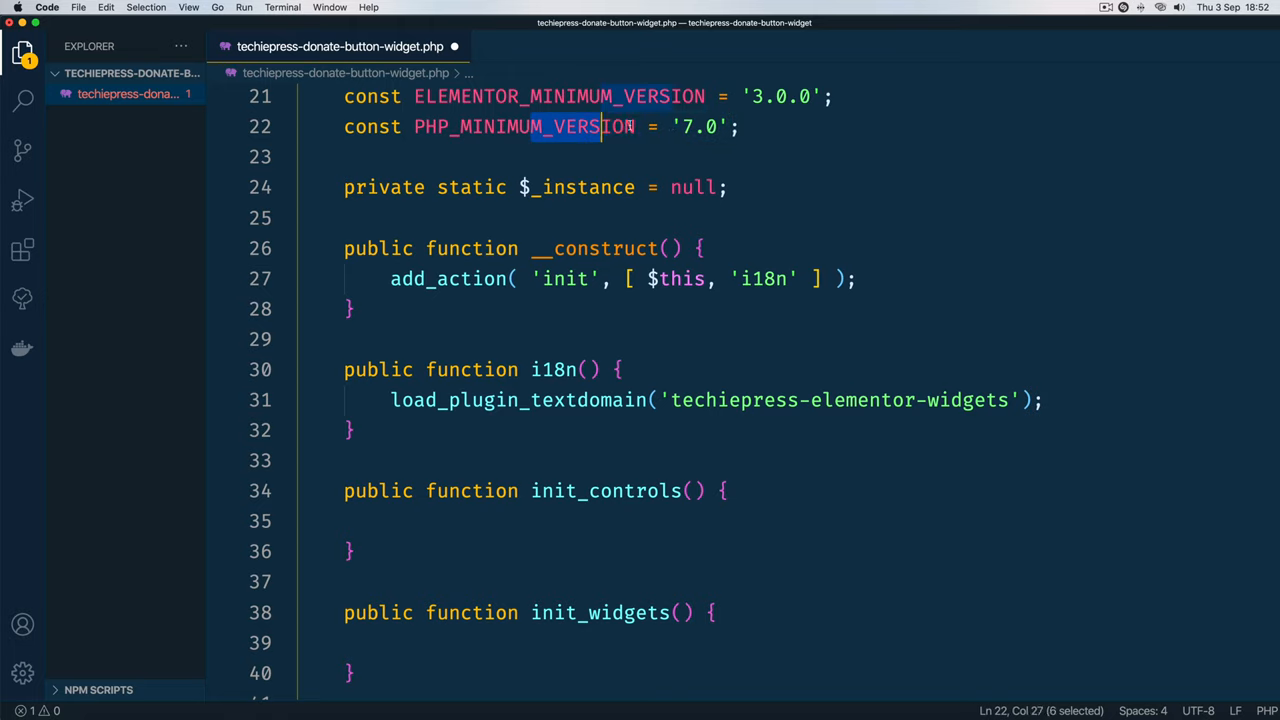
pyautogui.click(740, 126)
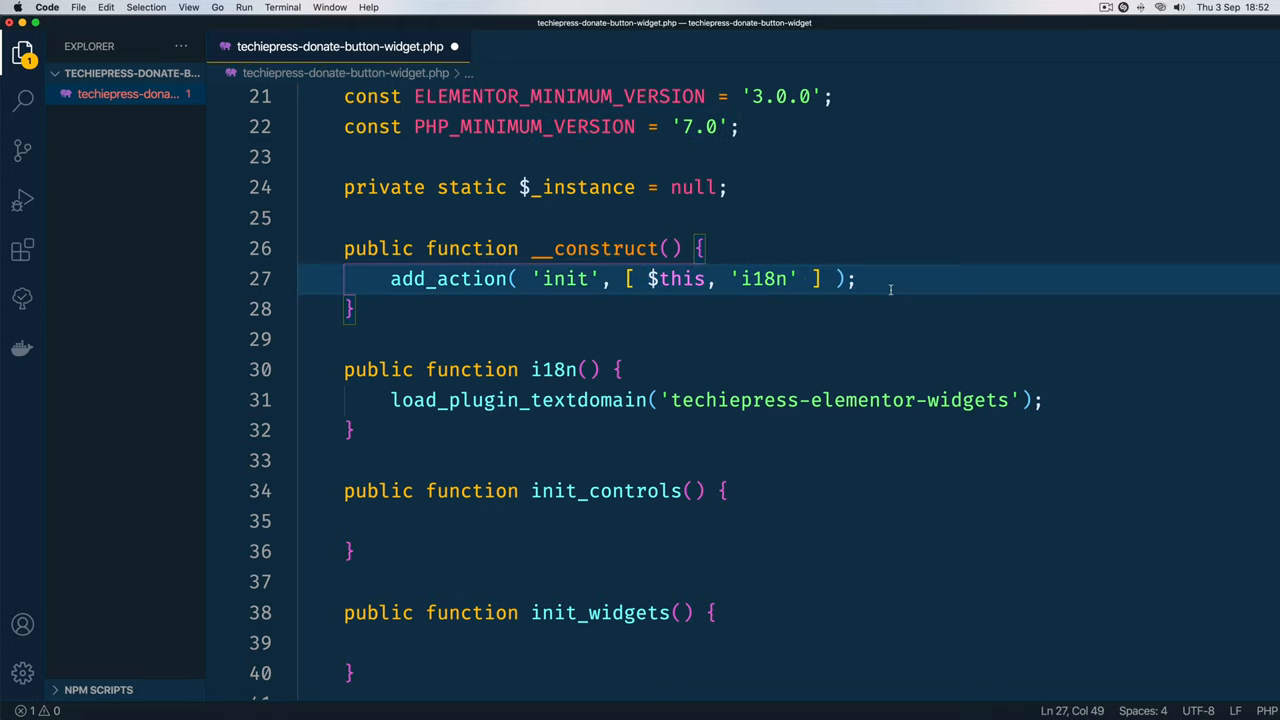
pyautogui.scroll(-3)
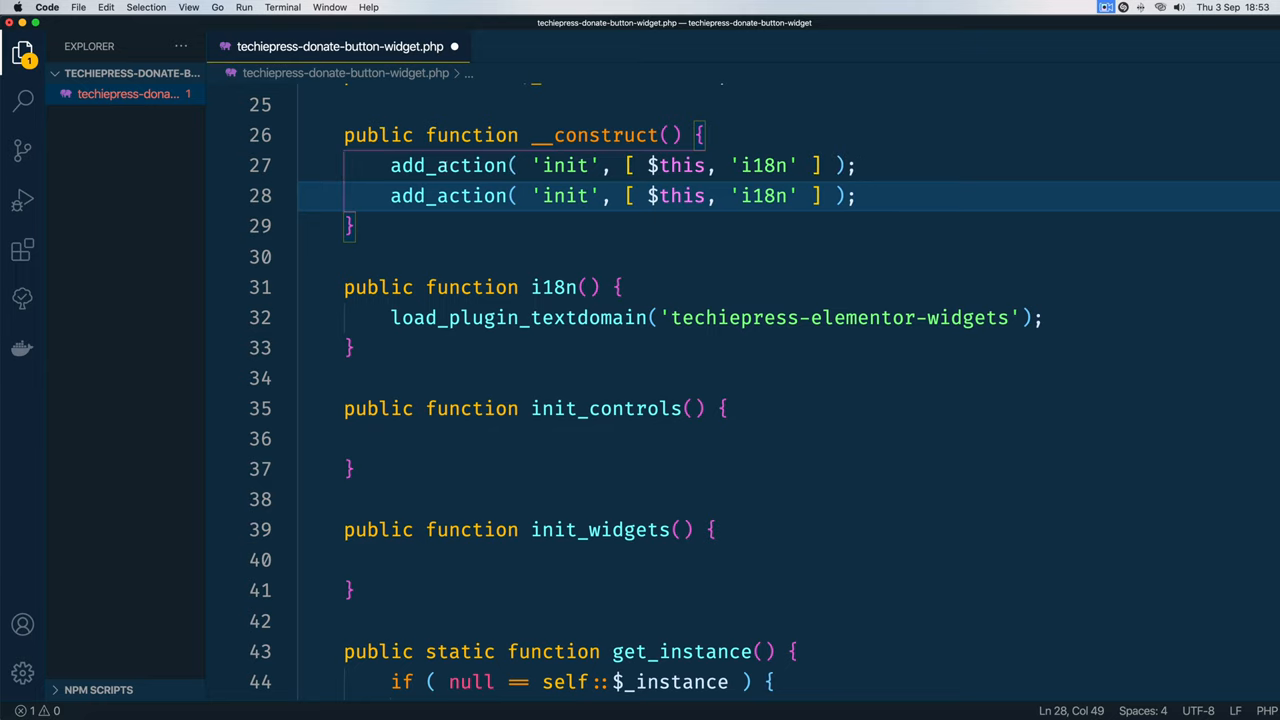
# Step: Change the duplicated hook to 'plugins_loaded' with init_plugin callback and name a new init_plugin method
pyautogui.doubleClick(565, 199)
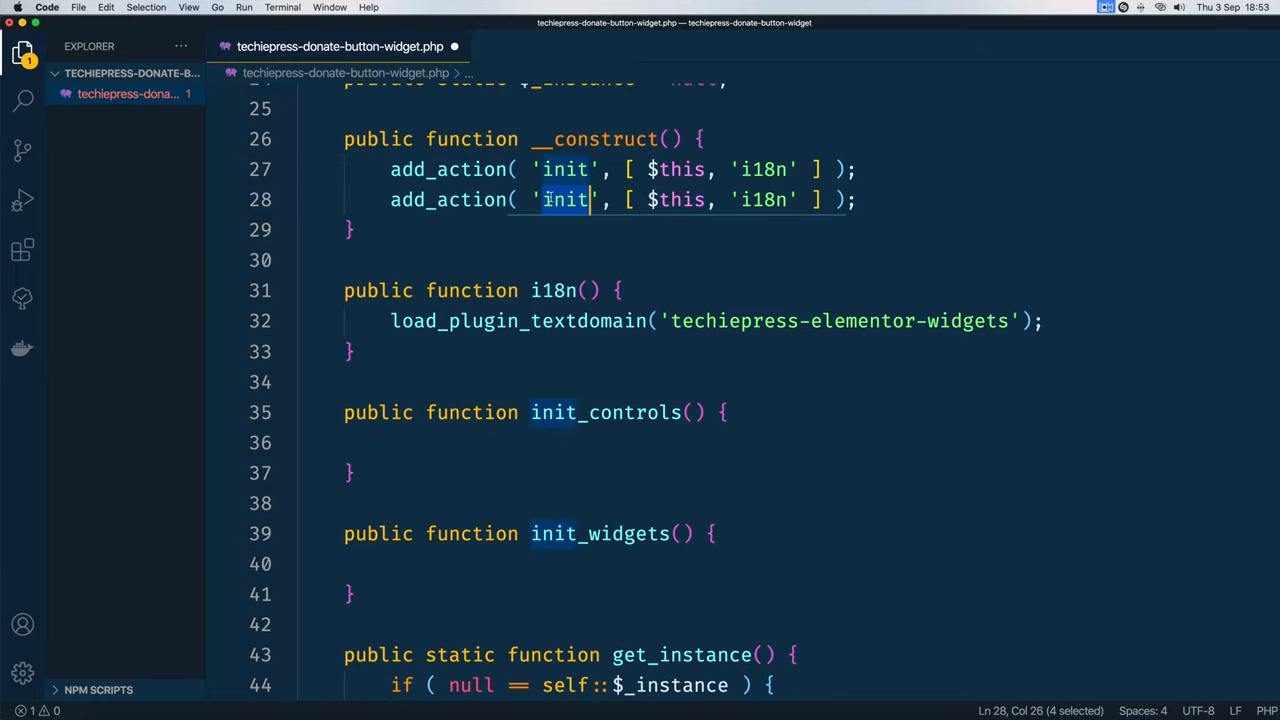
pyautogui.write('plugins_loaded')
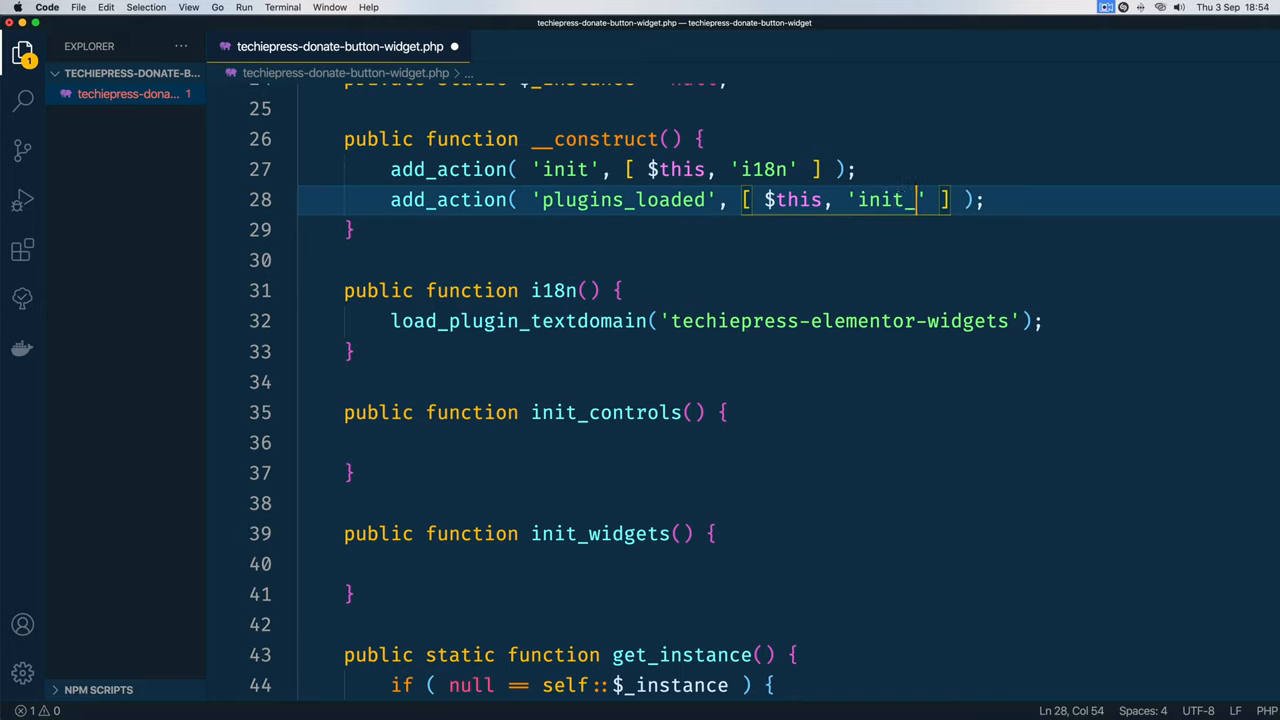
pyautogui.write('plugin')
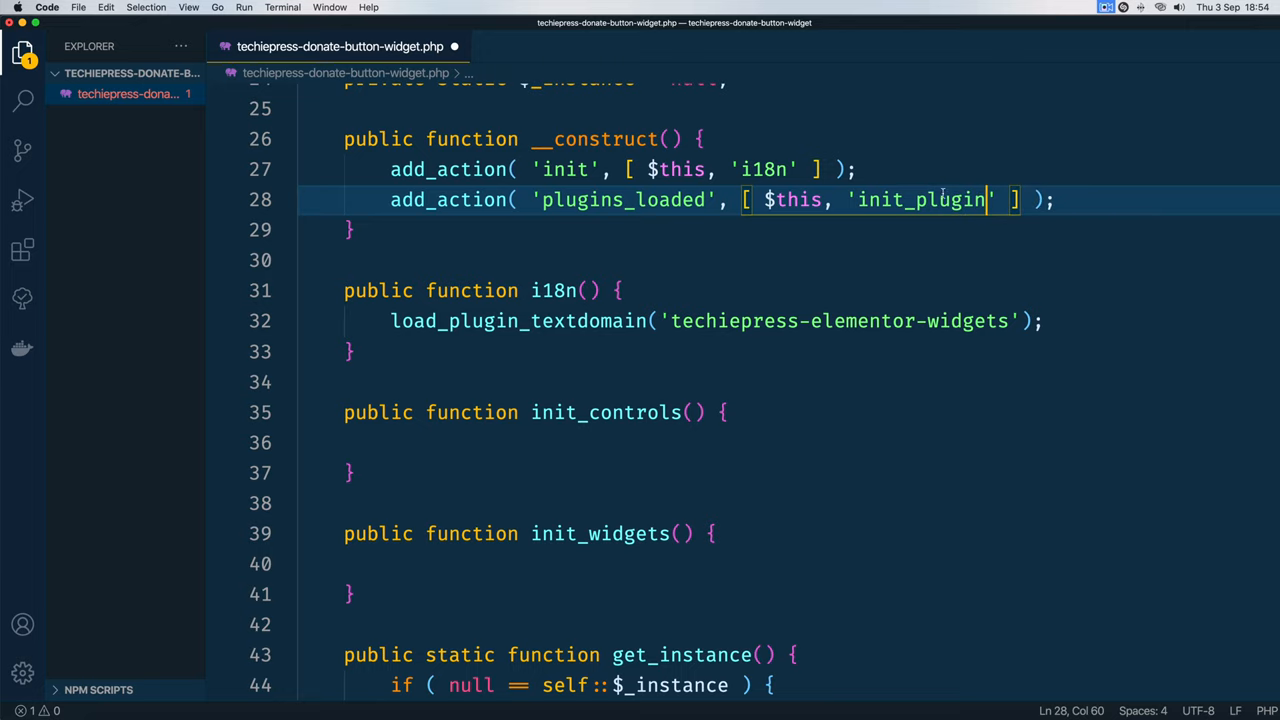
pyautogui.doubleClick(920, 199)
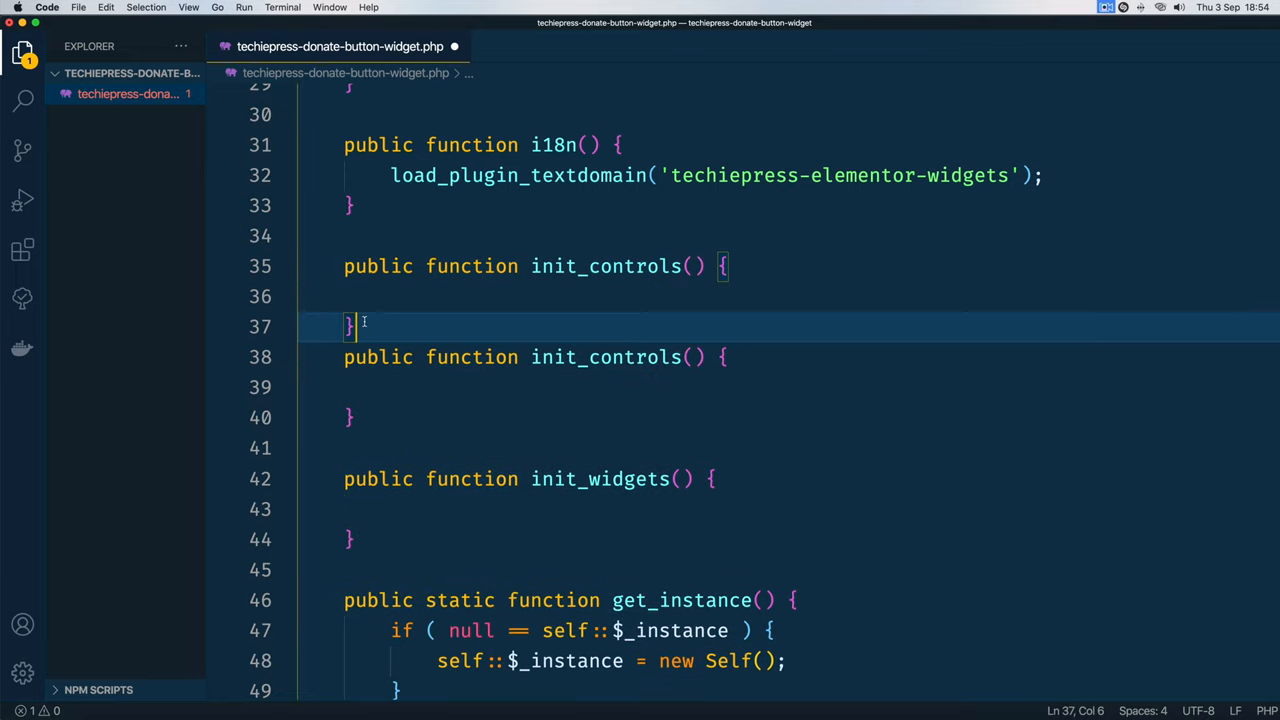
pyautogui.write('init_plugin')
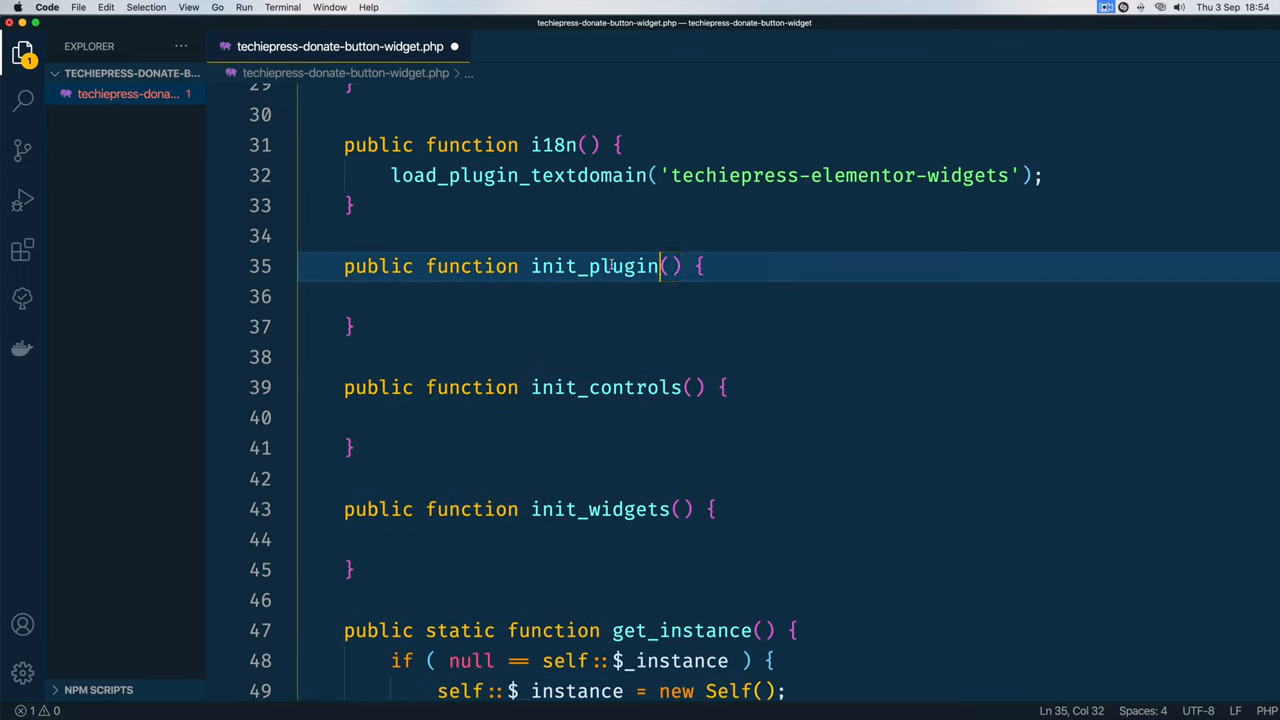
pyautogui.moveTo(575, 287)
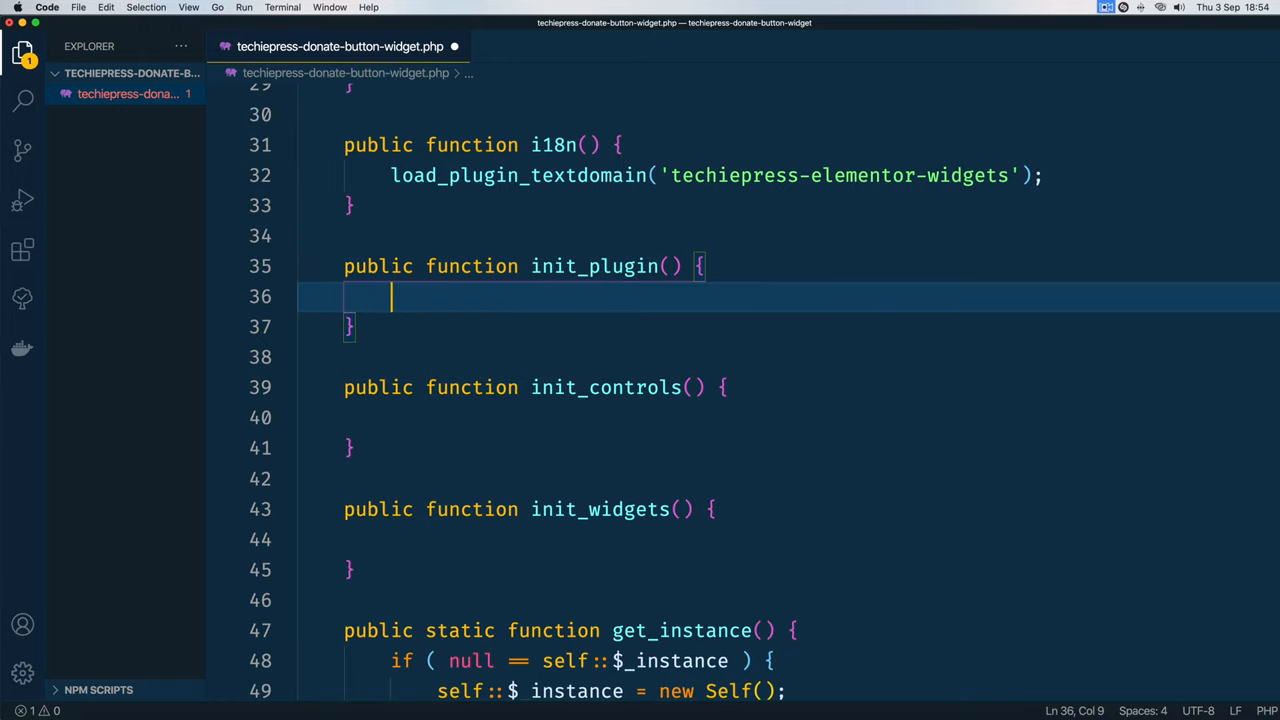
# Step: Fill init_plugin with TODO comments for PHP version check, Elementor check and bringing in widget classes
pyautogui.write('// ocheck')
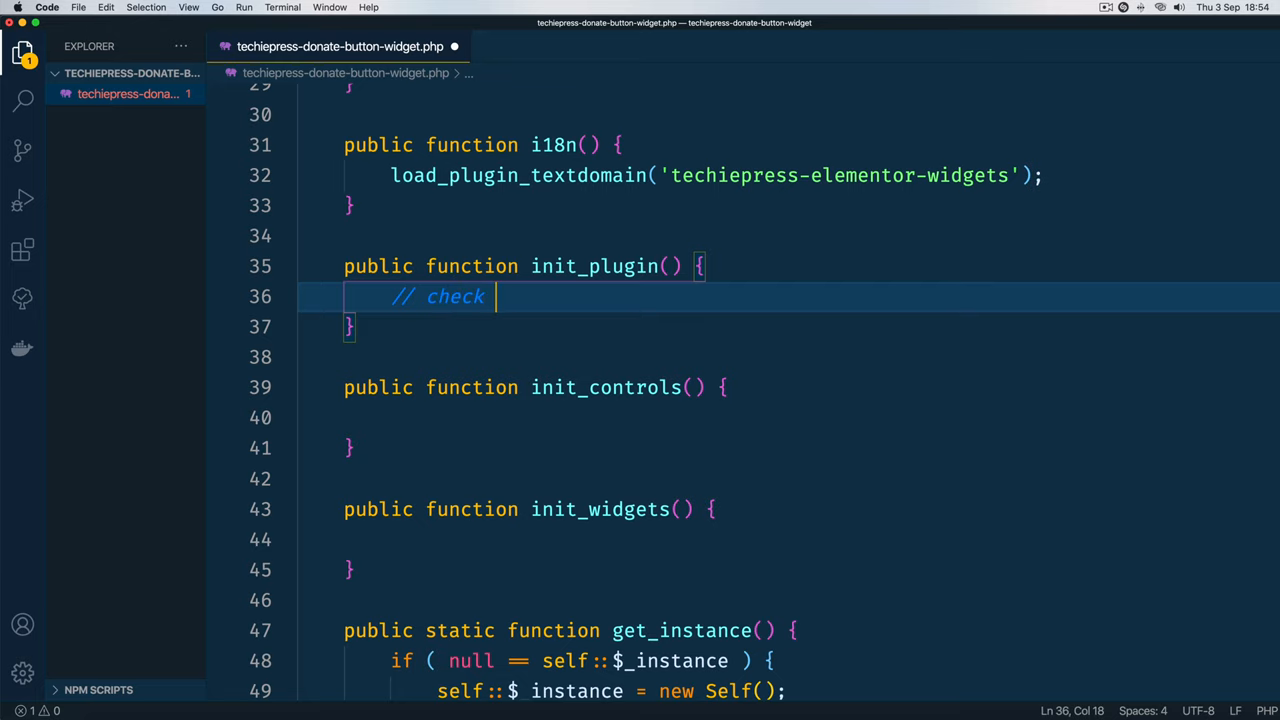
pyautogui.write('version php version')
pyautogui.write('//')
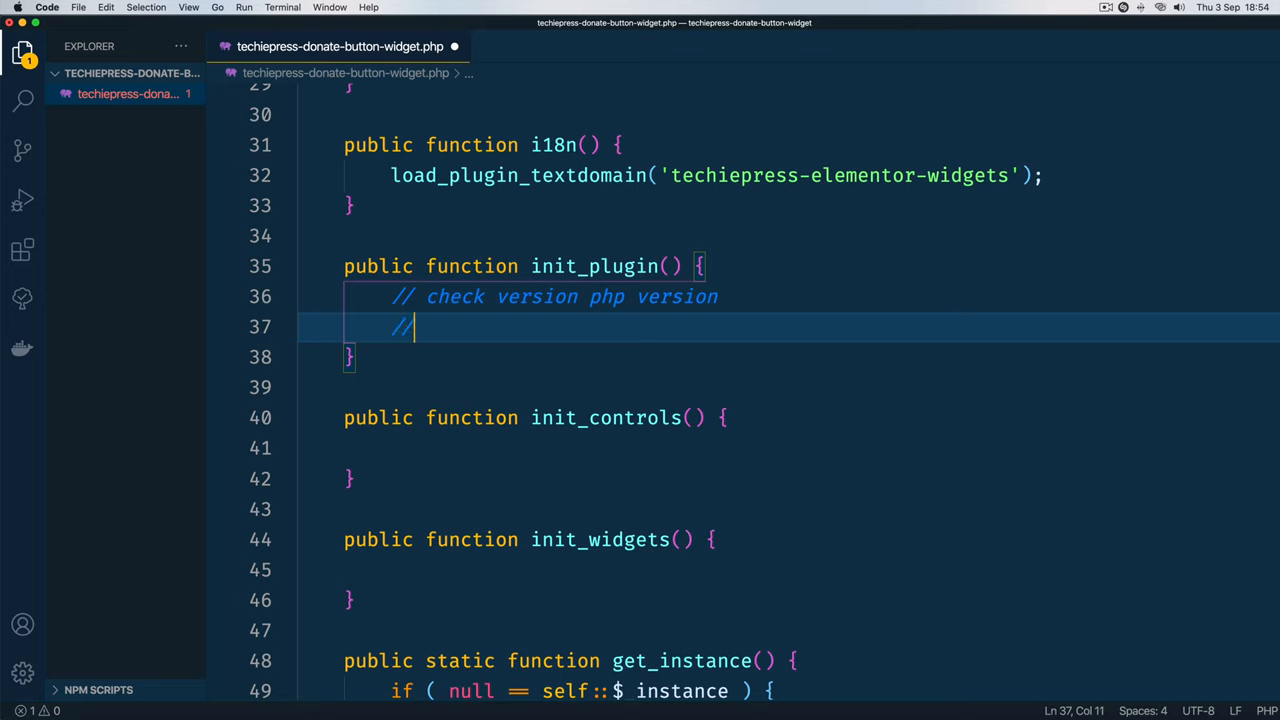
pyautogui.write('check emelementor instalation')
pyautogui.write('//')
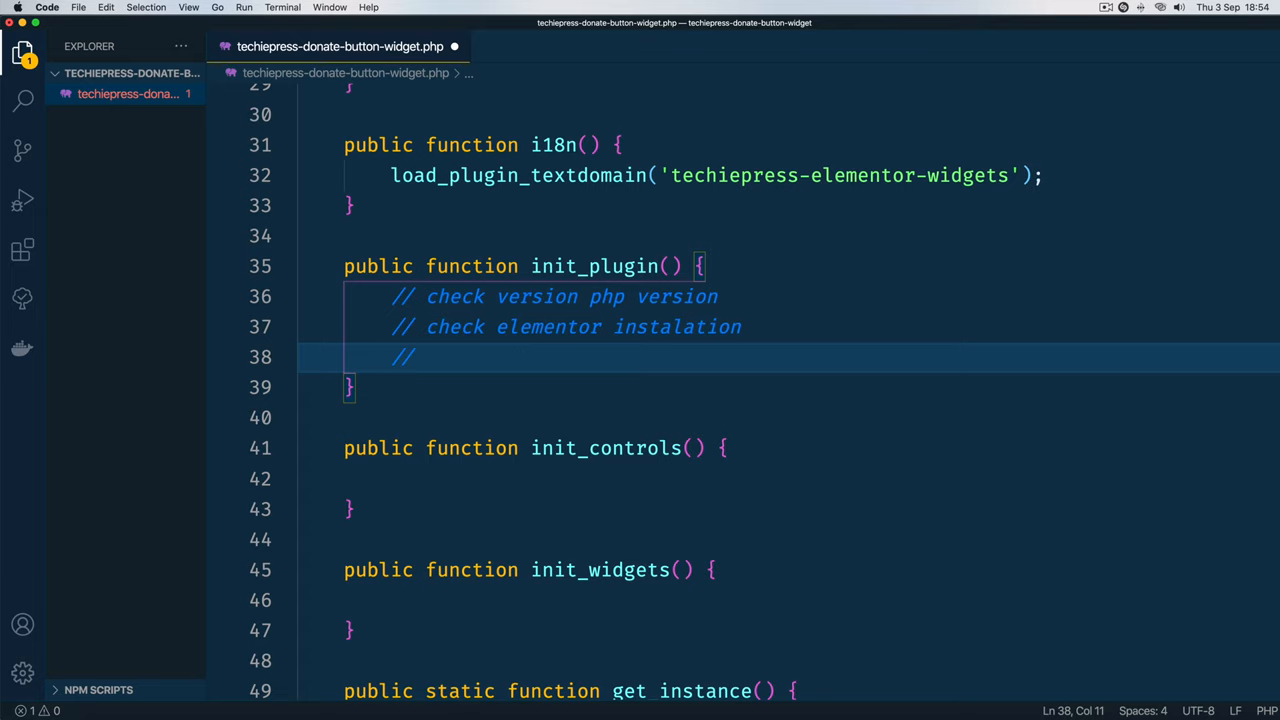
pyautogui.write('bring in the widget classes')
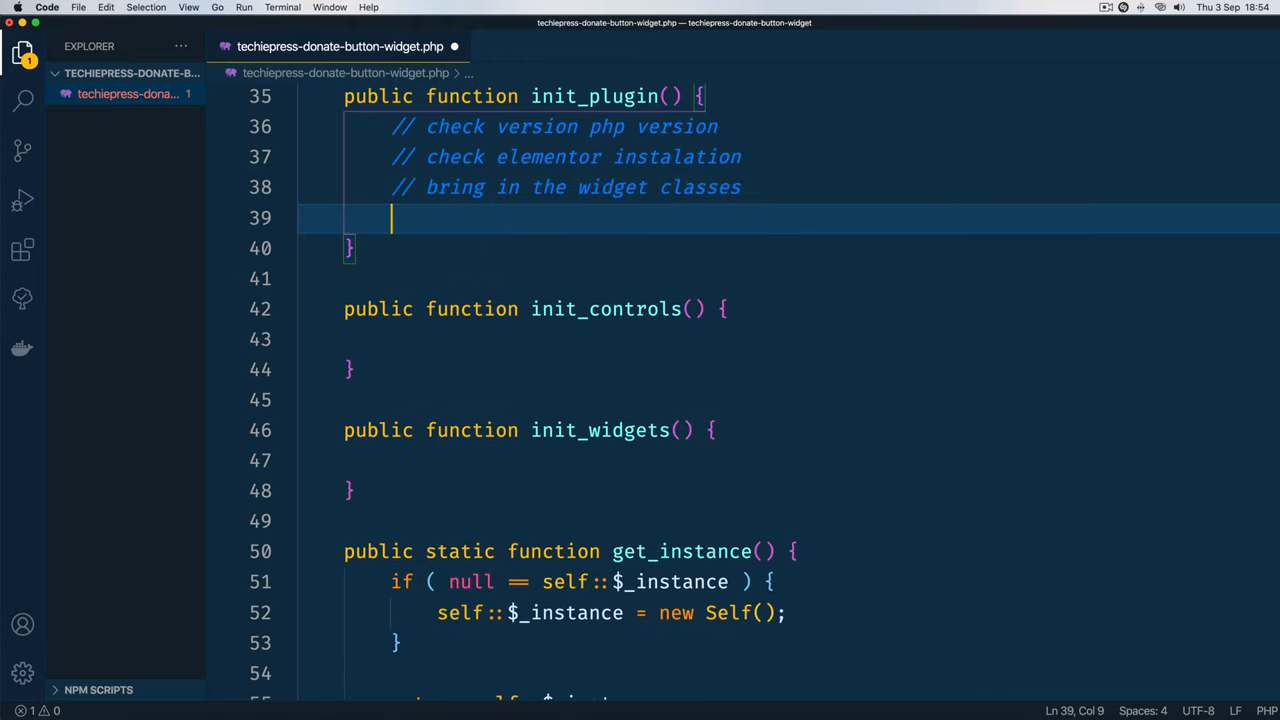
pyautogui.write('//')
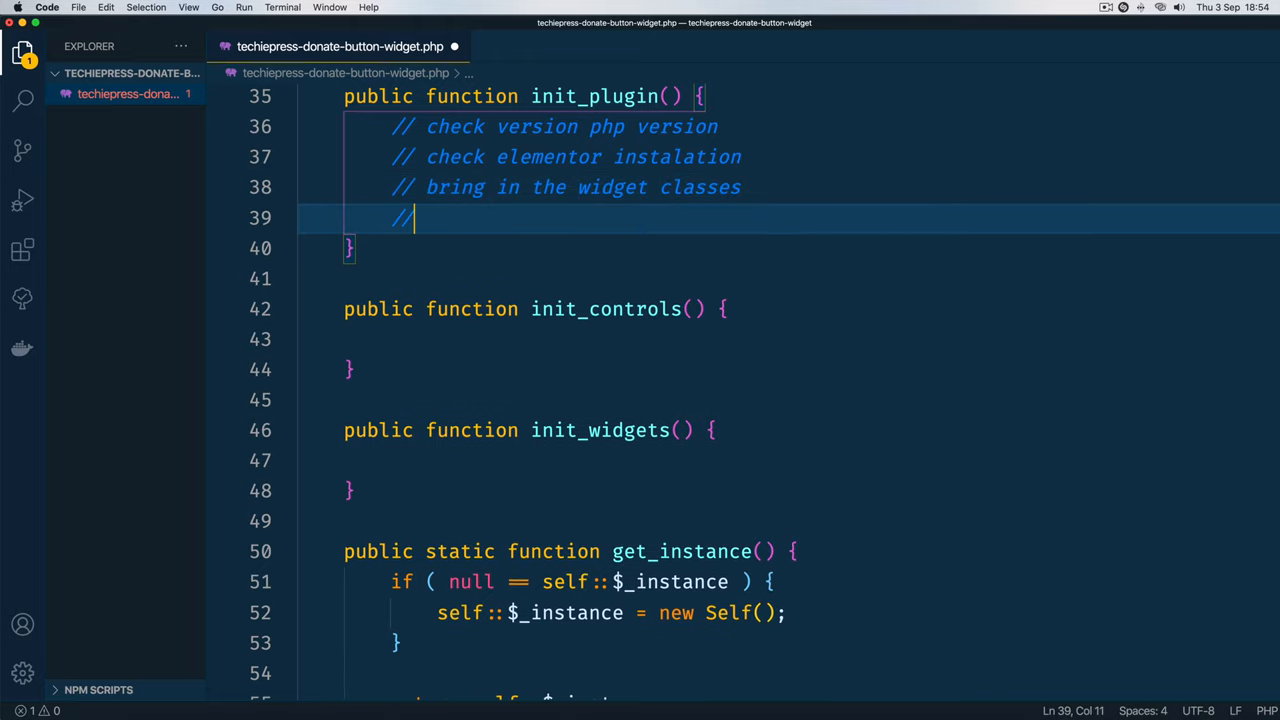
pyautogui.write('bring in th')
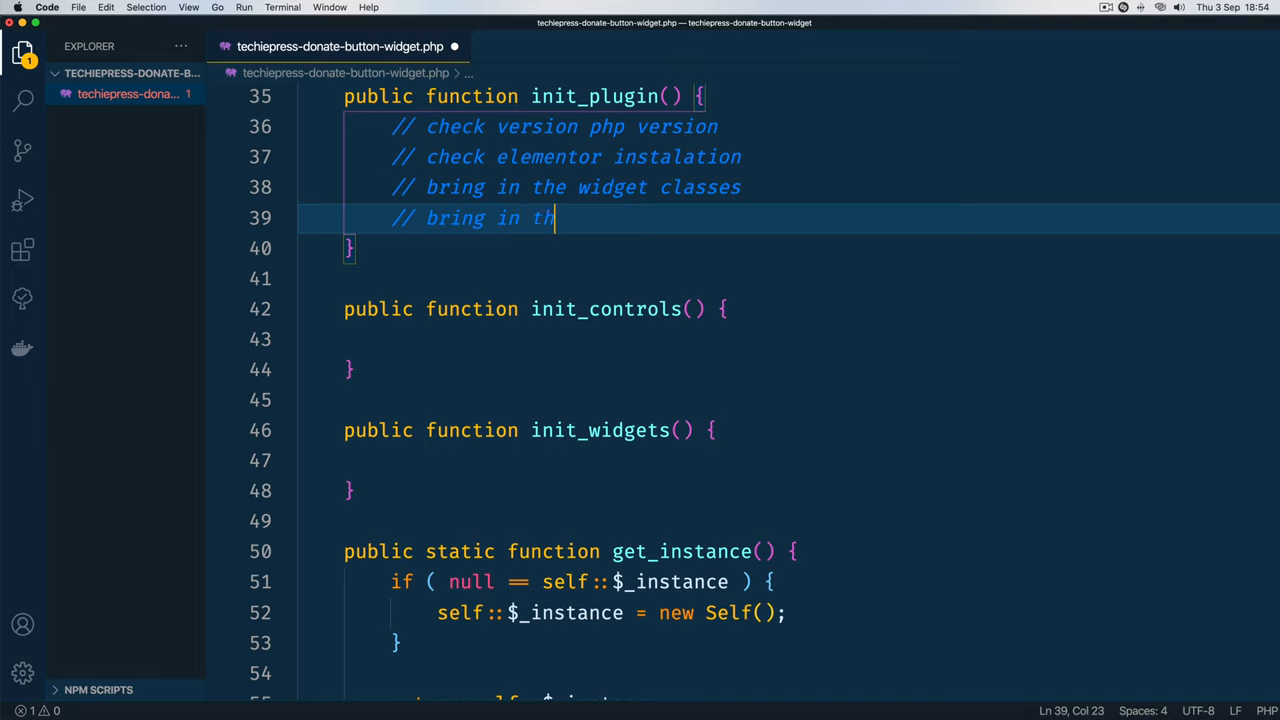